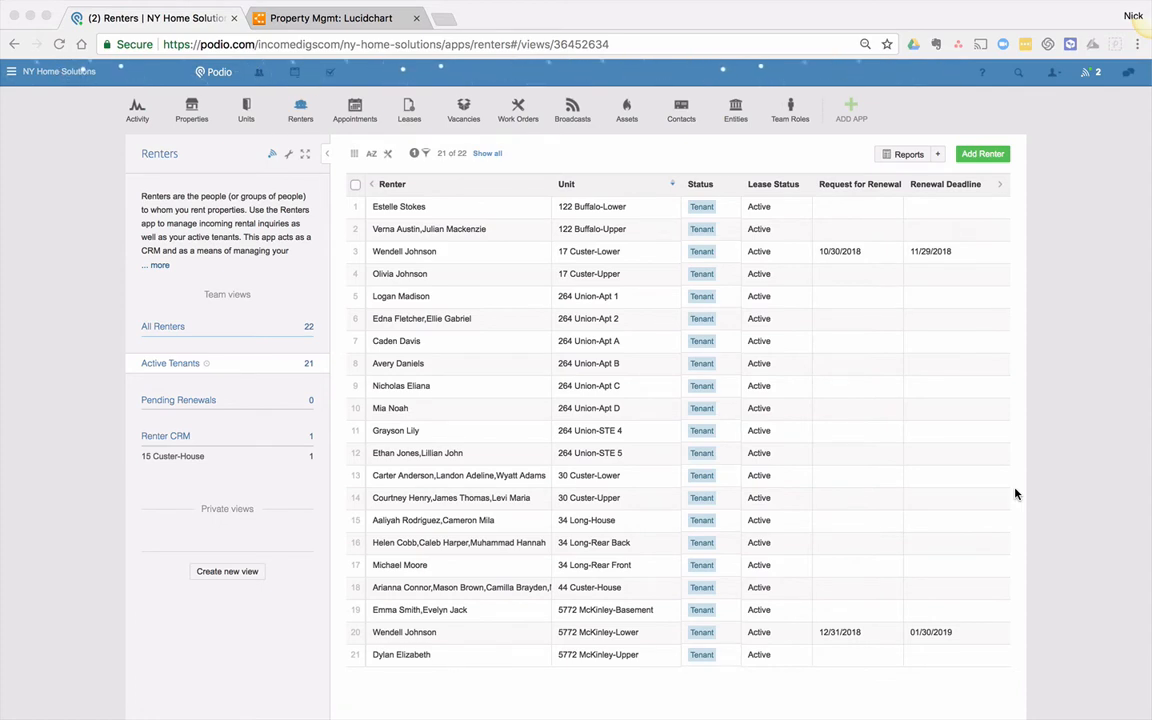
pyautogui.moveTo(1008, 492)
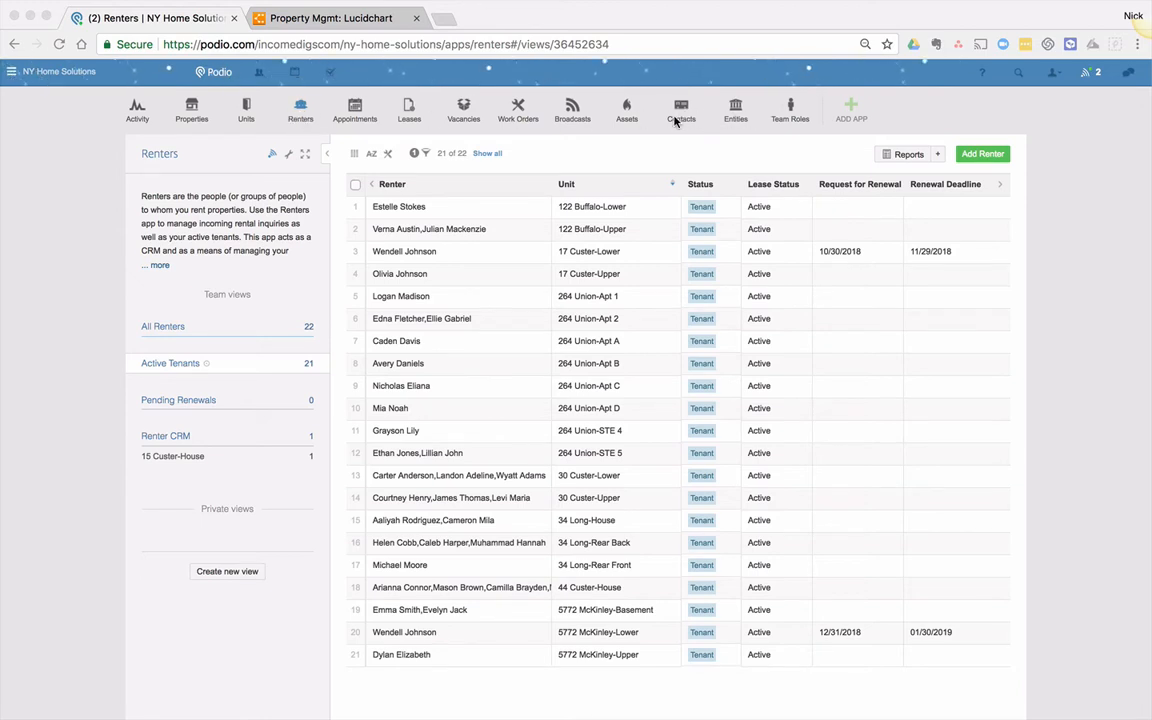
pyautogui.moveTo(439, 476)
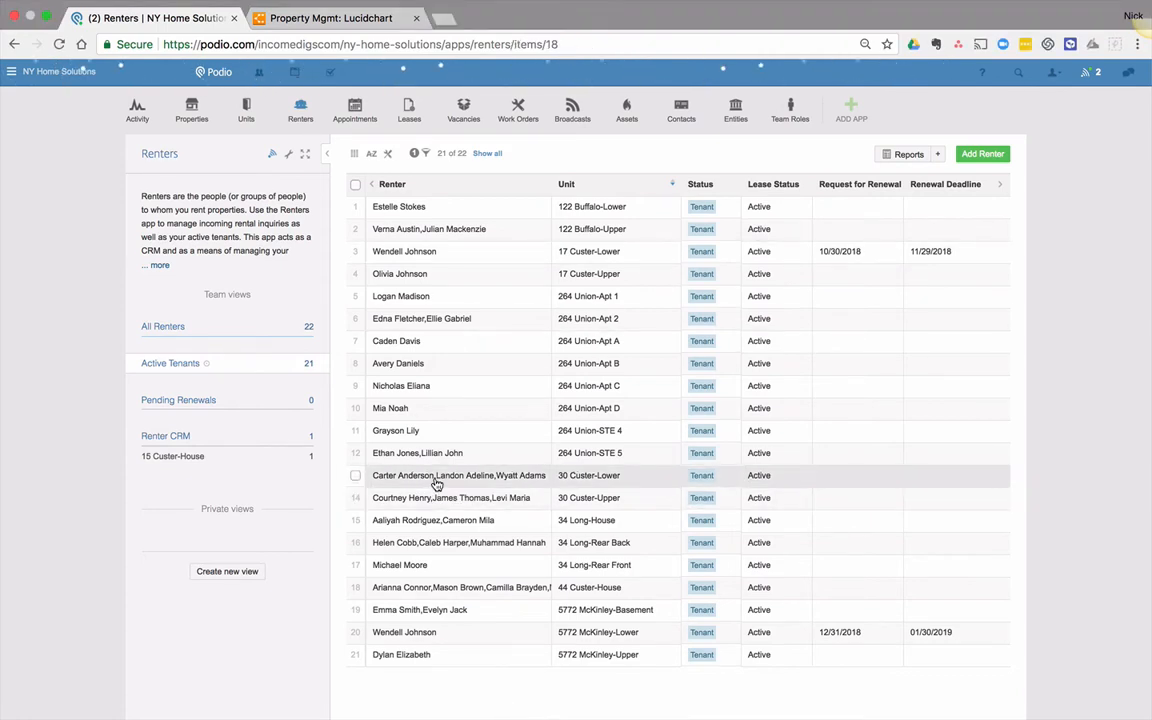
# - After viewing an existing renter record, add a renter and choose 'Create new item' for contact info
pyautogui.click(437, 476)
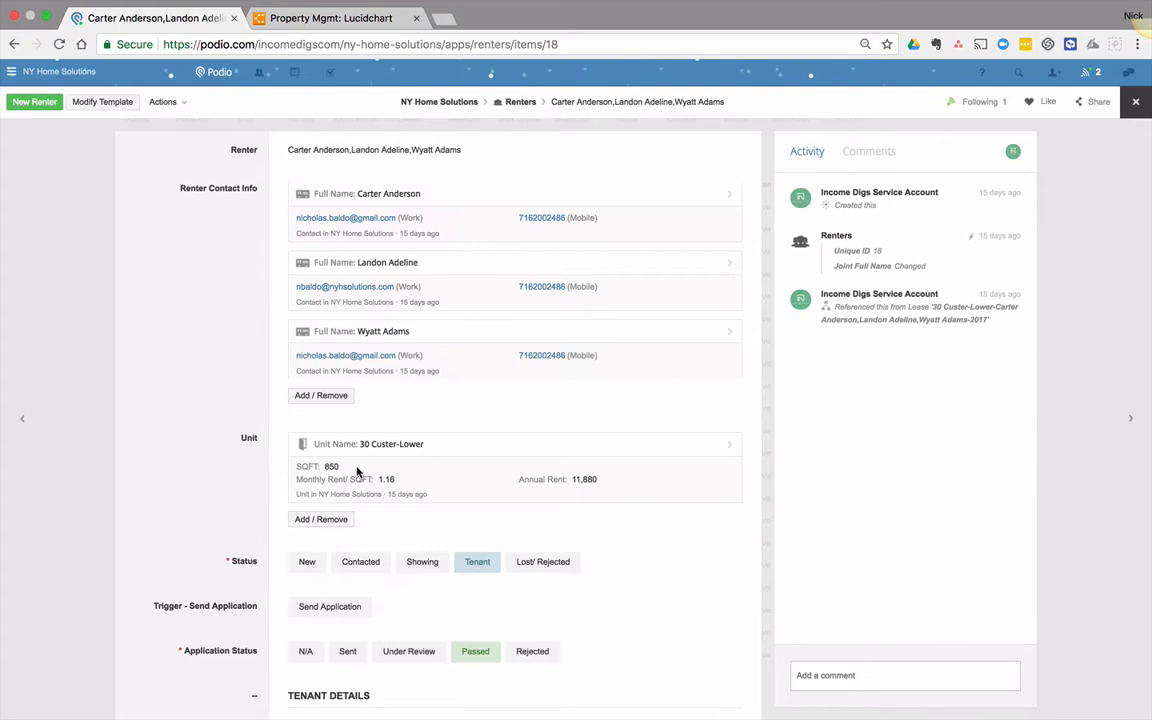
pyautogui.moveTo(441, 207)
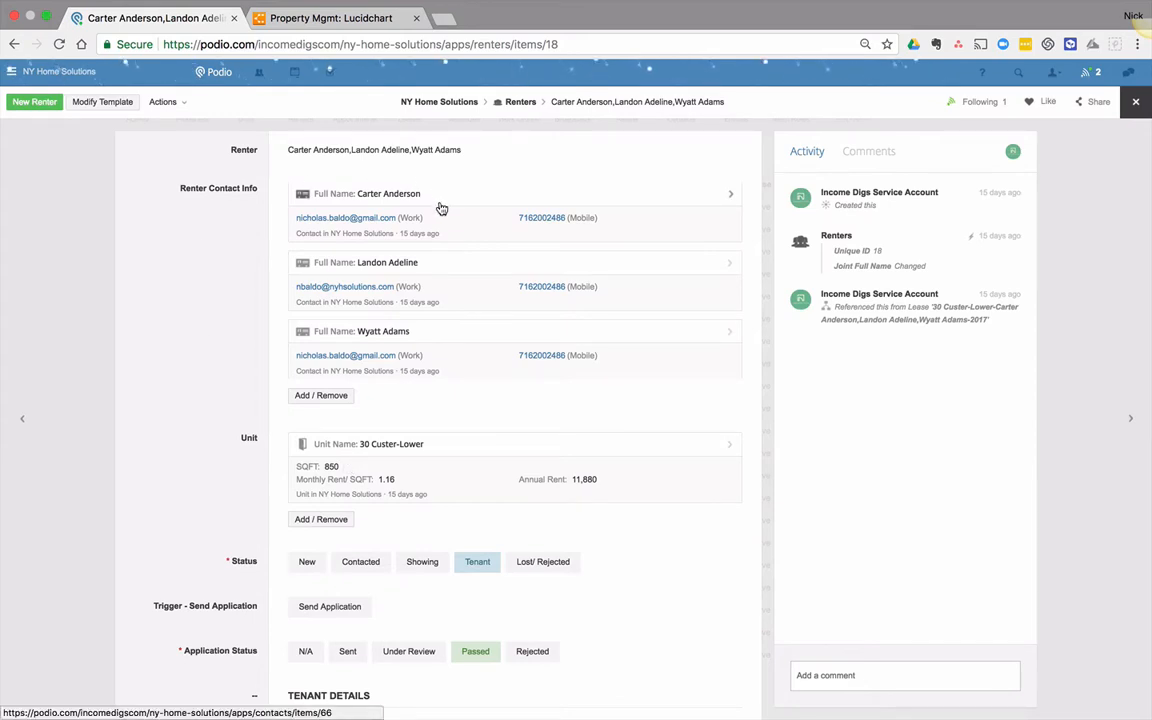
pyautogui.moveTo(156, 198)
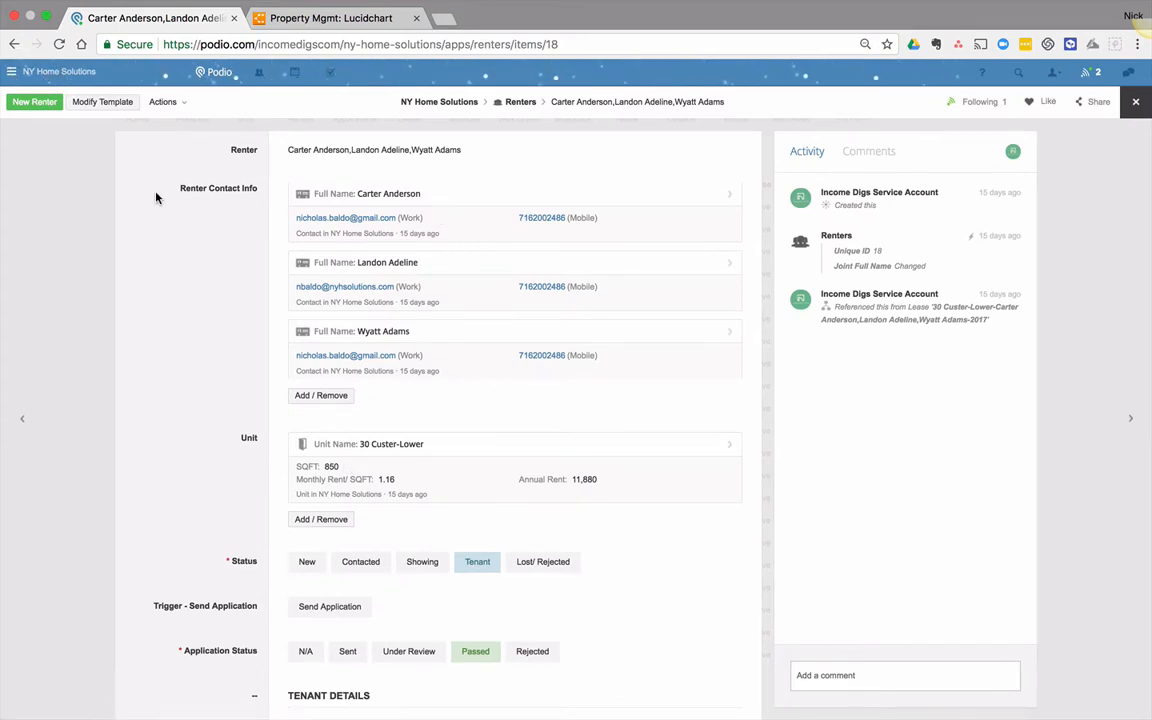
pyautogui.moveTo(221, 199)
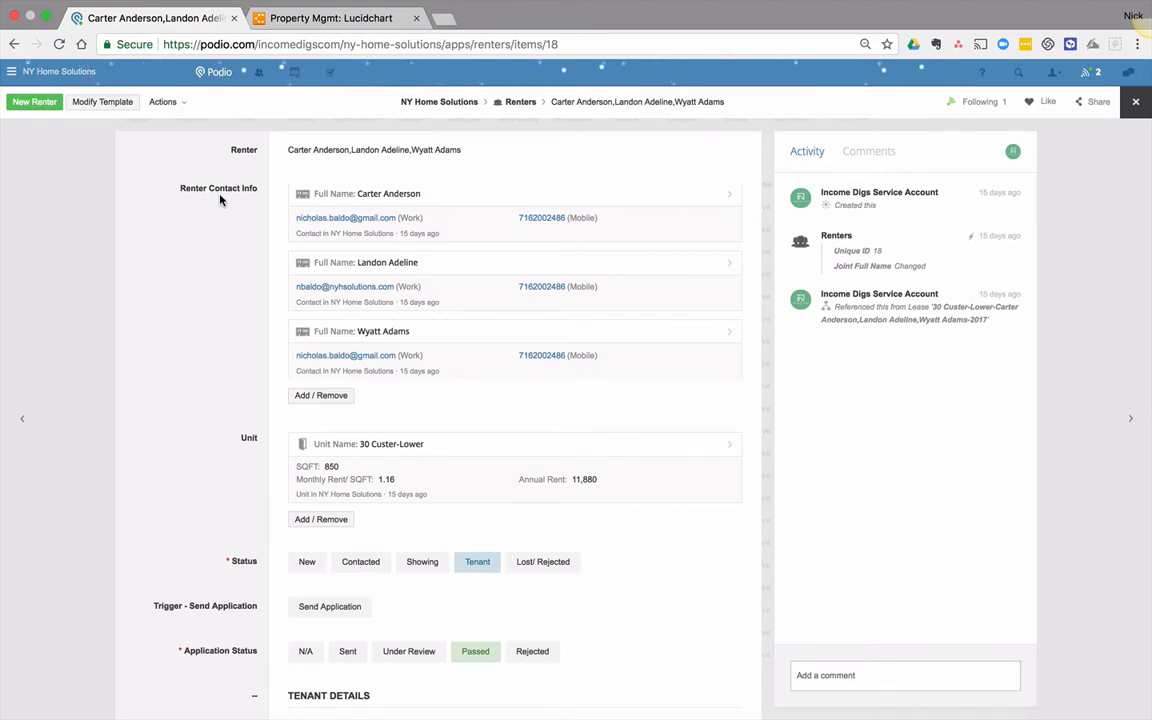
pyautogui.moveTo(331, 217)
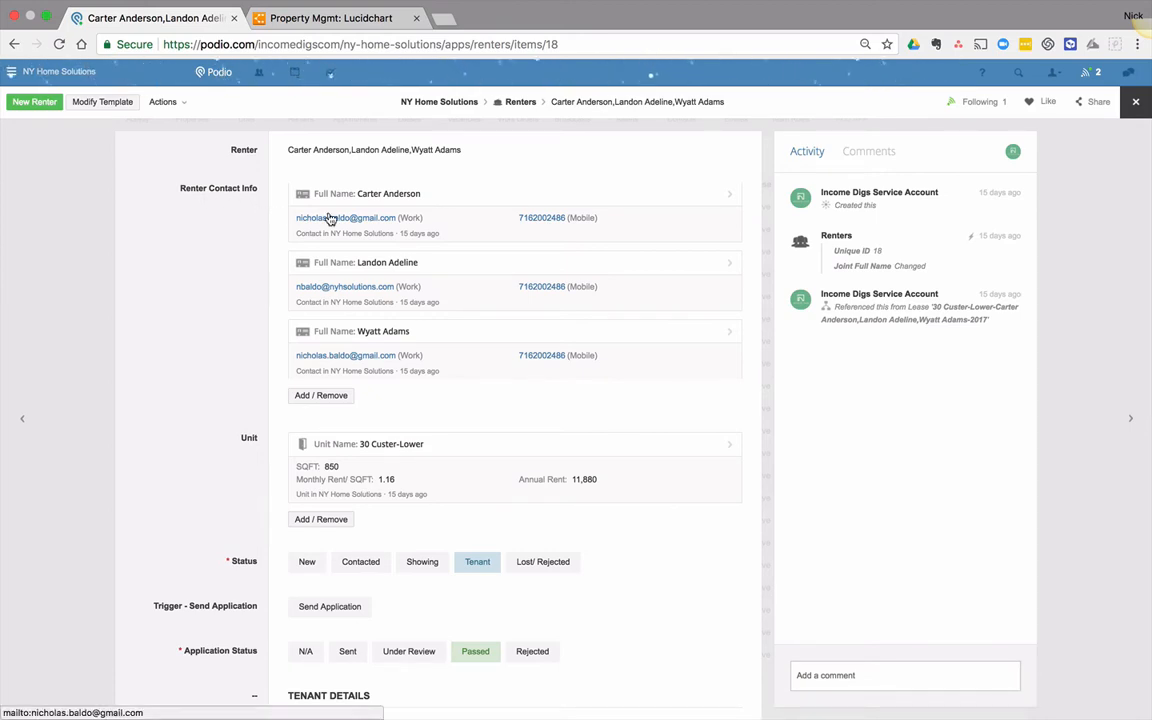
pyautogui.moveTo(372, 273)
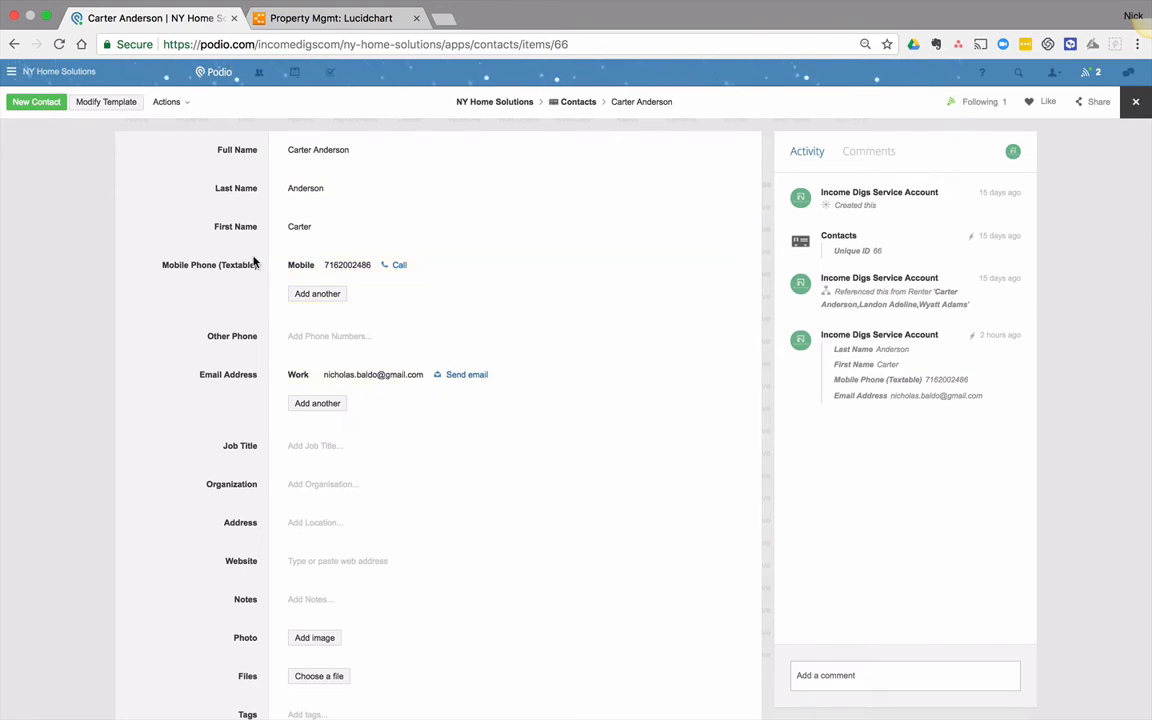
pyautogui.moveTo(261, 258)
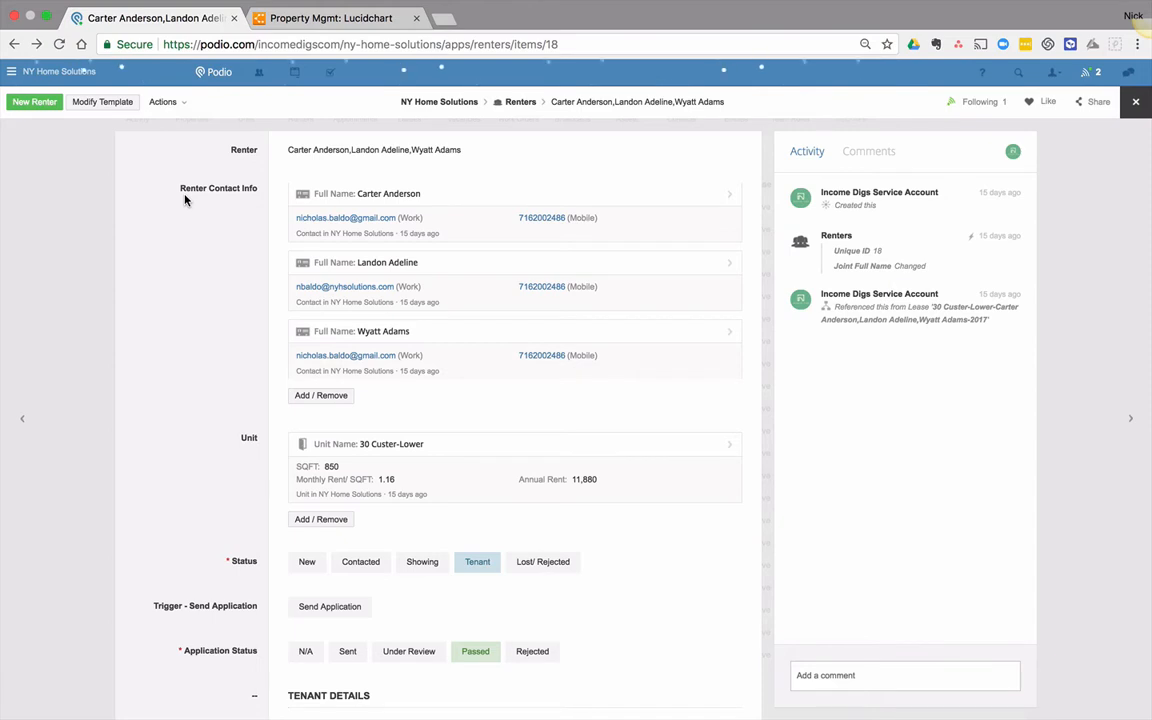
pyautogui.moveTo(358, 448)
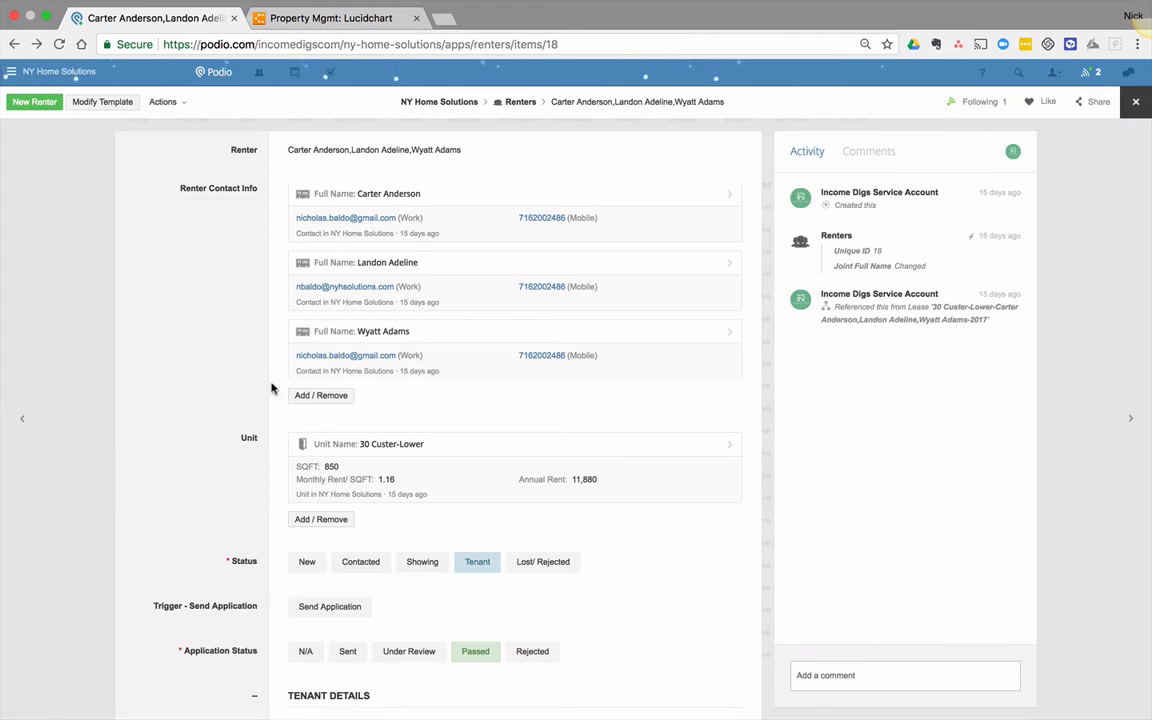
pyautogui.moveTo(220, 275)
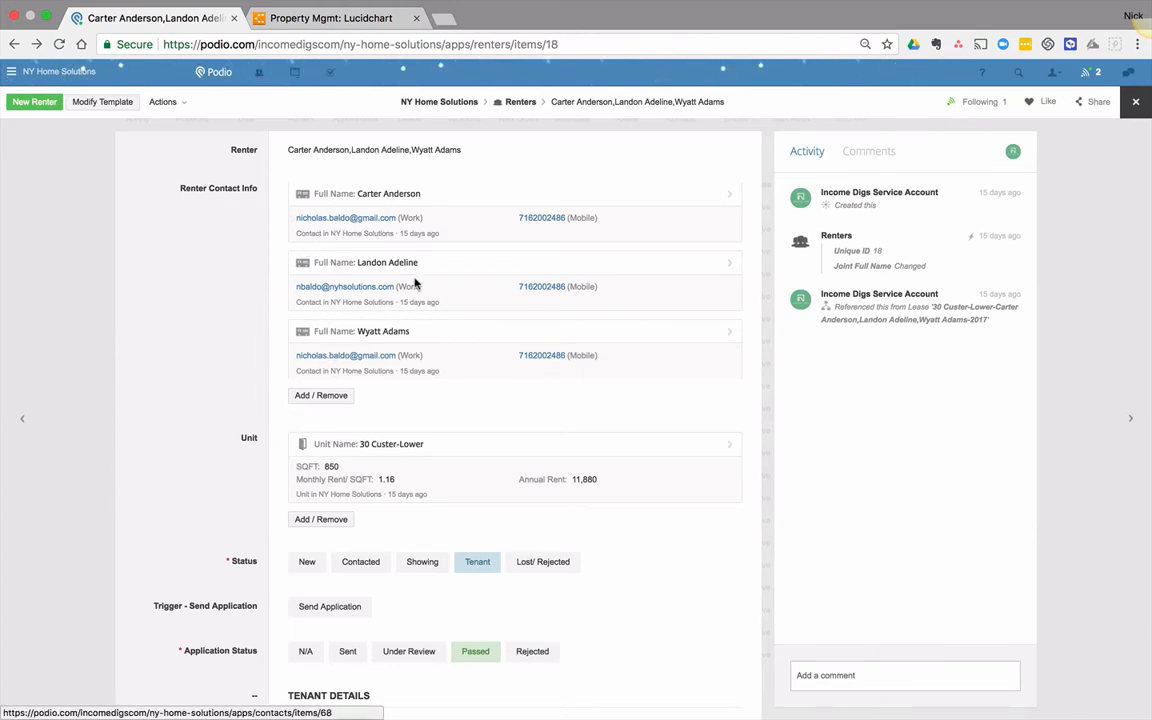
pyautogui.moveTo(533, 376)
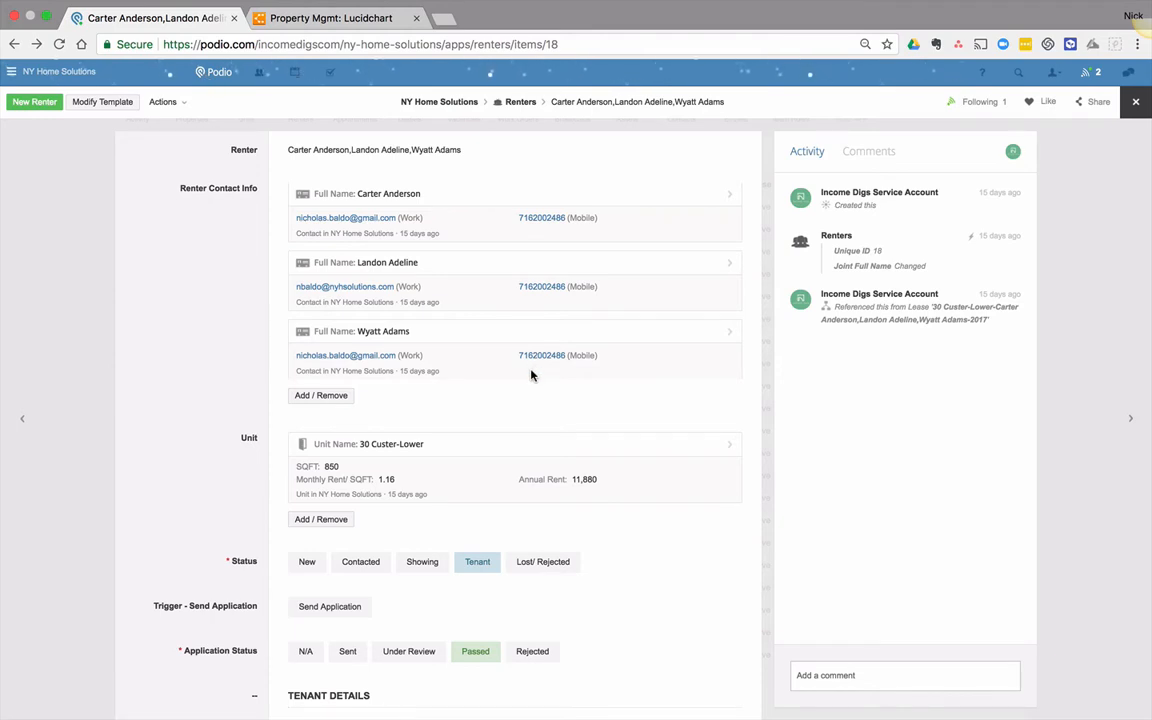
pyautogui.moveTo(541, 355)
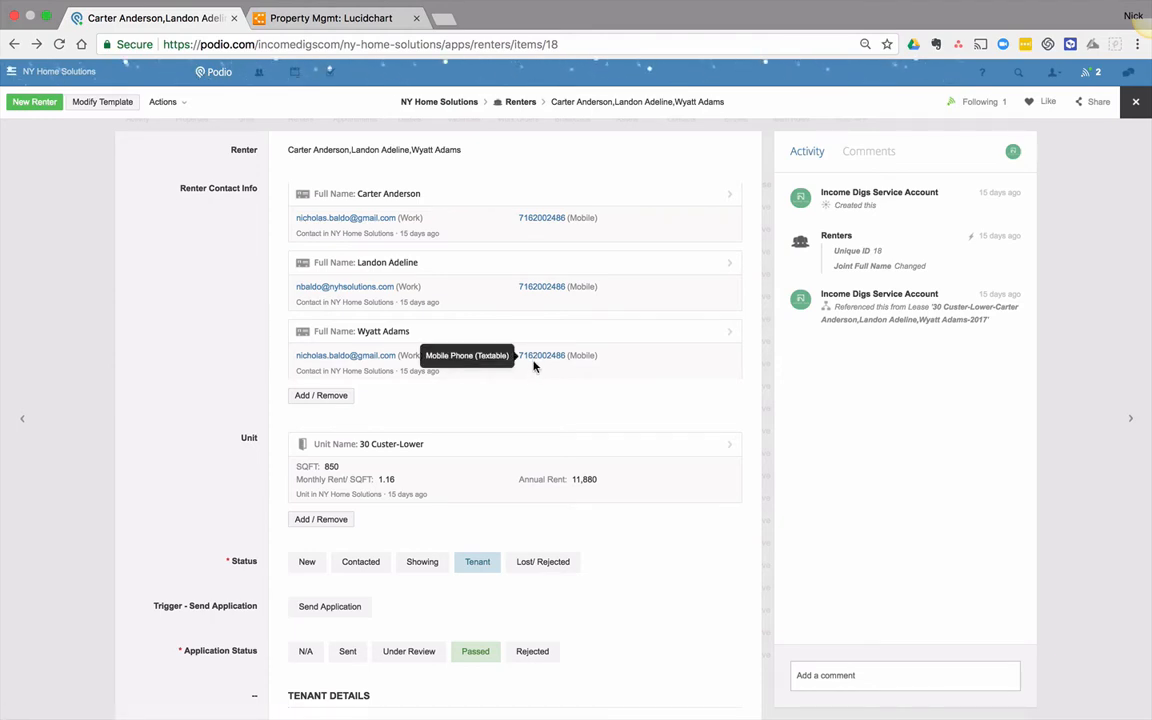
pyautogui.moveTo(155, 297)
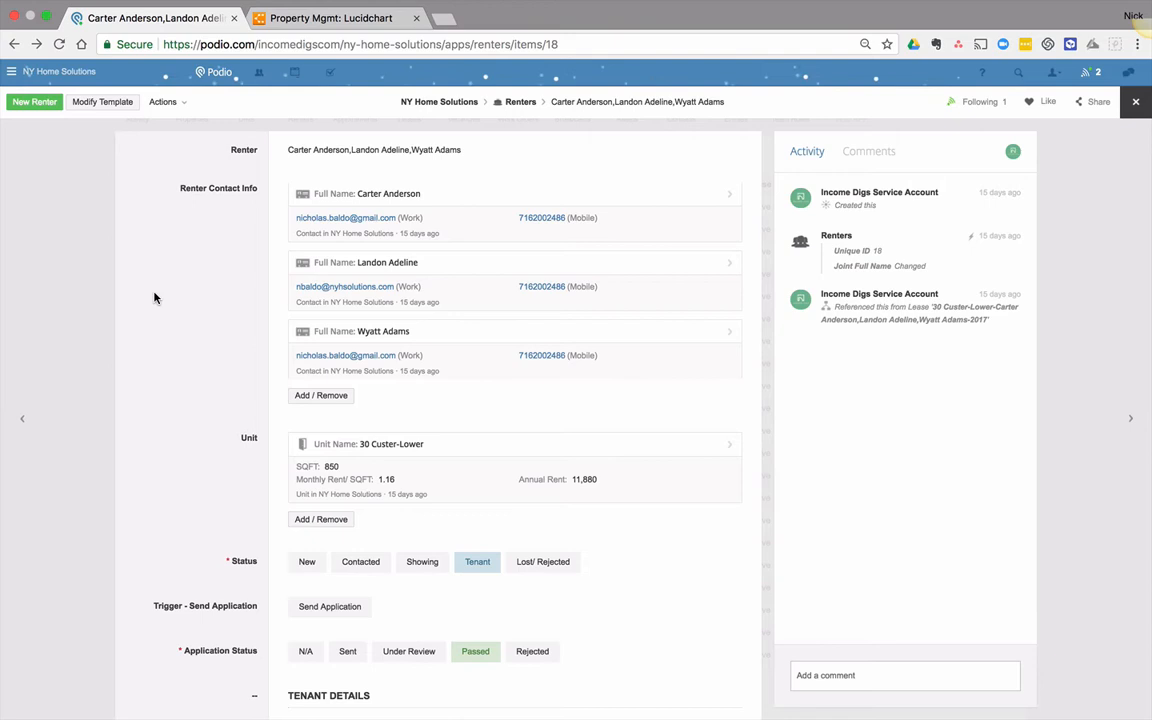
pyautogui.moveTo(70, 348)
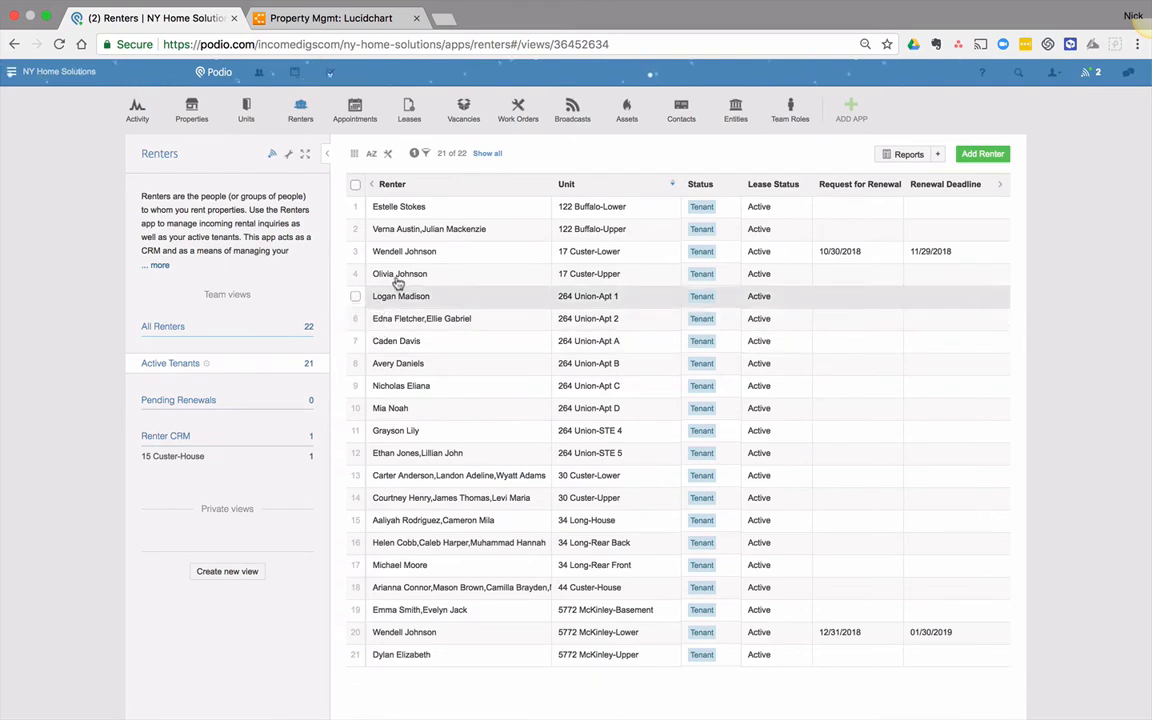
pyautogui.click(399, 273)
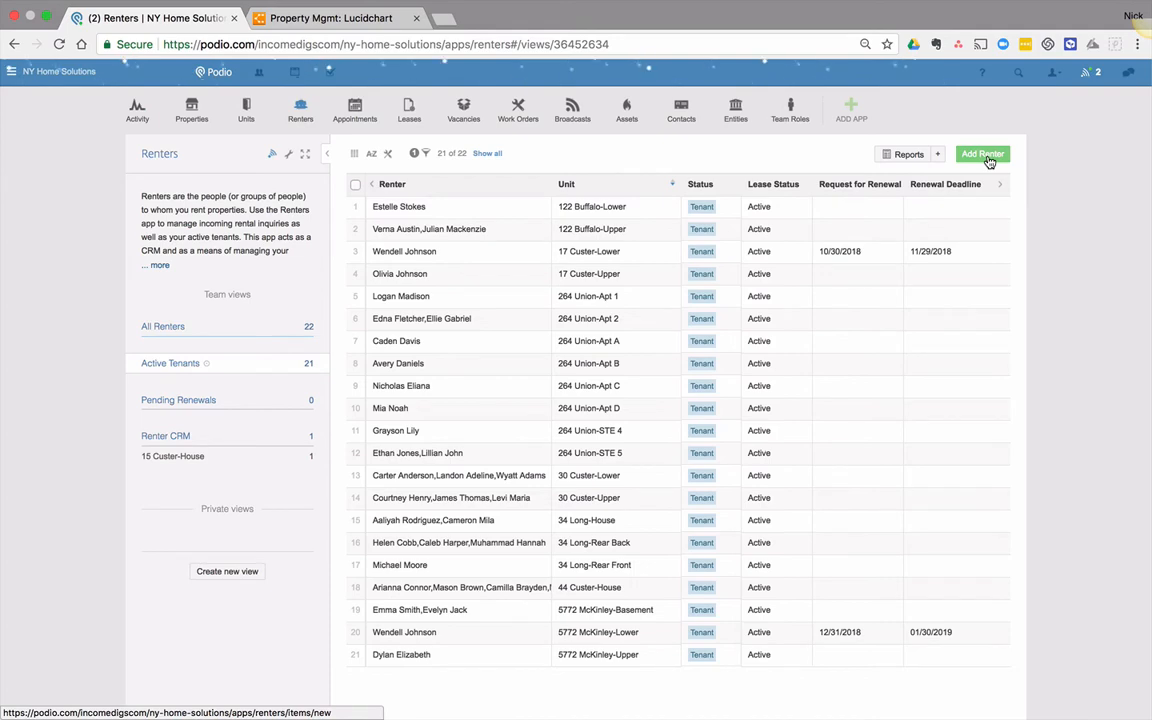
pyautogui.click(982, 154)
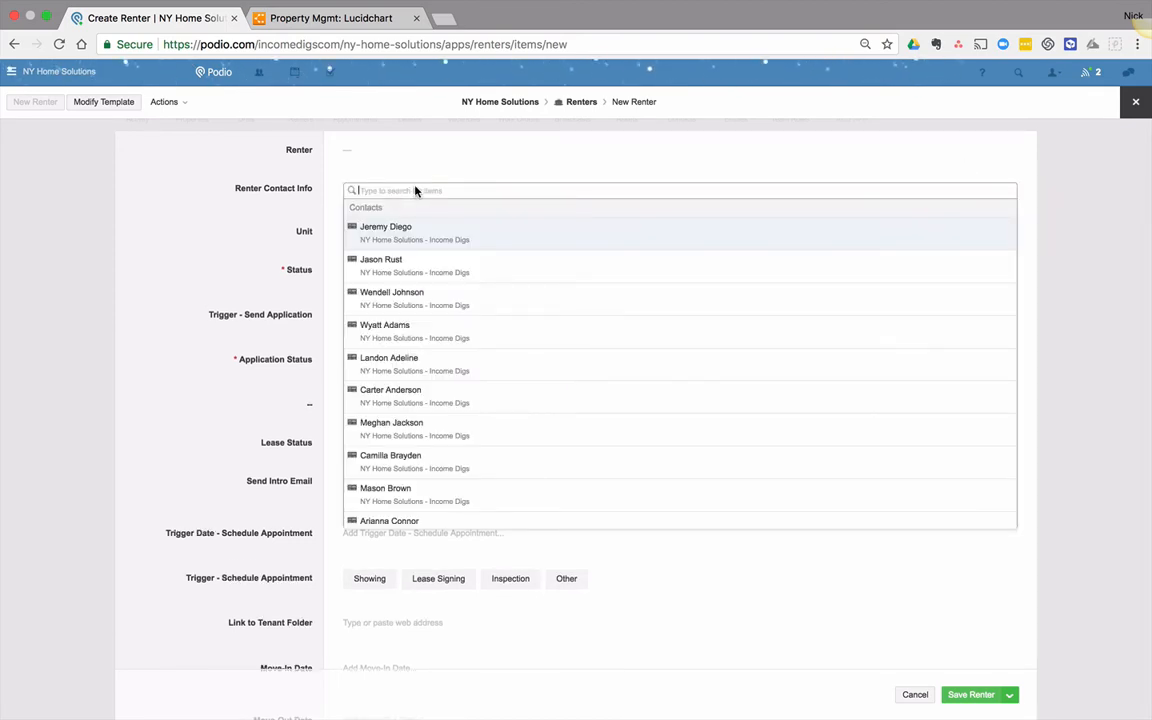
pyautogui.write('new')
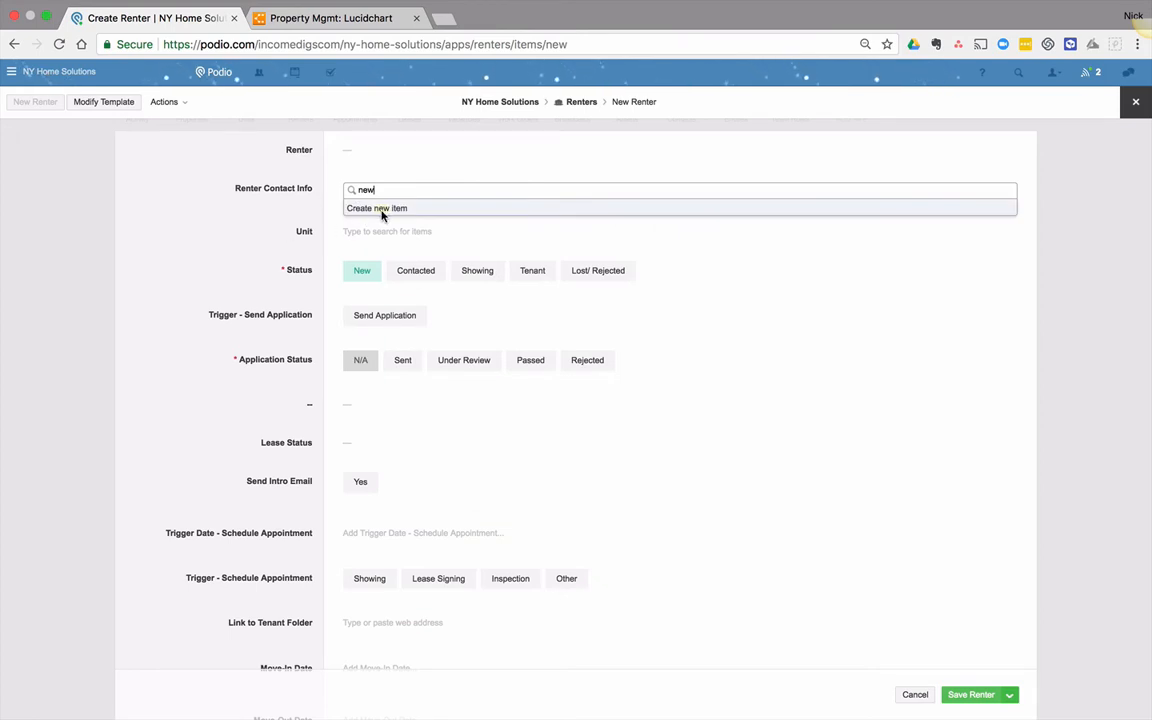
pyautogui.click(377, 208)
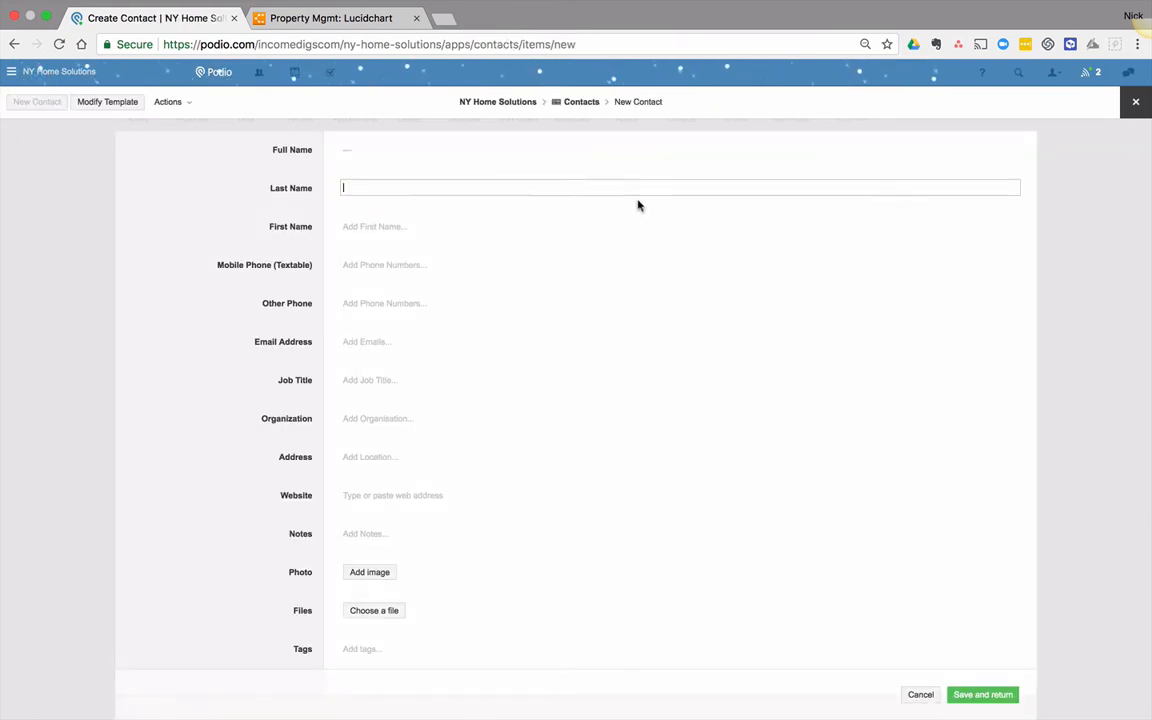
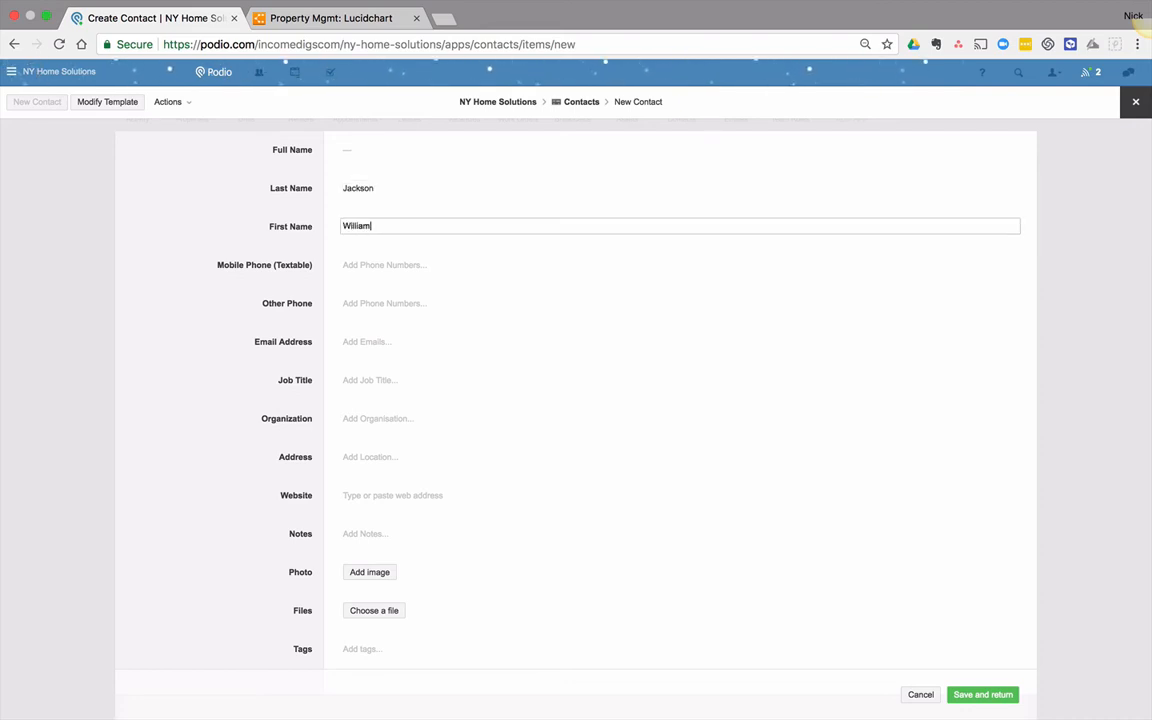
pyautogui.click(384, 264)
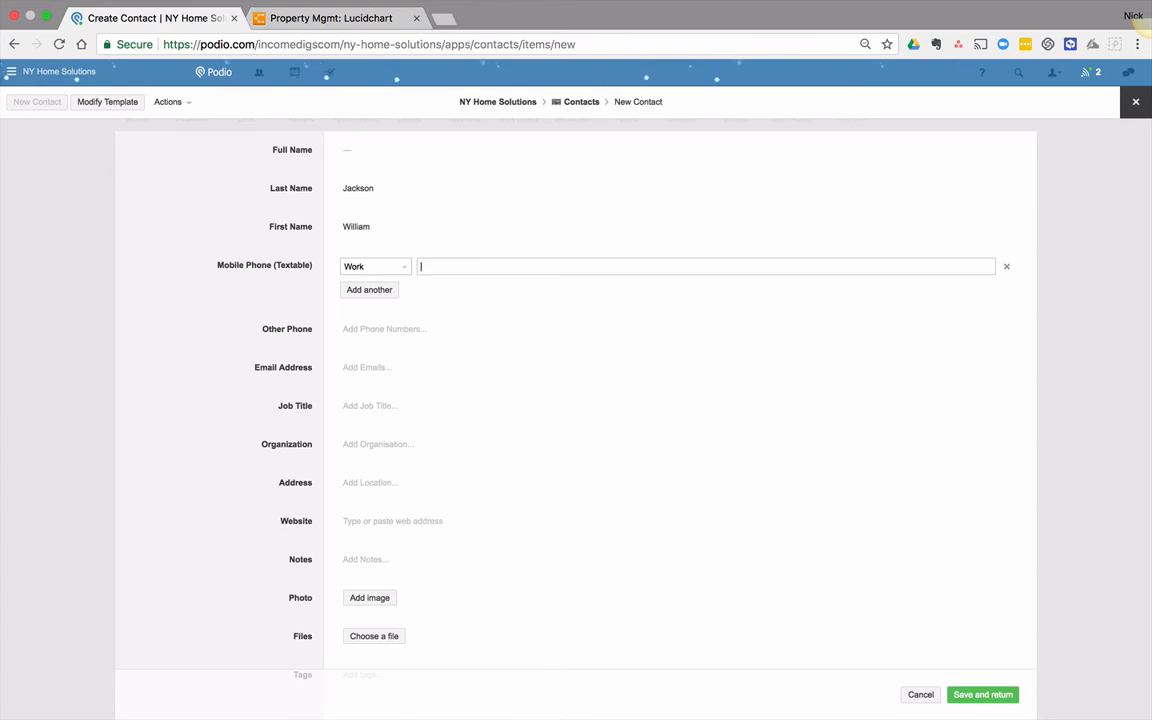
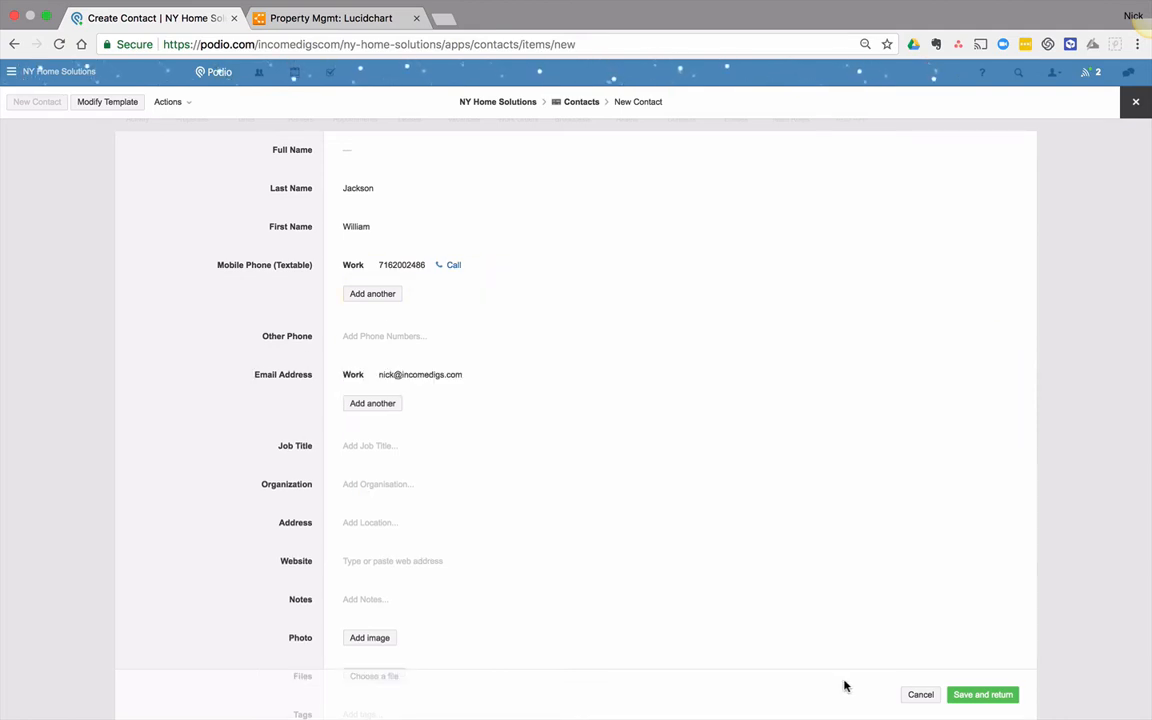
pyautogui.click(982, 695)
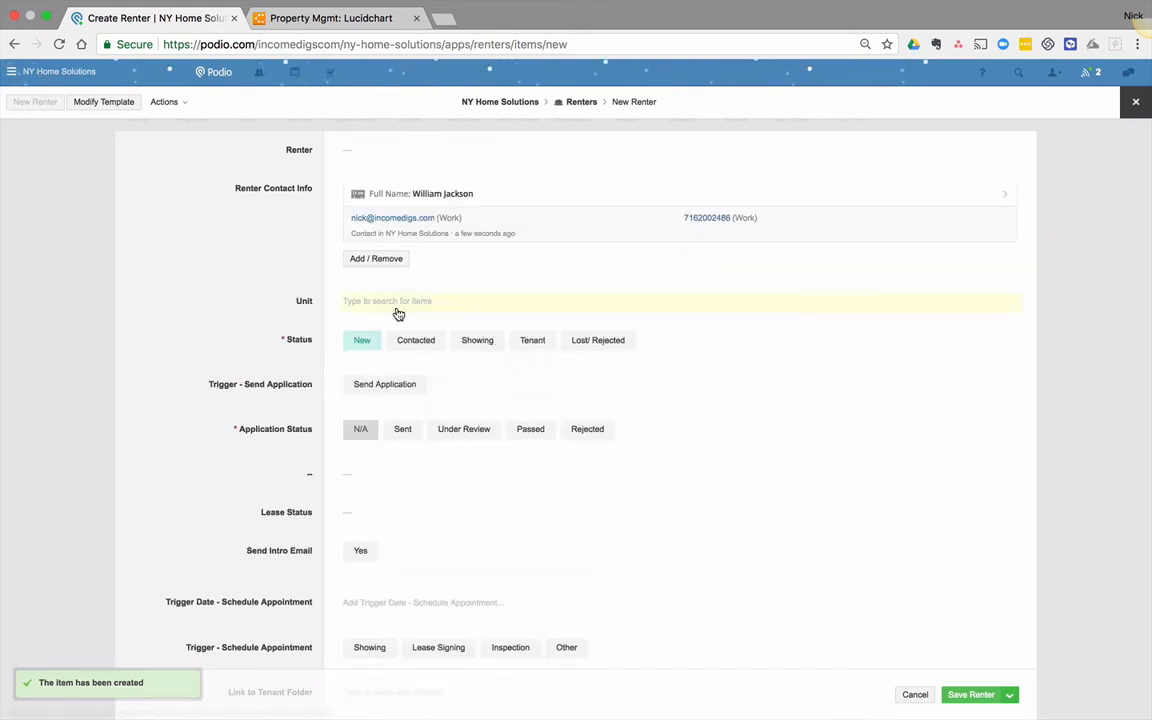
pyautogui.write('15')
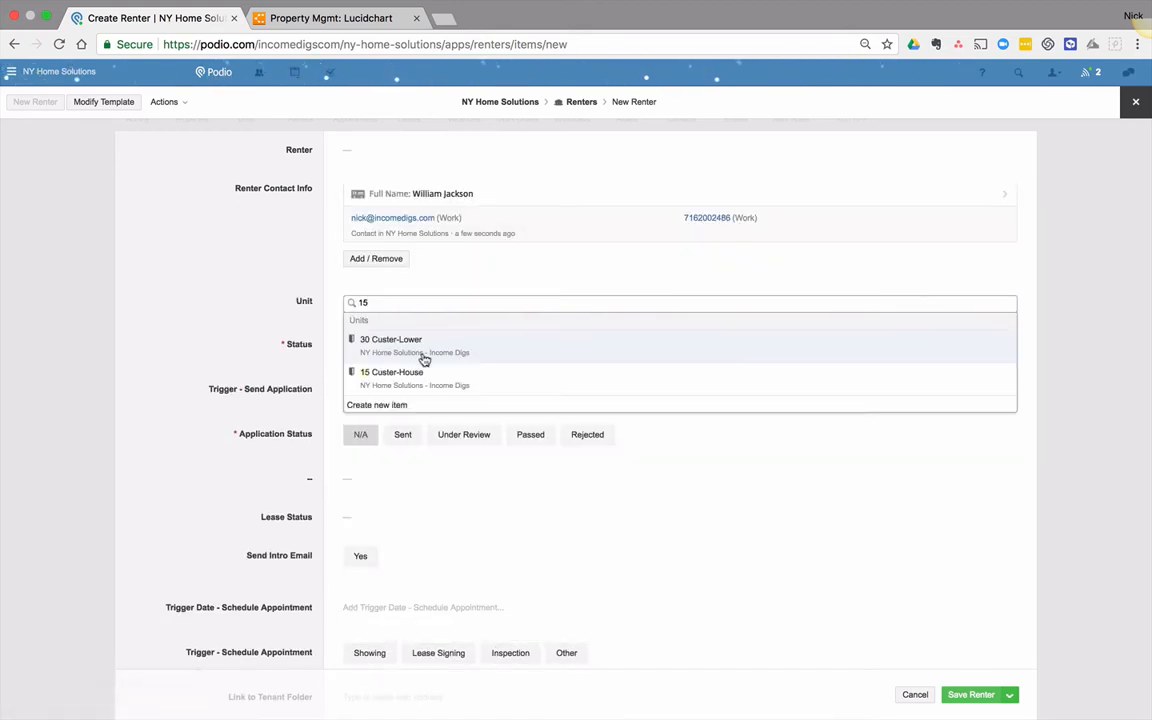
pyautogui.click(392, 372)
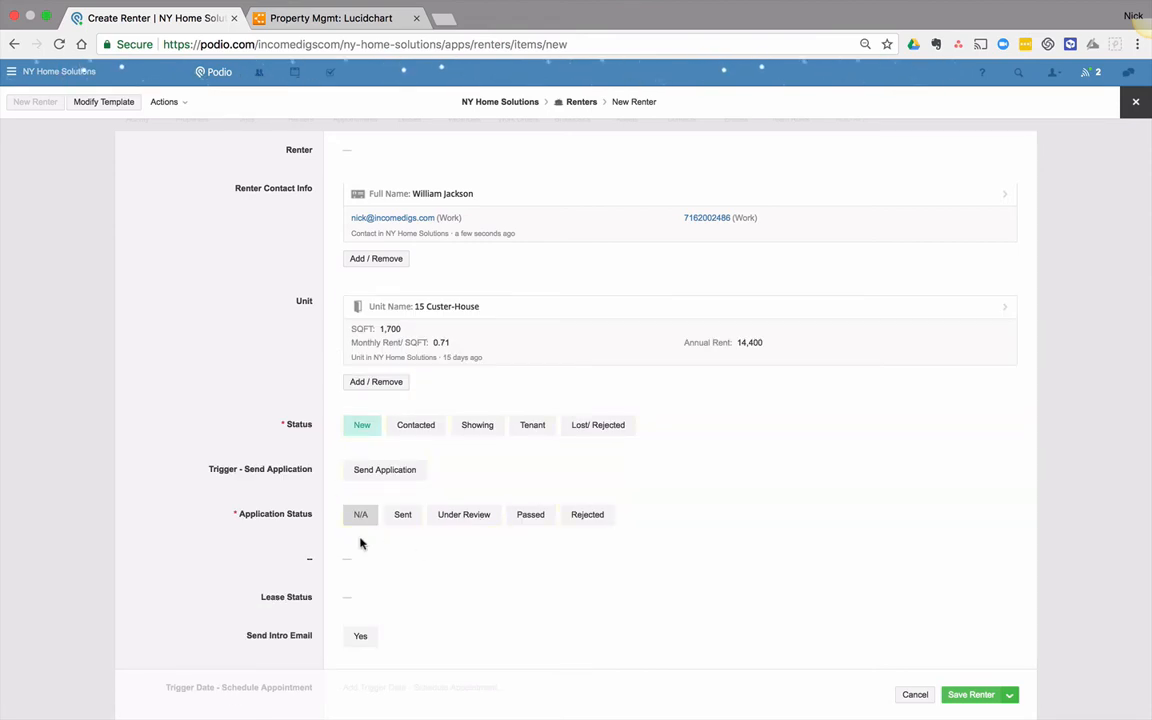
pyautogui.scroll(-3)
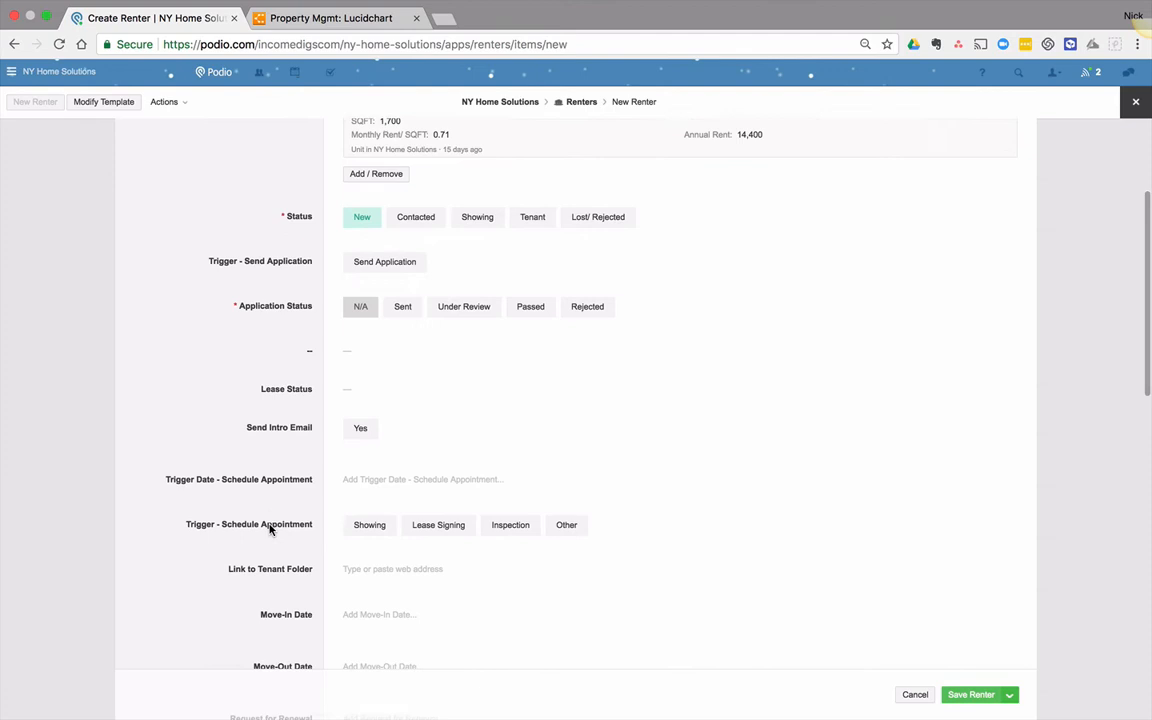
pyautogui.scroll(-3)
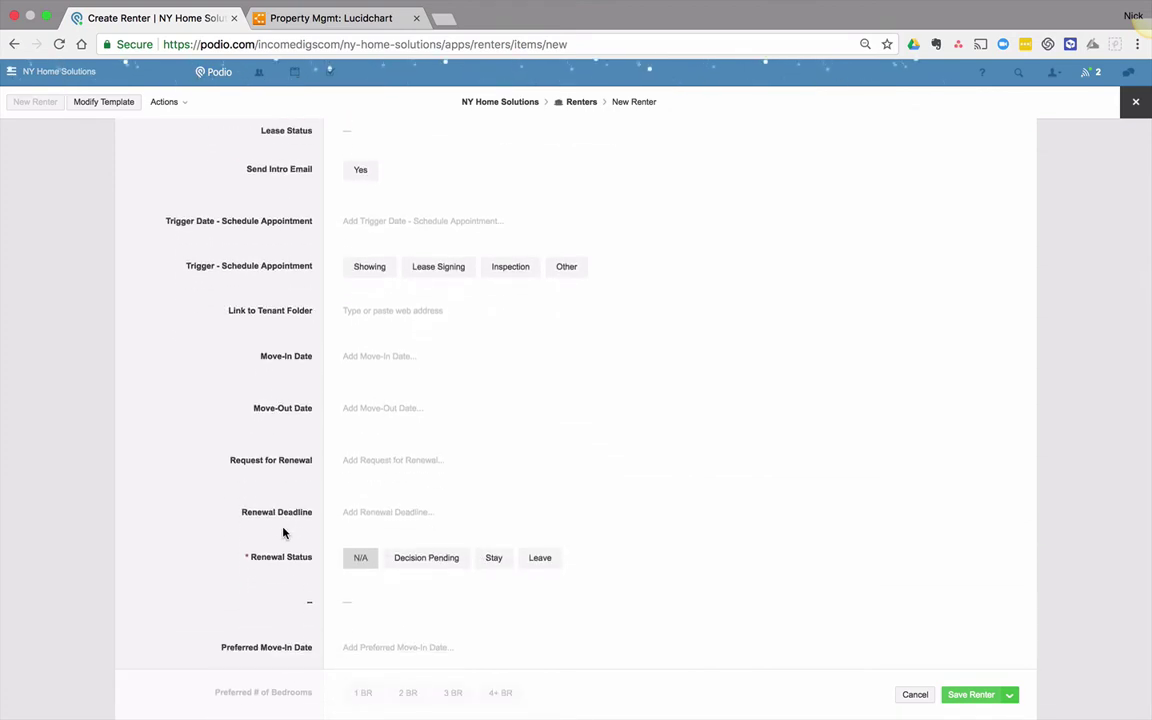
pyautogui.scroll(-3)
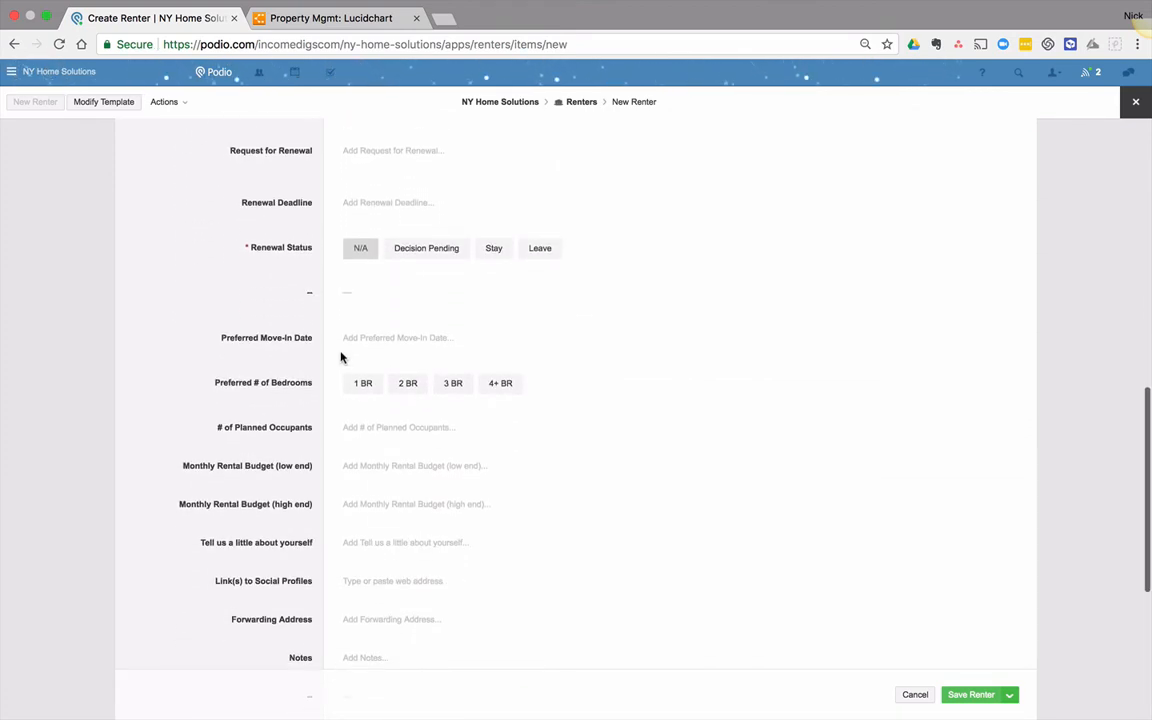
pyautogui.moveTo(402, 351)
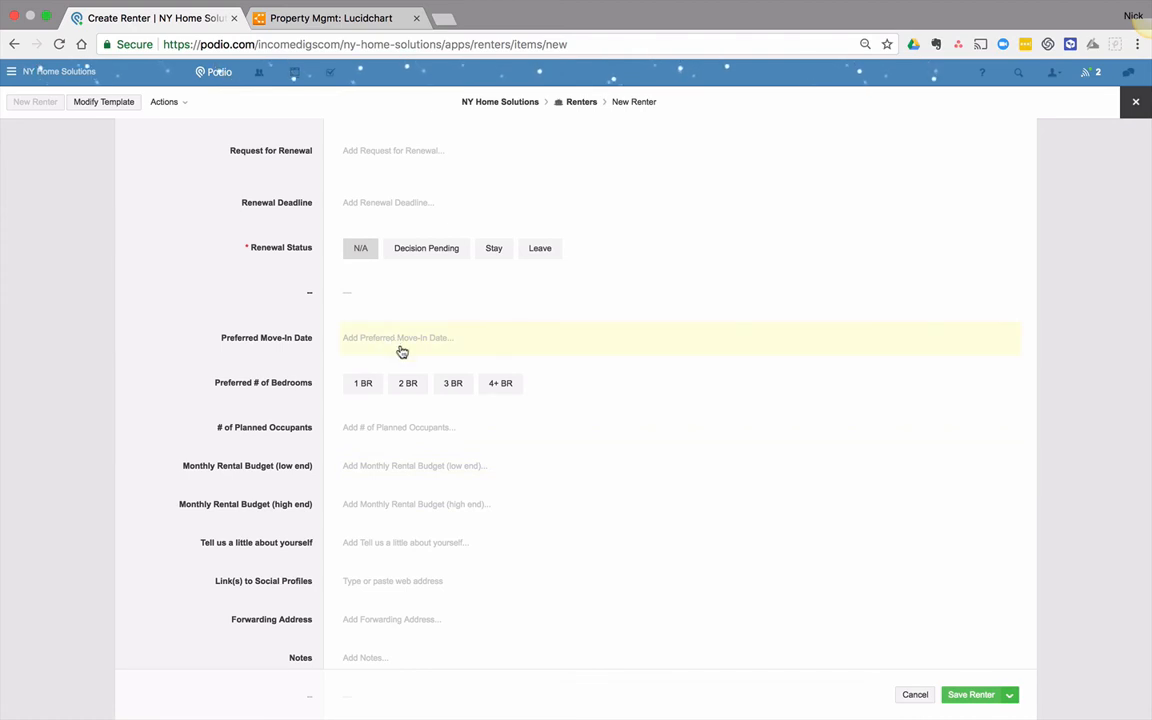
pyautogui.click(983, 695)
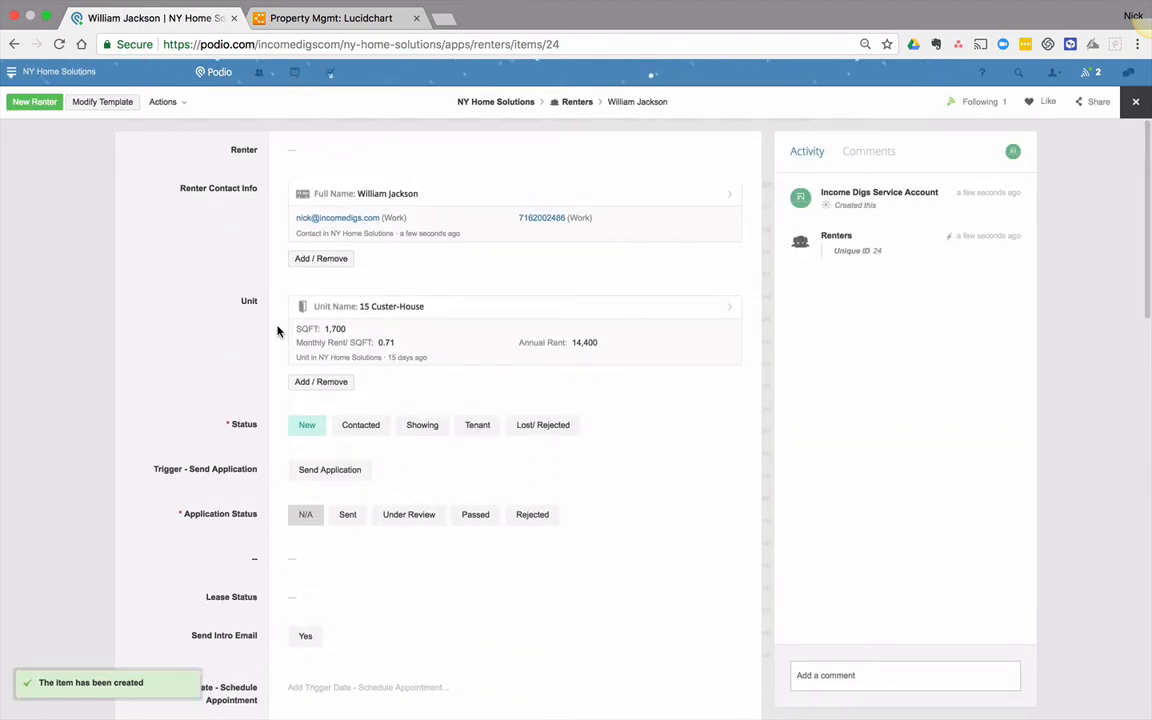
pyautogui.scroll(-3)
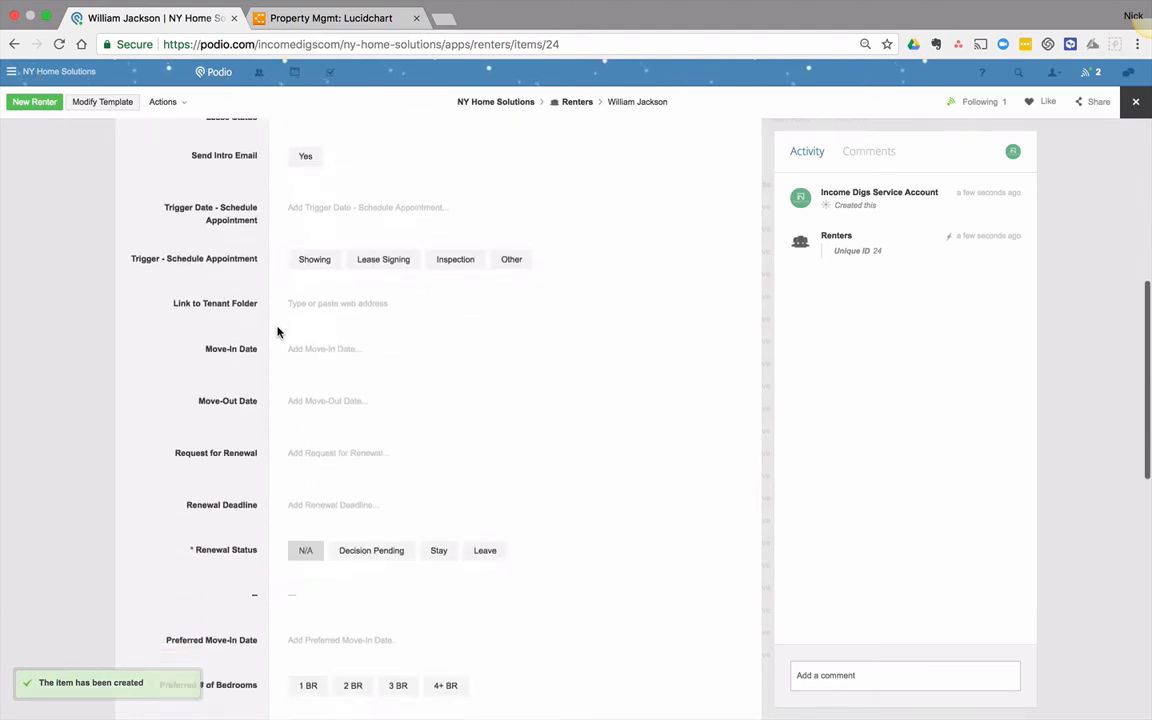
pyautogui.scroll(-3)
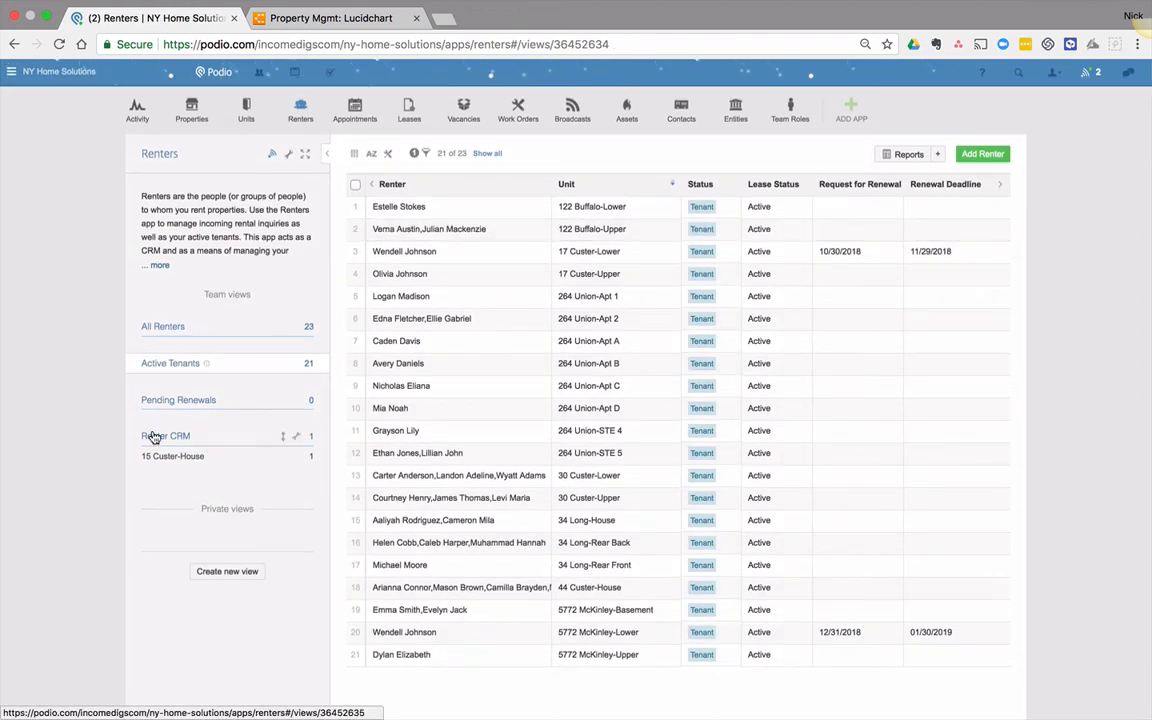
pyautogui.moveTo(173, 441)
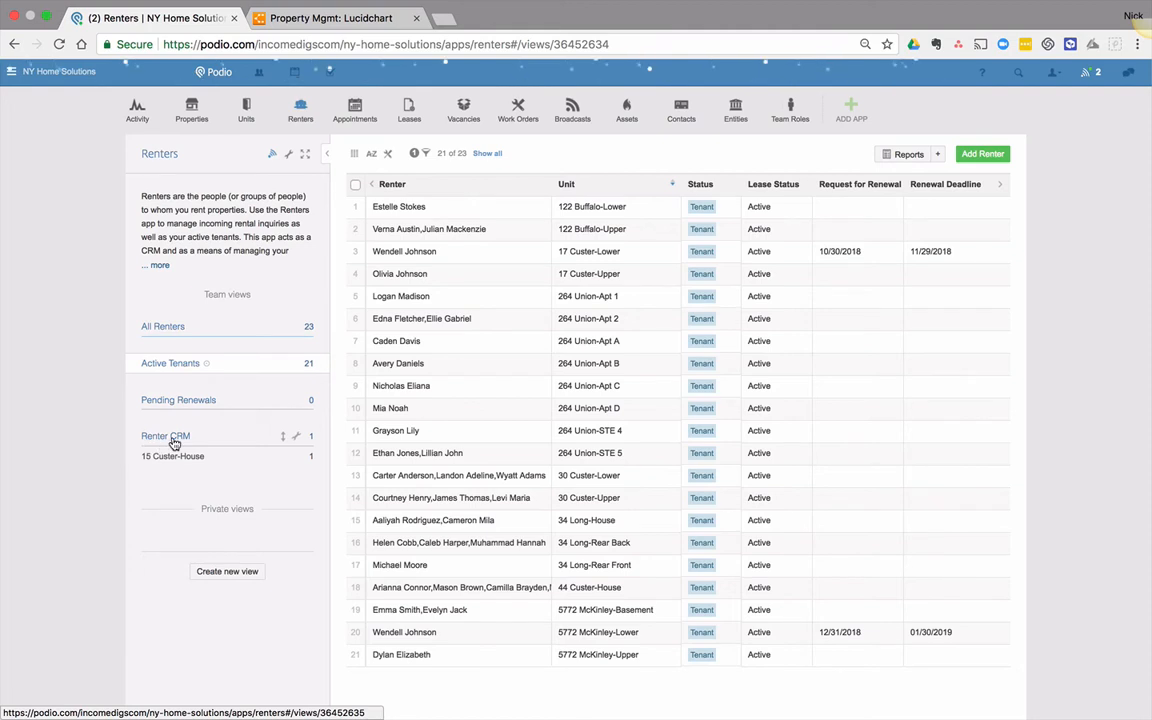
pyautogui.click(164, 436)
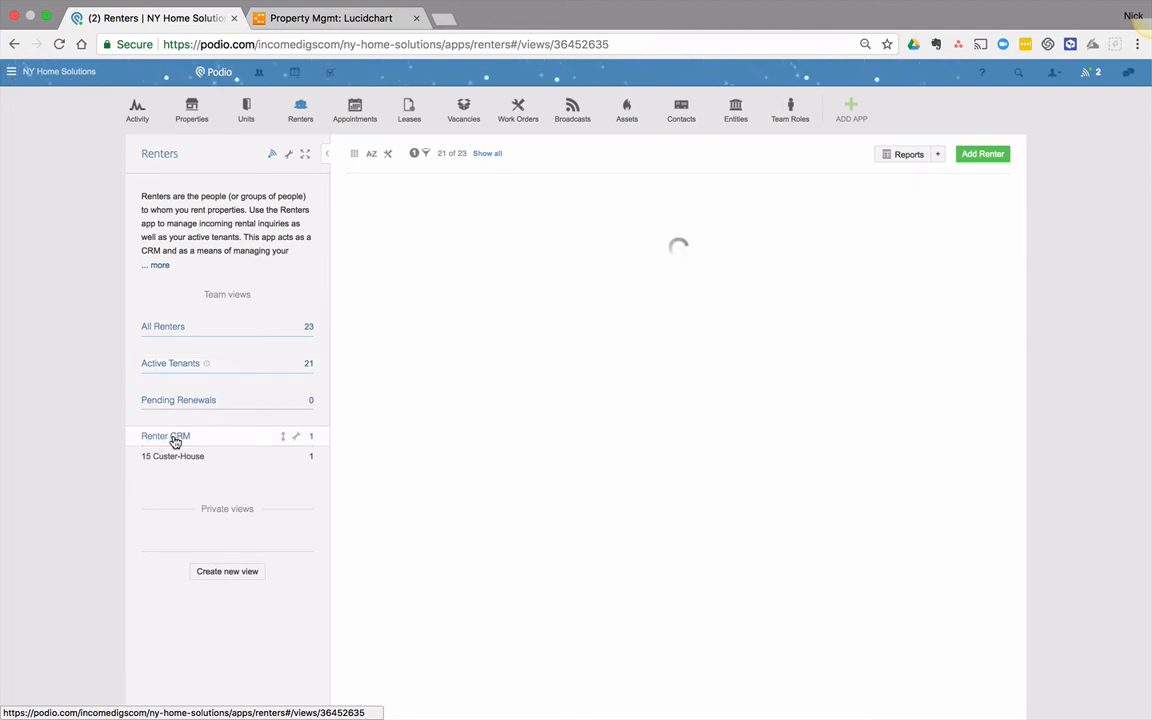
pyautogui.click(164, 436)
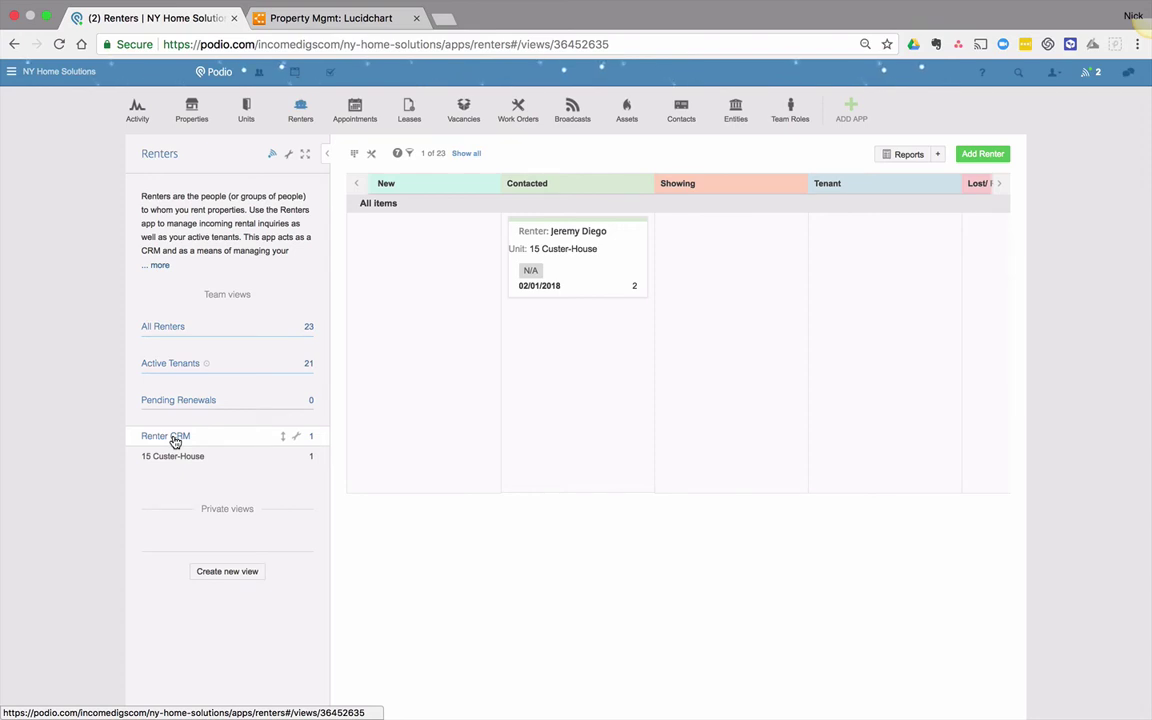
pyautogui.moveTo(212, 437)
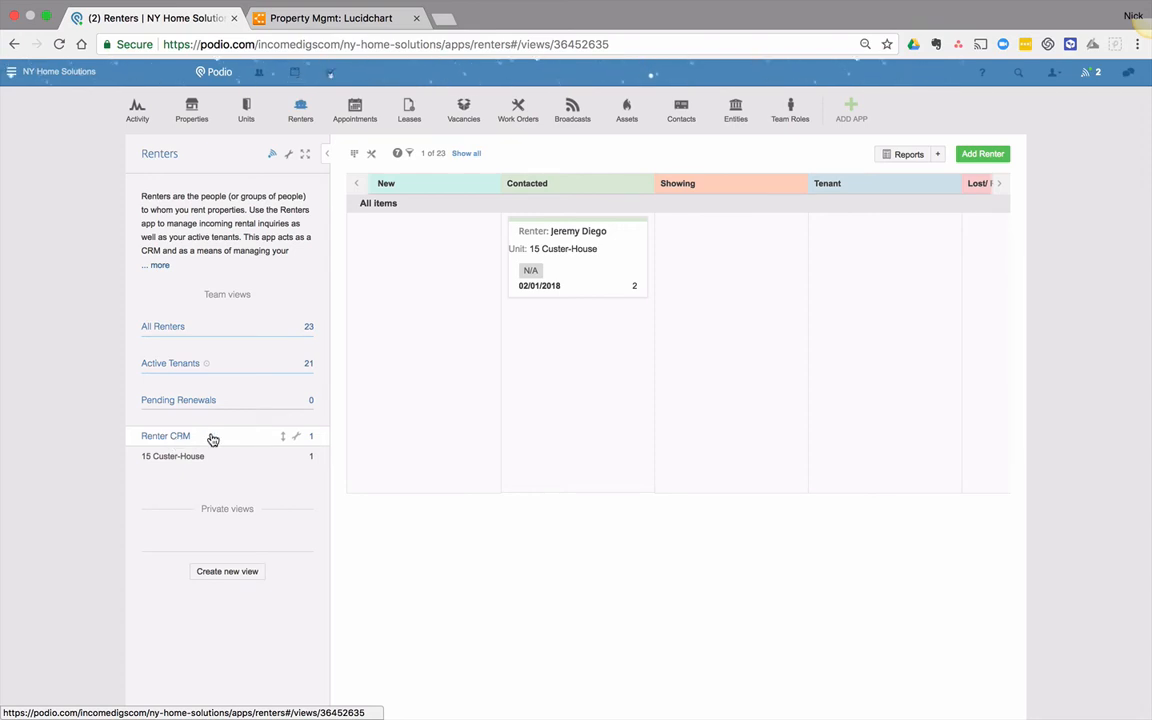
pyautogui.click(396, 153)
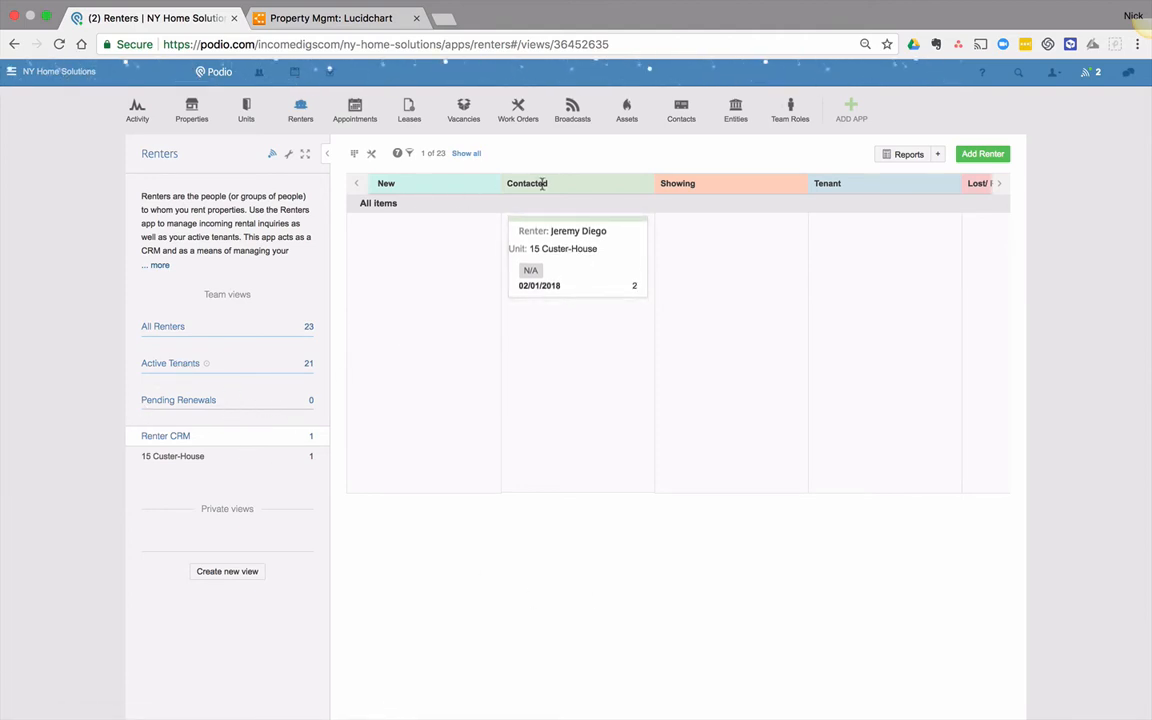
pyautogui.moveTo(583, 237)
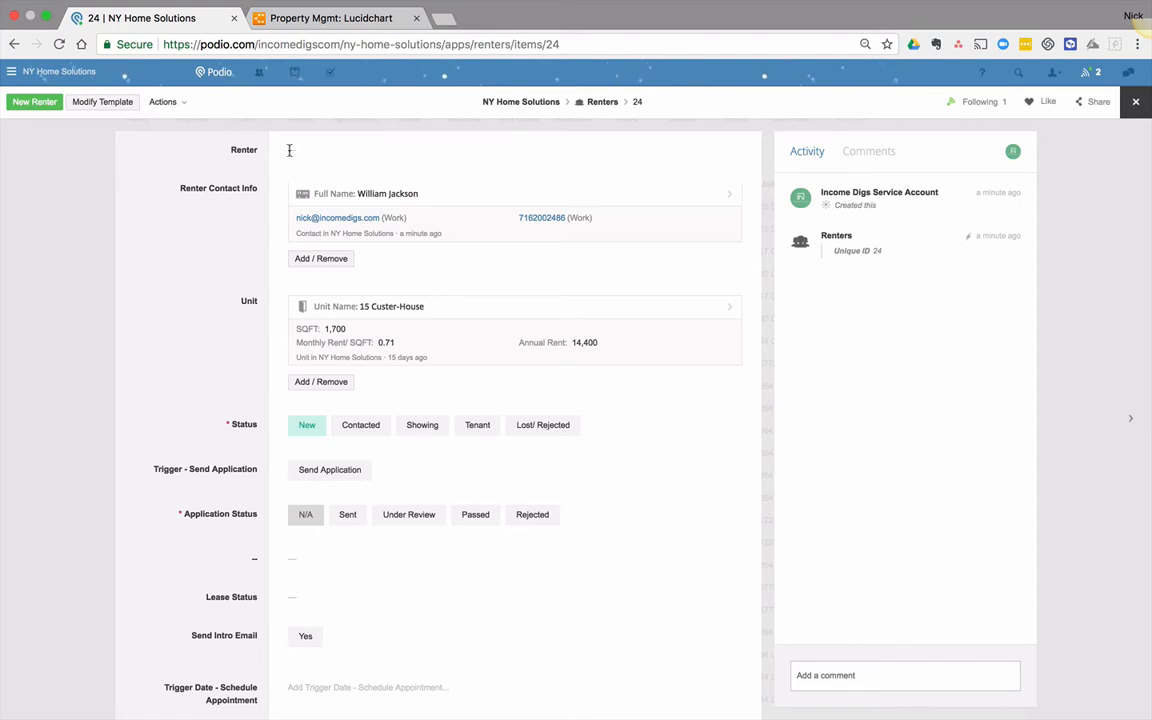
# - Set move-in date 02/01/2018, 2 BR, 2 occupants and a $750–$800 budget
pyautogui.scroll(-3)
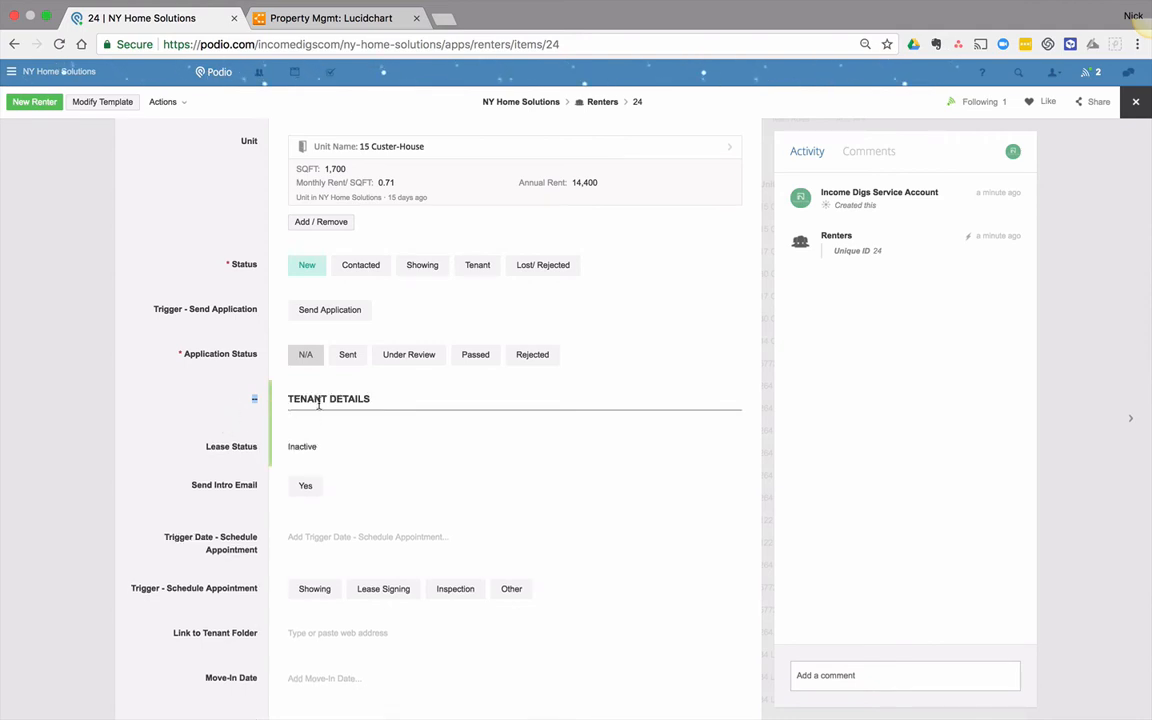
pyautogui.scroll(-3)
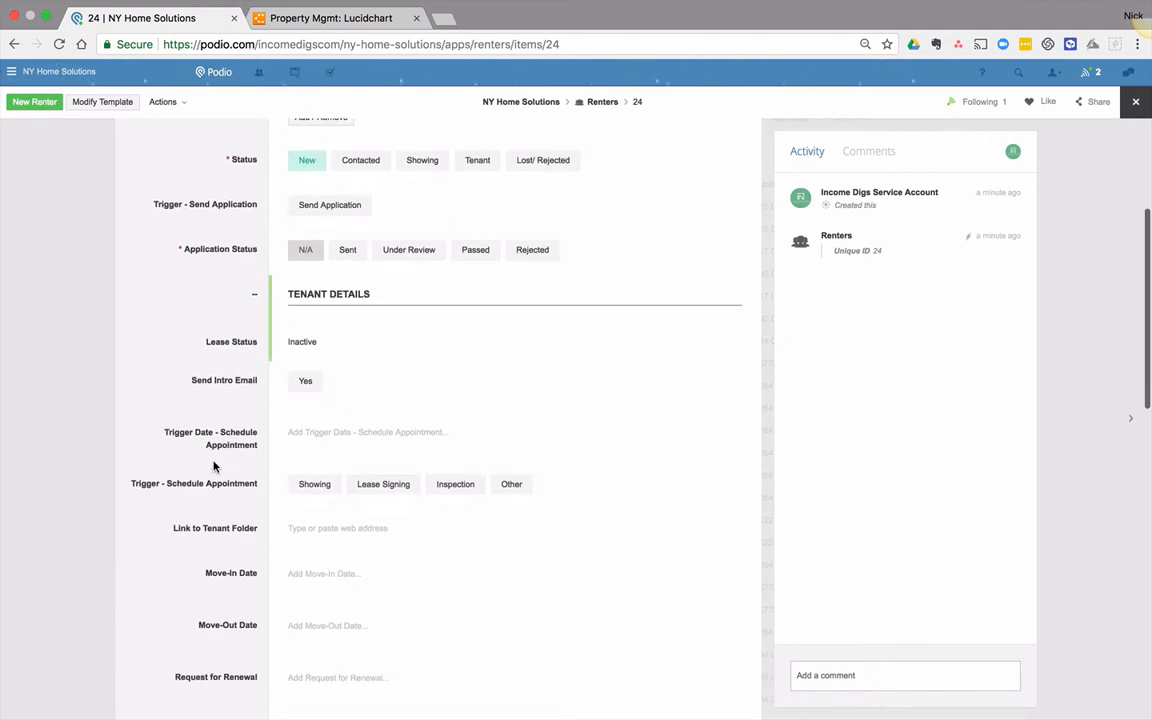
pyautogui.scroll(-3)
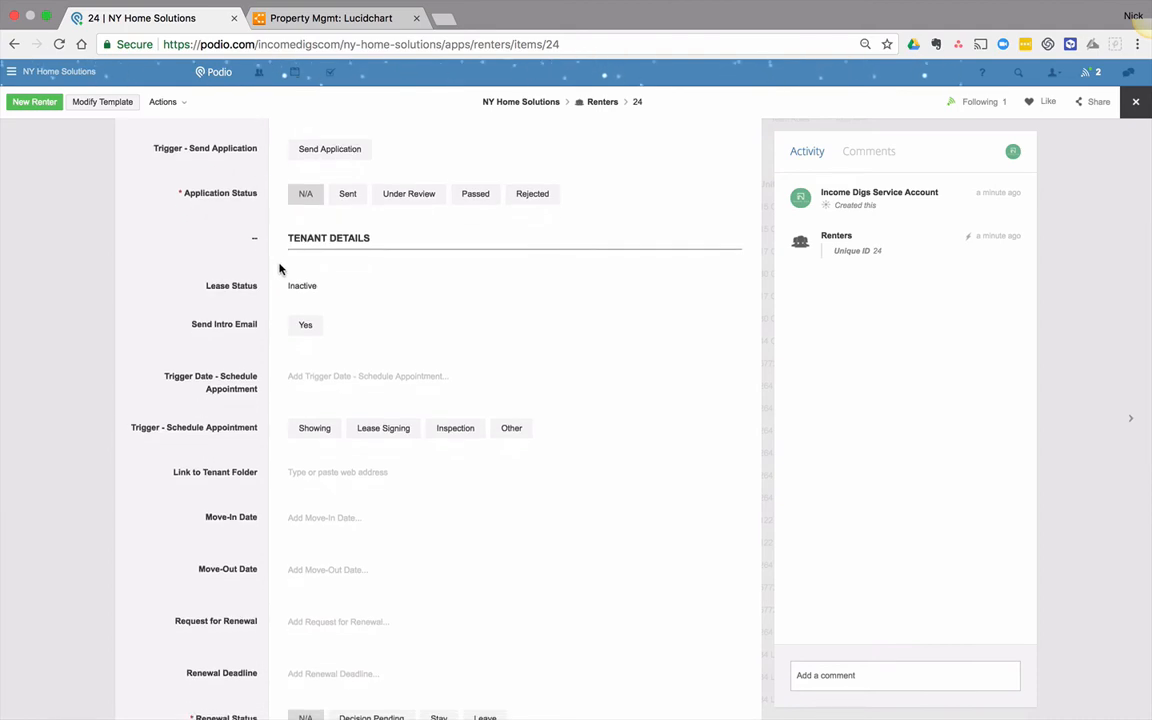
pyautogui.scroll(-3)
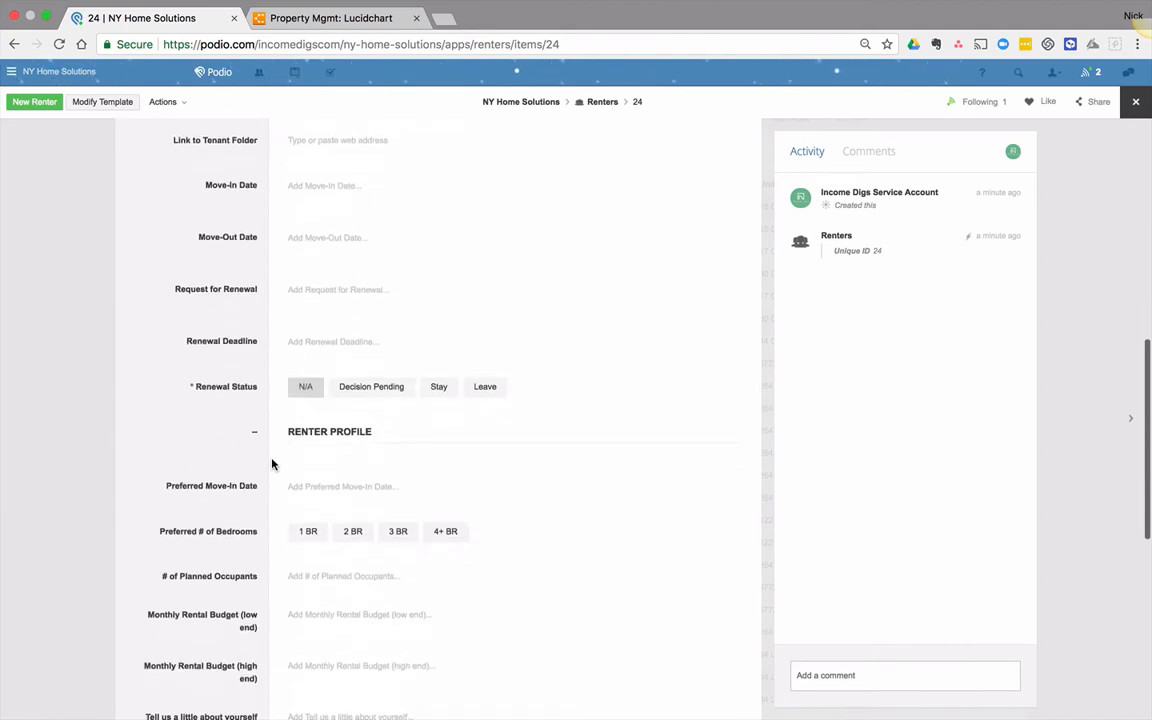
pyautogui.click(340, 487)
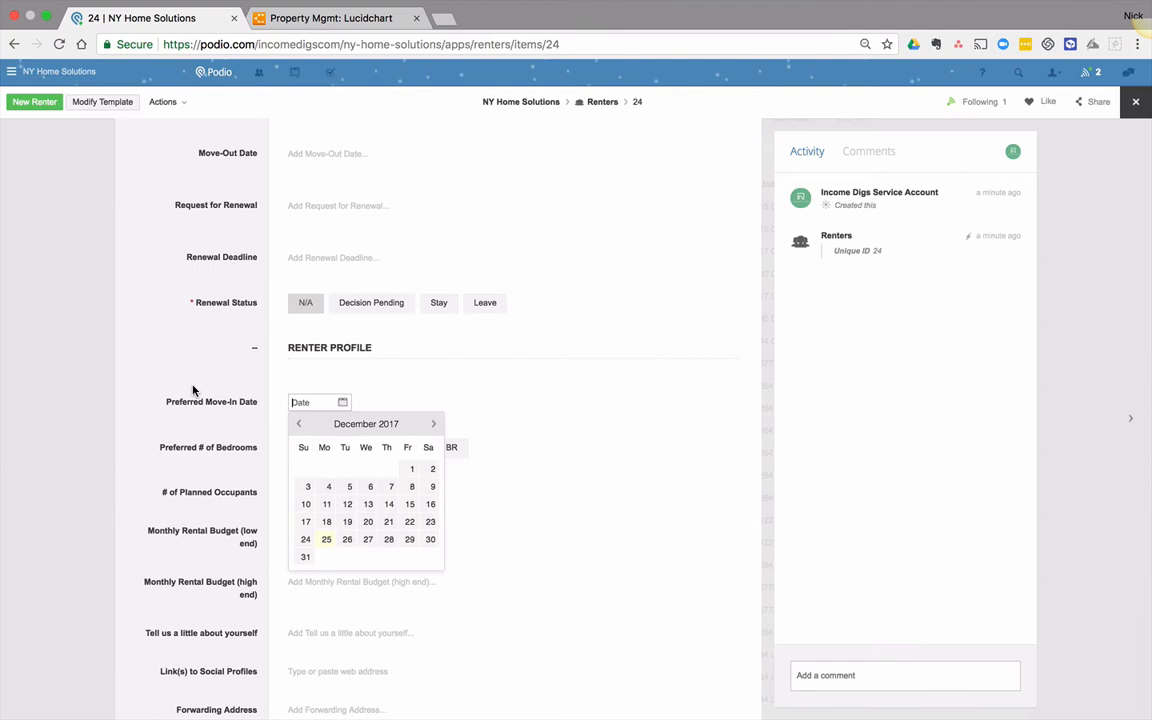
pyautogui.scroll(-3)
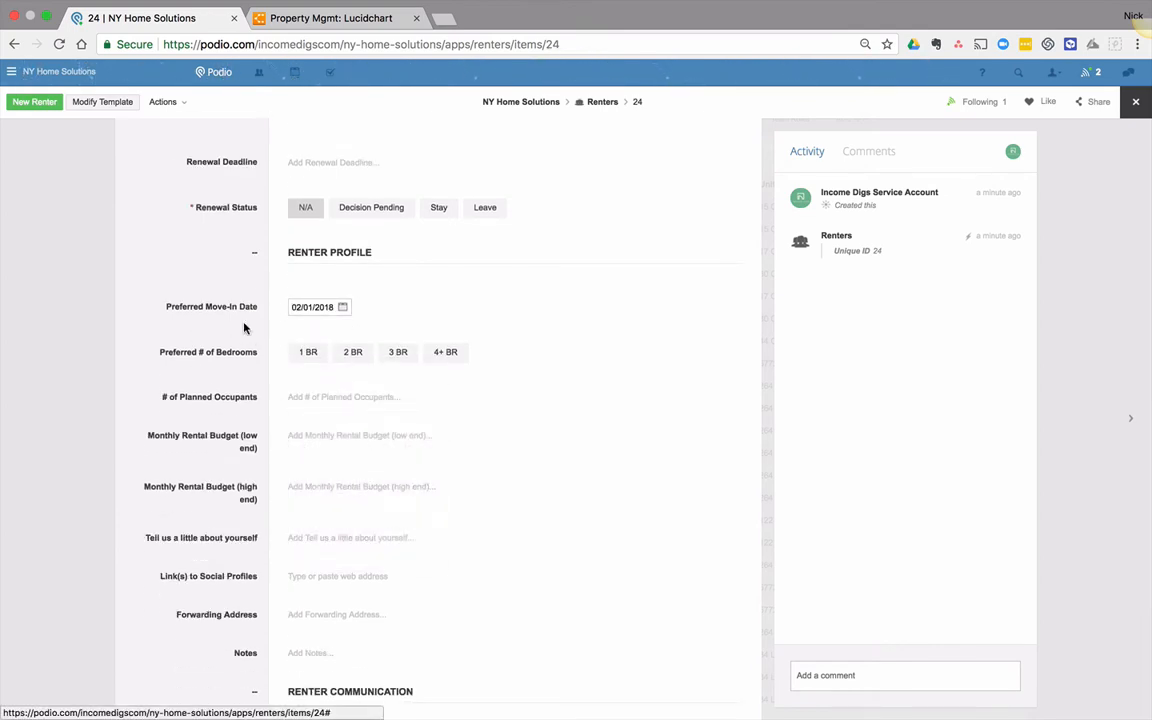
pyautogui.click(313, 307)
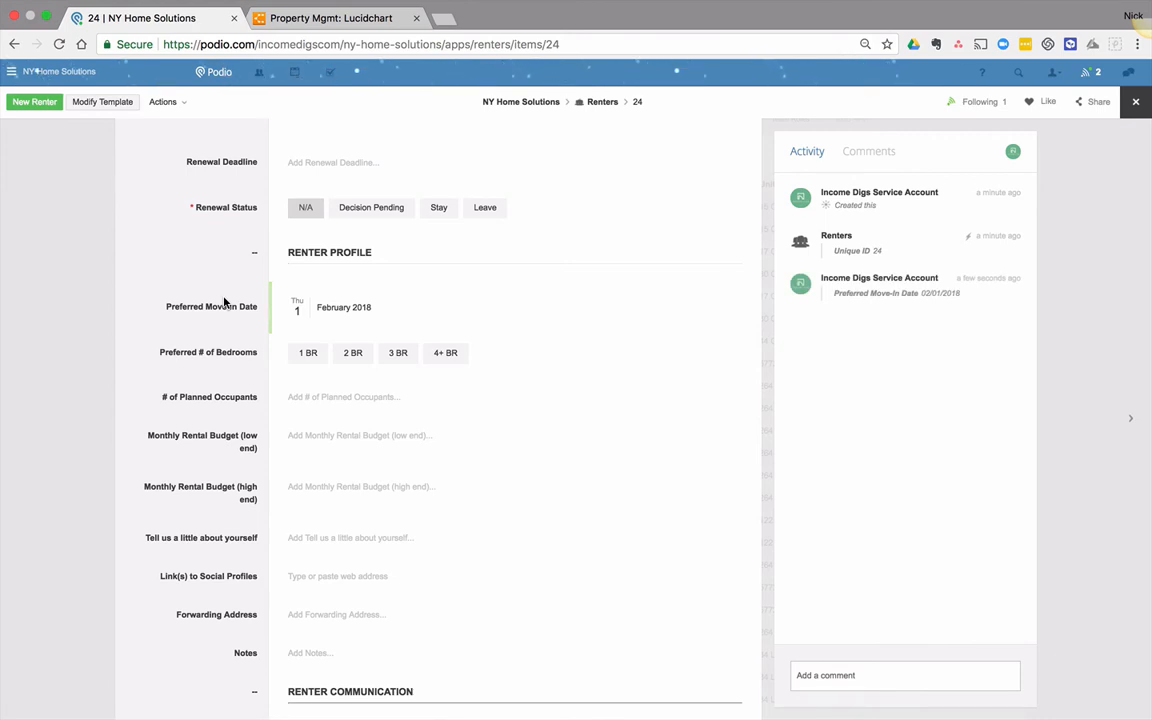
pyautogui.click(352, 352)
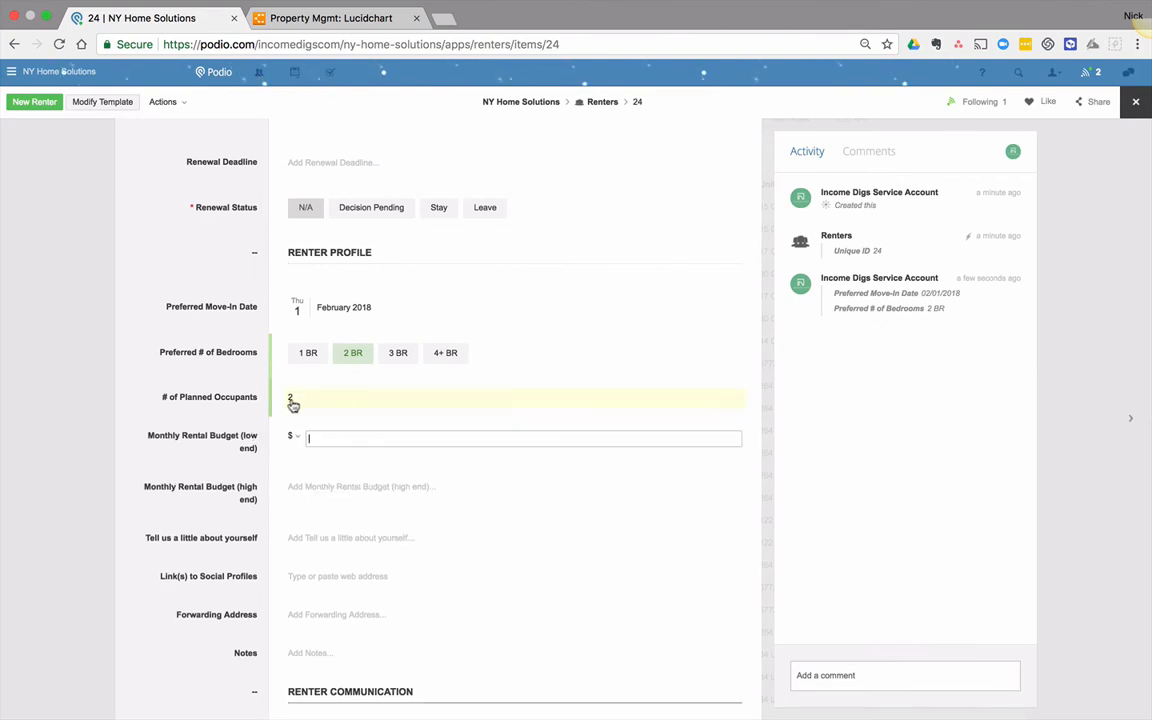
pyautogui.write('75')
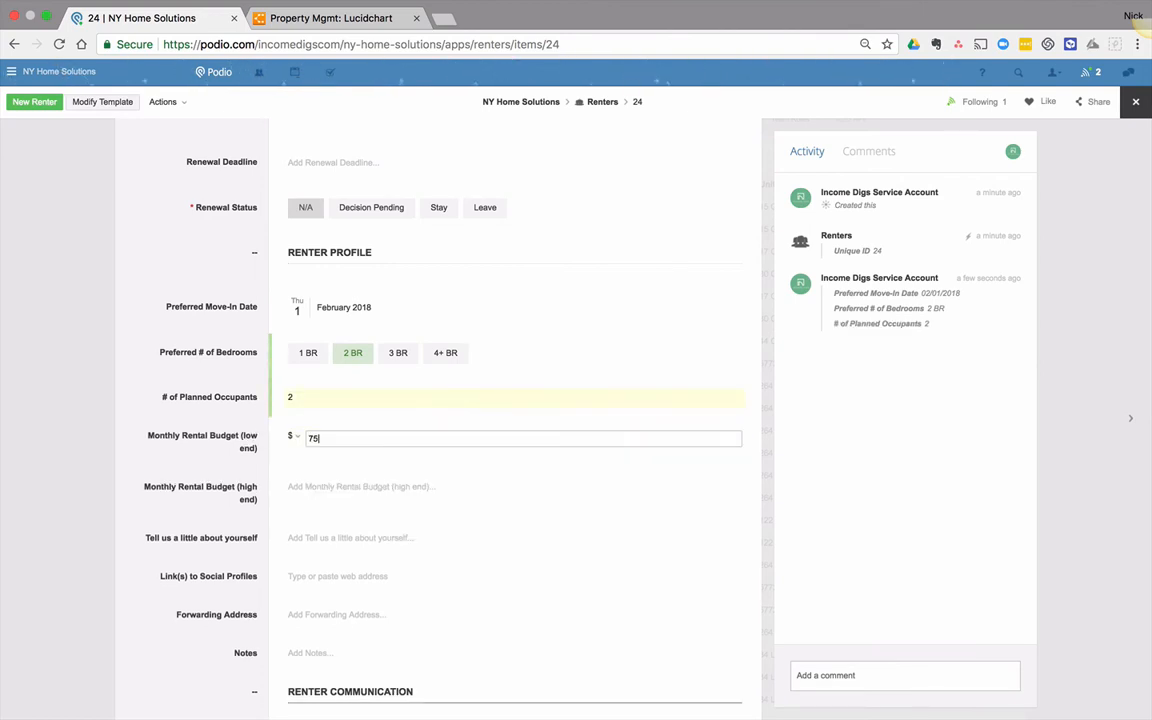
pyautogui.write('800.00')
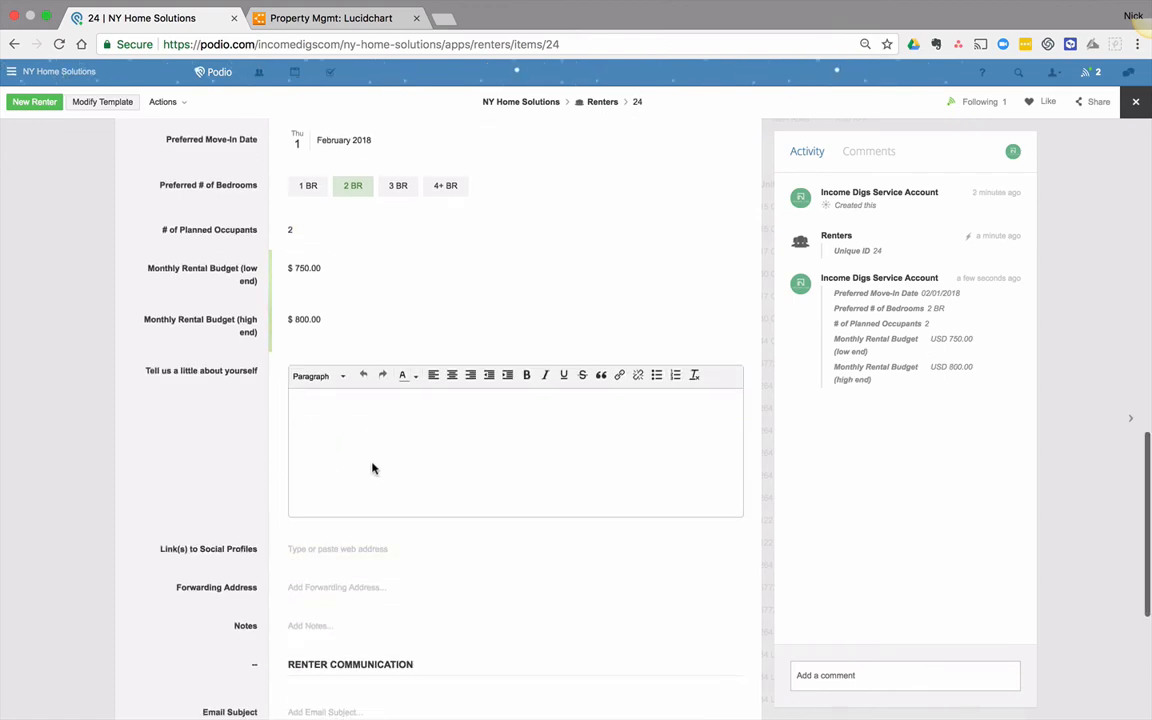
pyautogui.moveTo(400, 498)
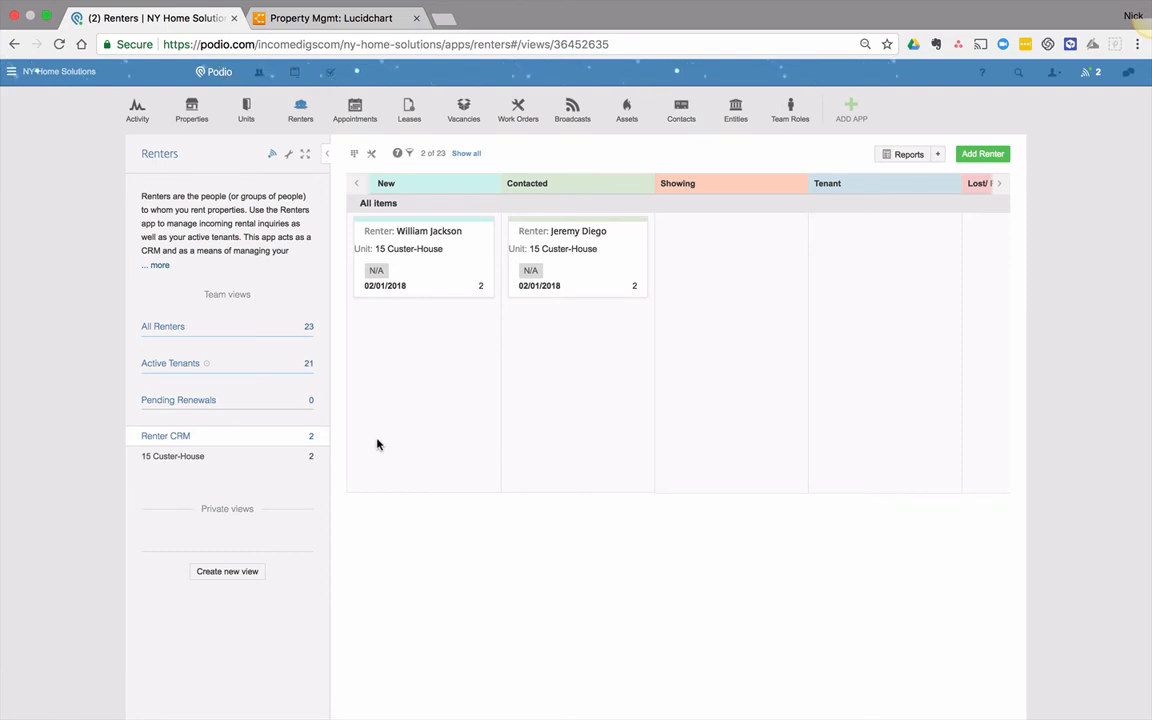
pyautogui.moveTo(426, 247)
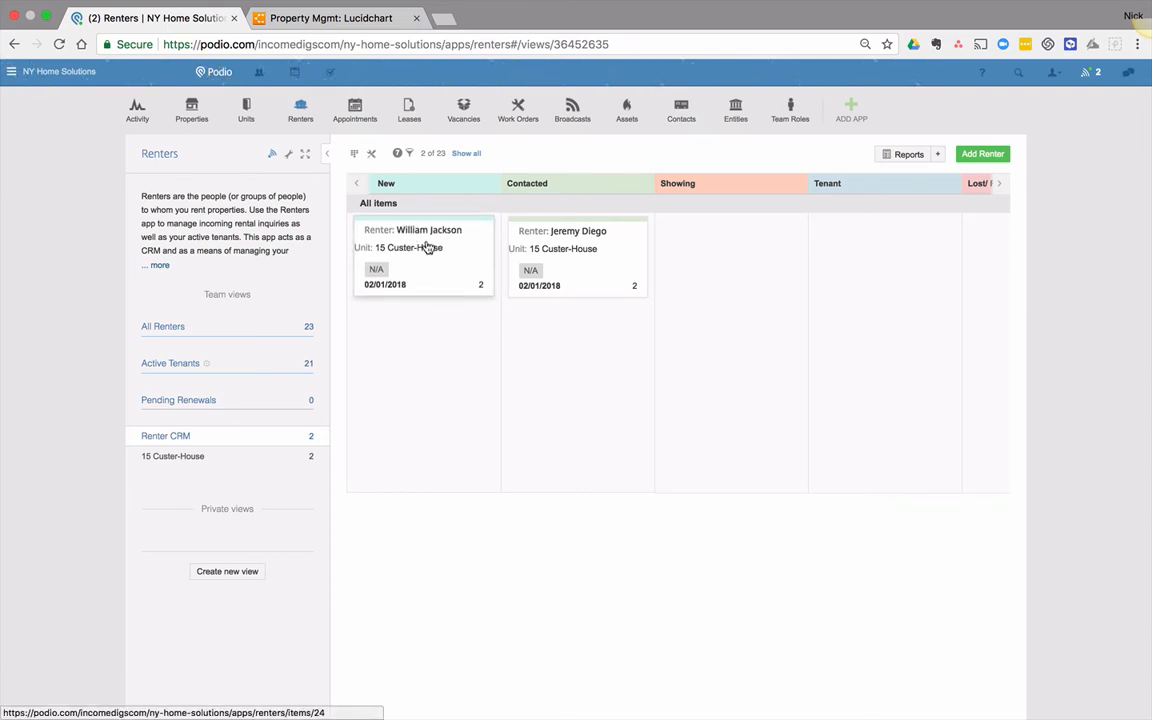
pyautogui.moveTo(424, 248); pyautogui.dragTo(440, 277)
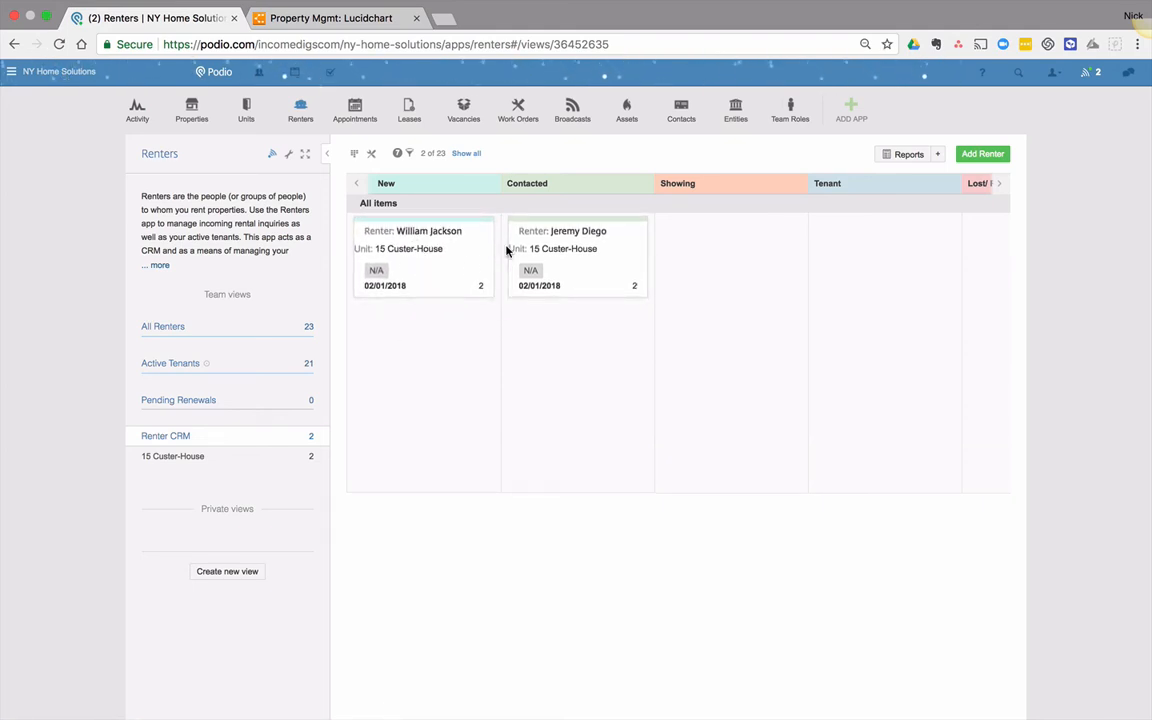
pyautogui.moveTo(425, 237)
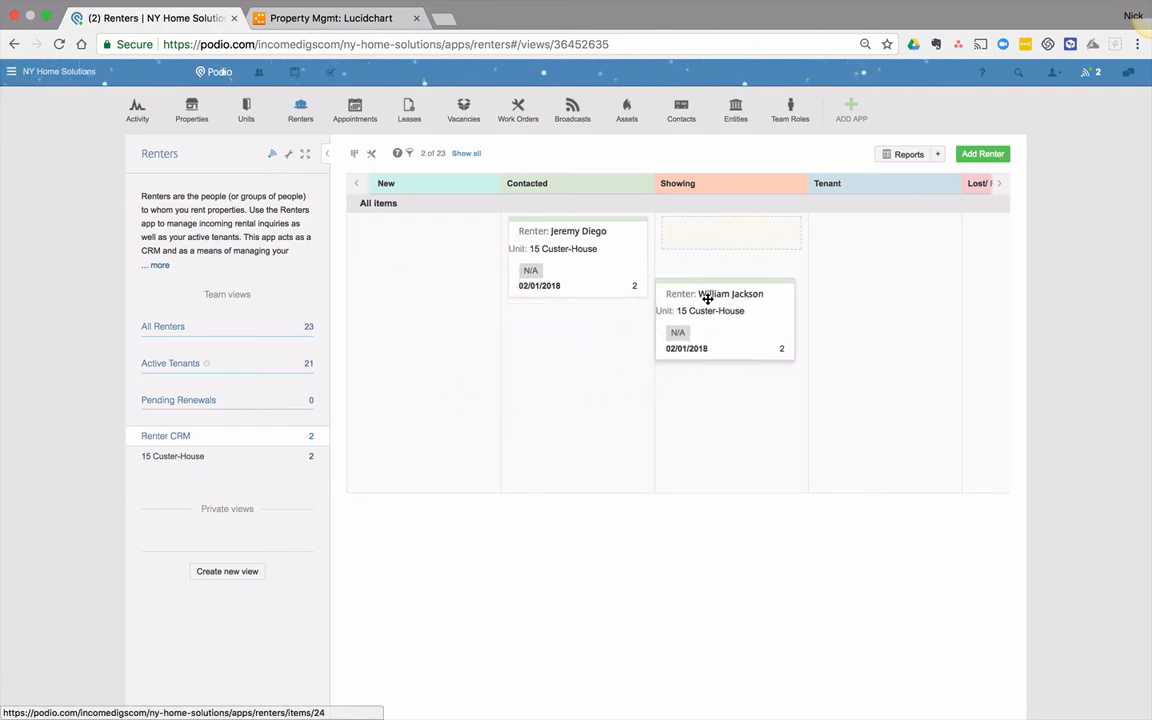
pyautogui.click(724, 293)
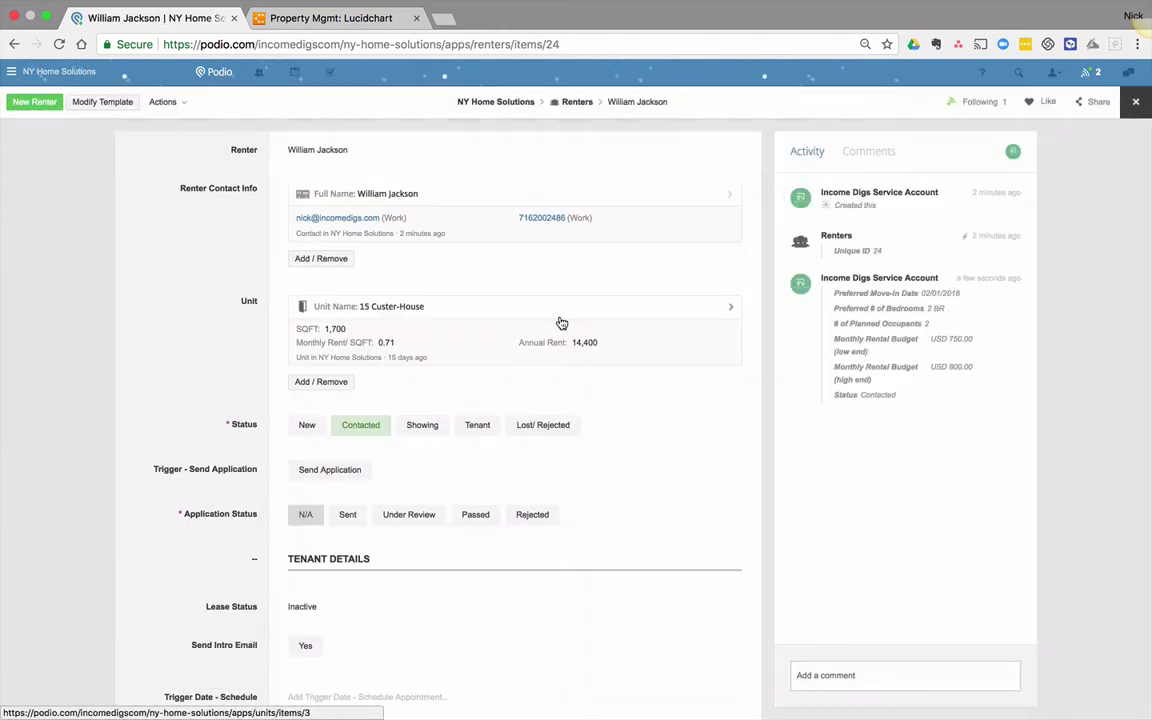
pyautogui.moveTo(336, 293)
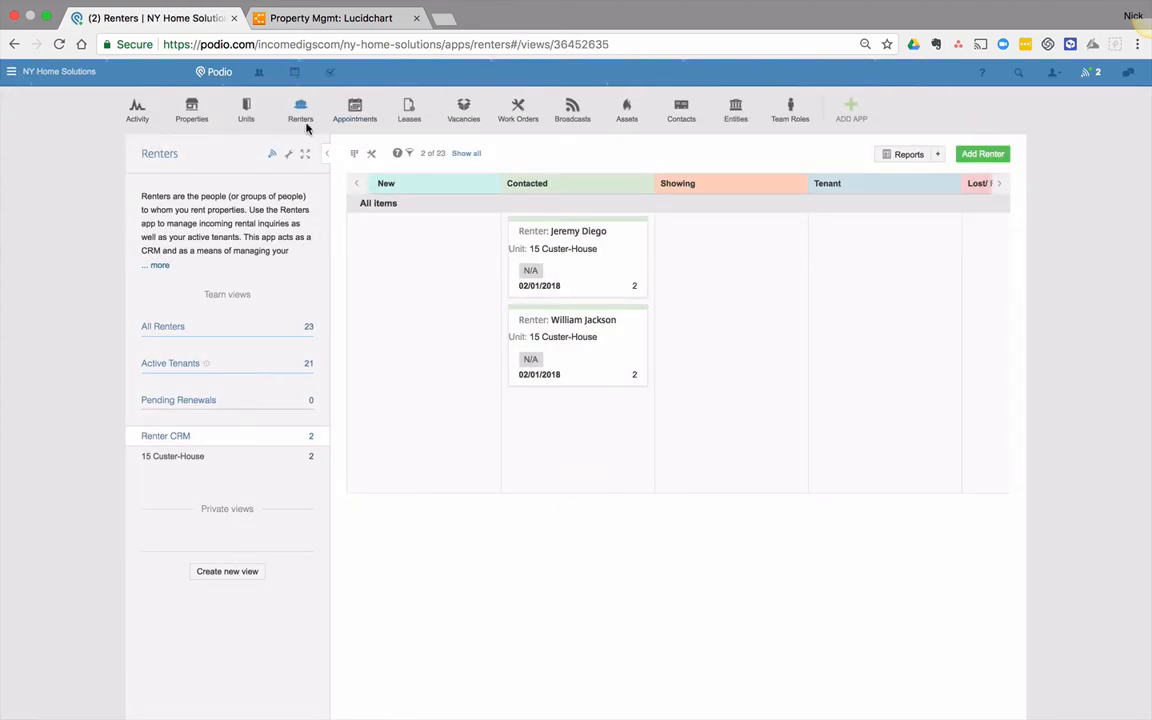
pyautogui.click(354, 110)
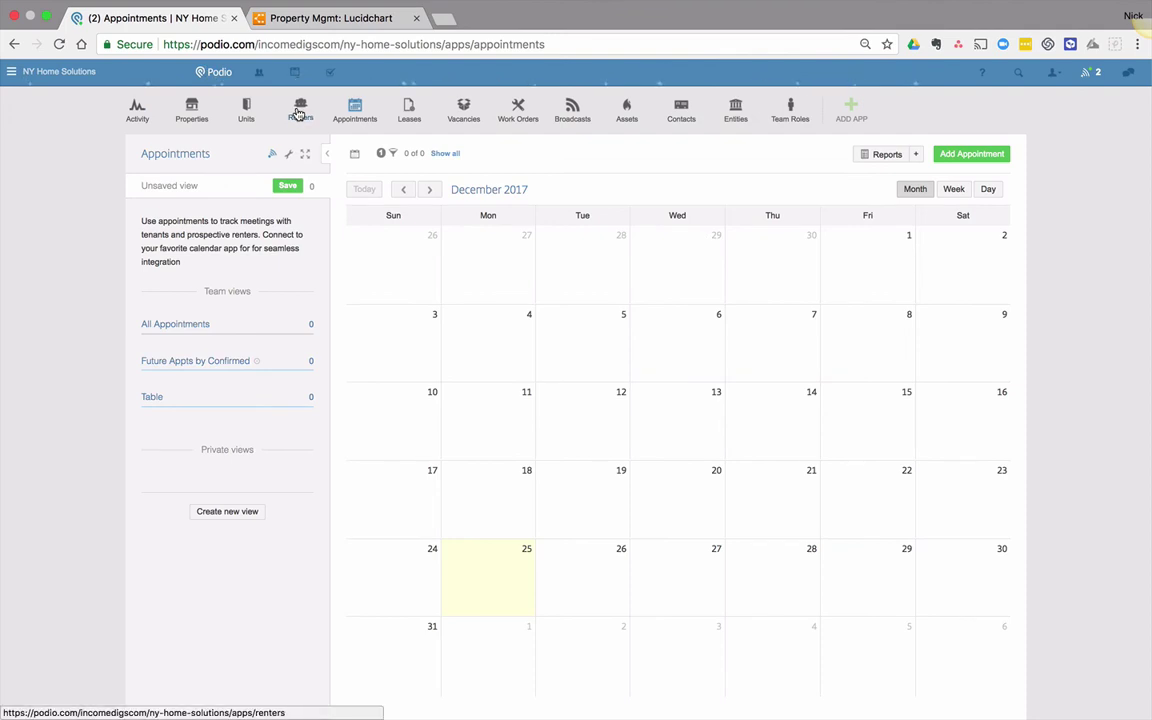
pyautogui.click(299, 110)
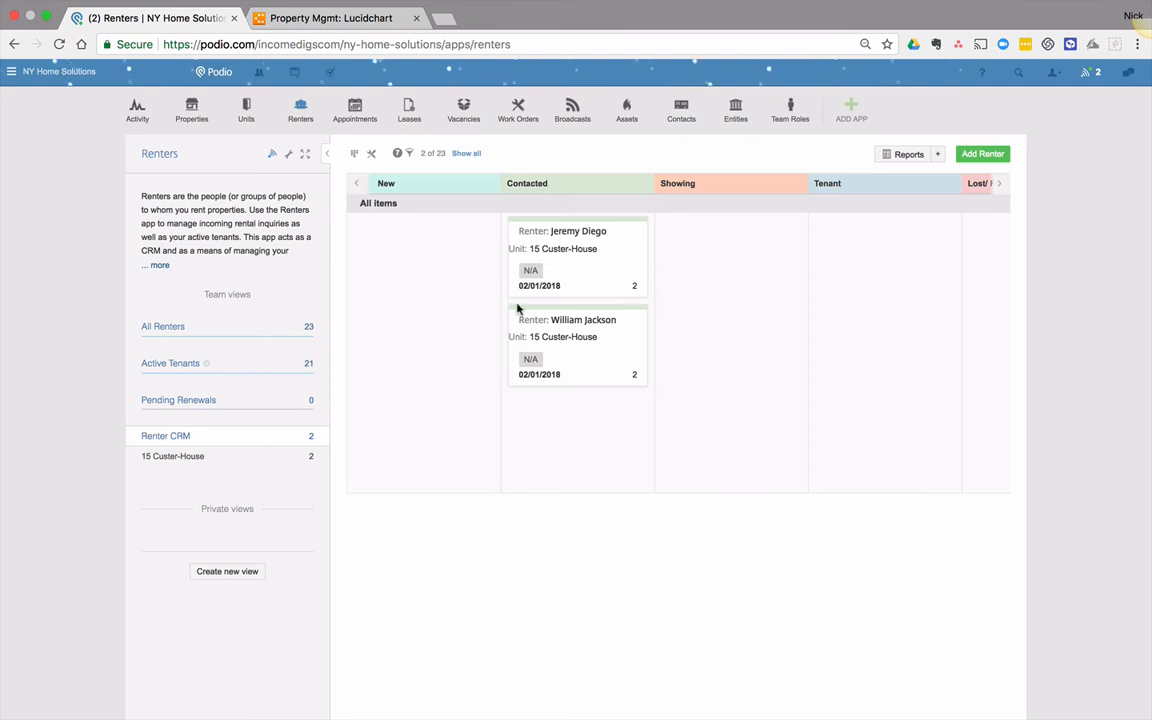
pyautogui.moveTo(570, 330)
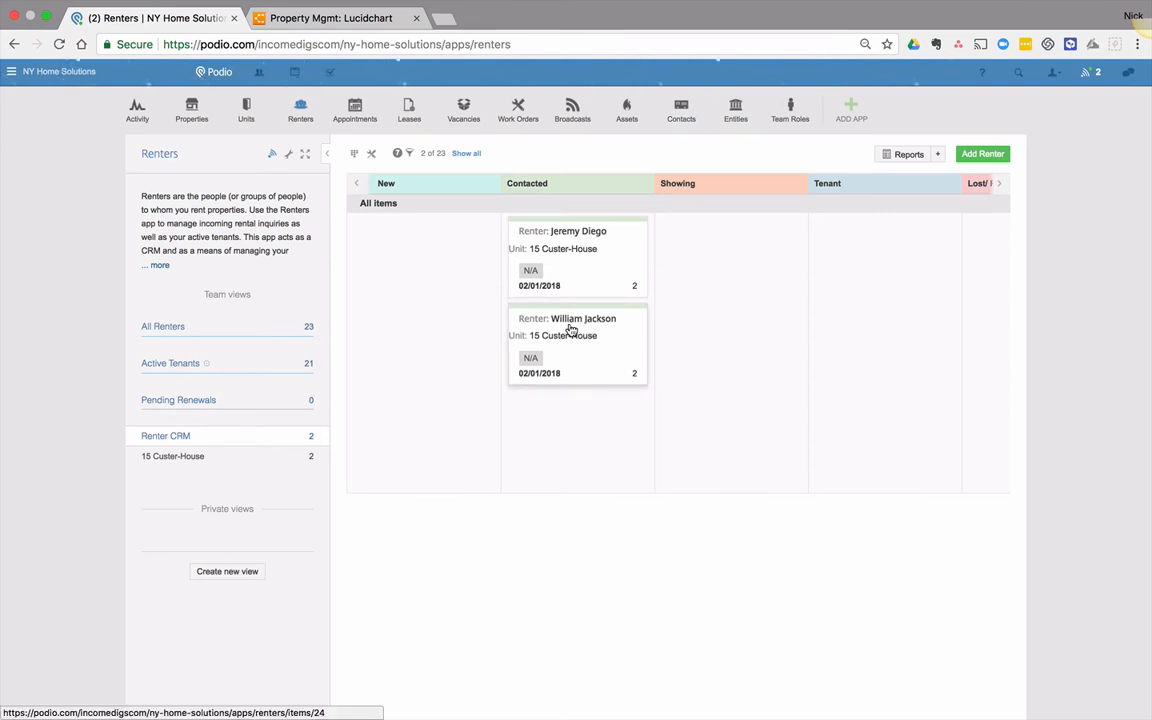
# - Set Trigger Date 12/28/2017 4:00 PM, create a Showing appointment, and open it
pyautogui.click(571, 328)
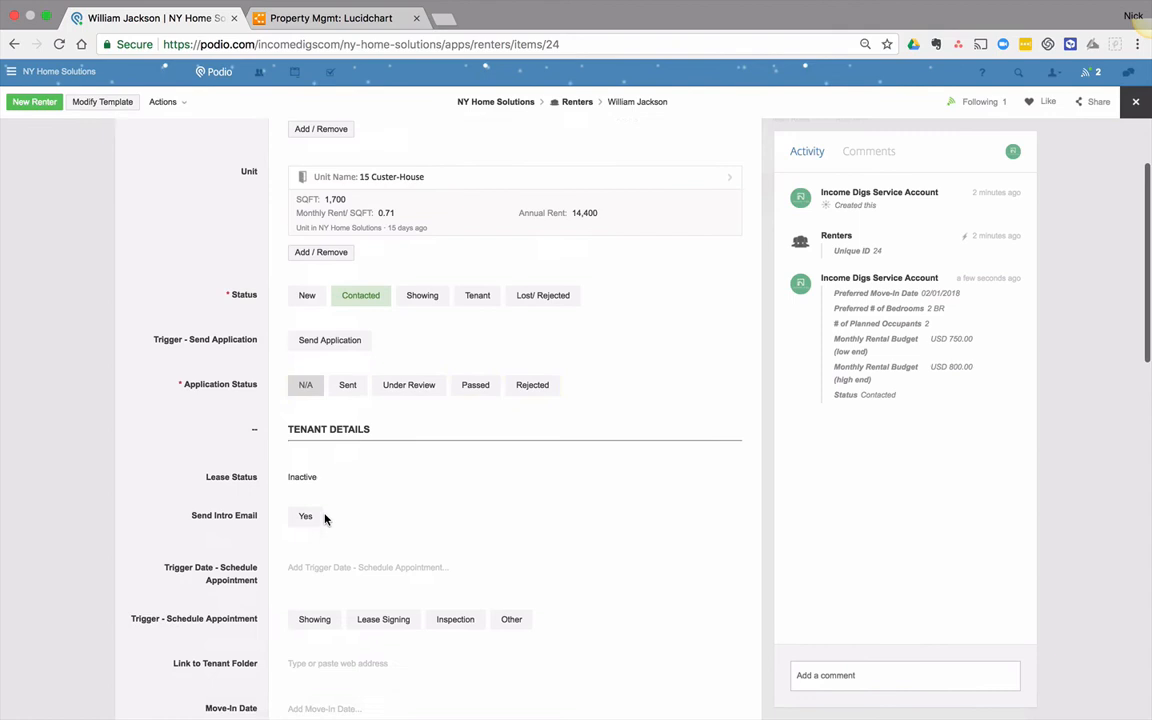
pyautogui.scroll(-3)
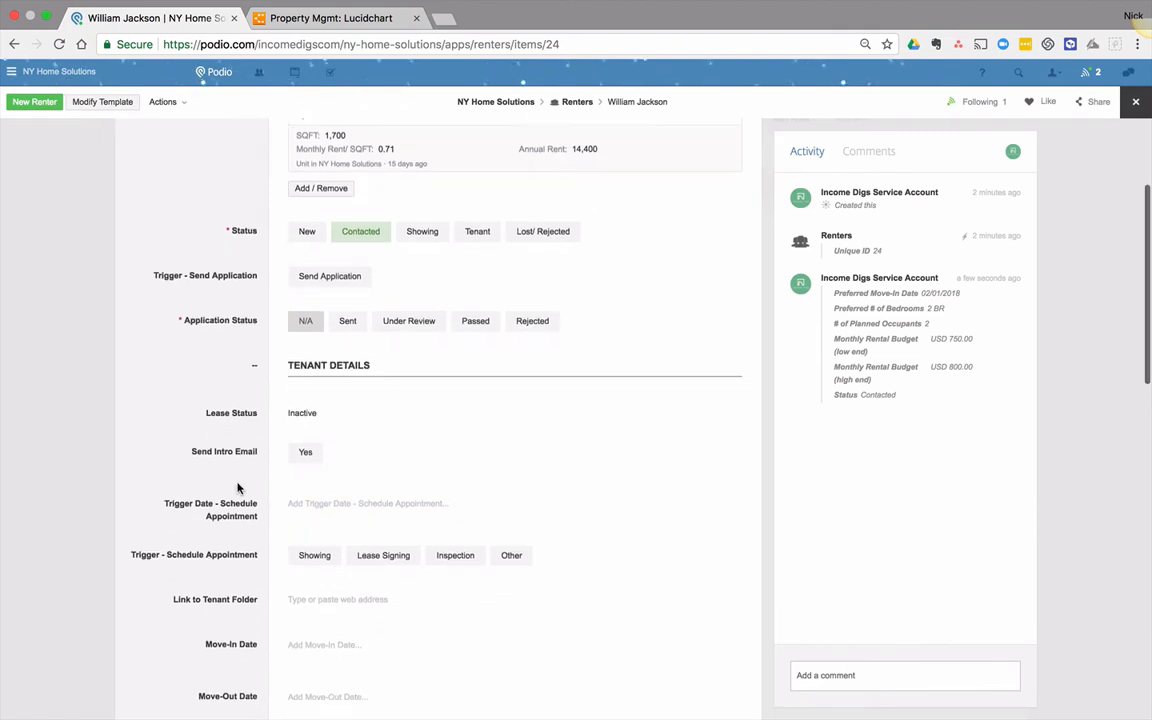
pyautogui.scroll(-3)
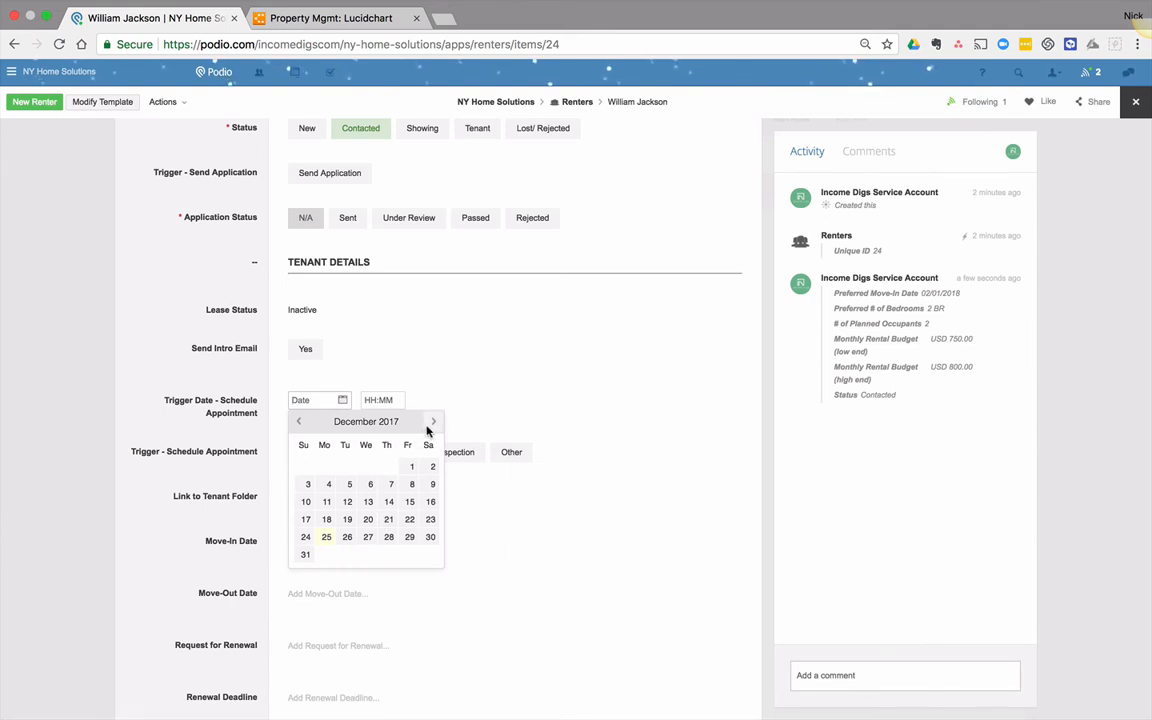
pyautogui.moveTo(406, 426)
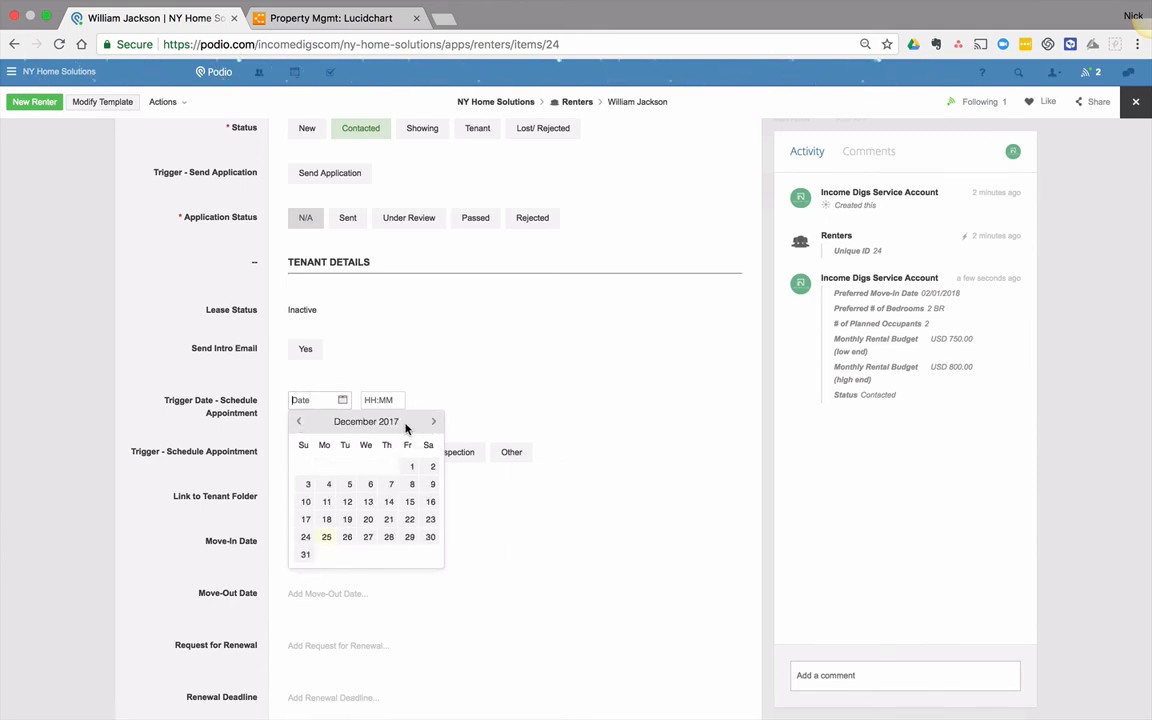
pyautogui.click(387, 536)
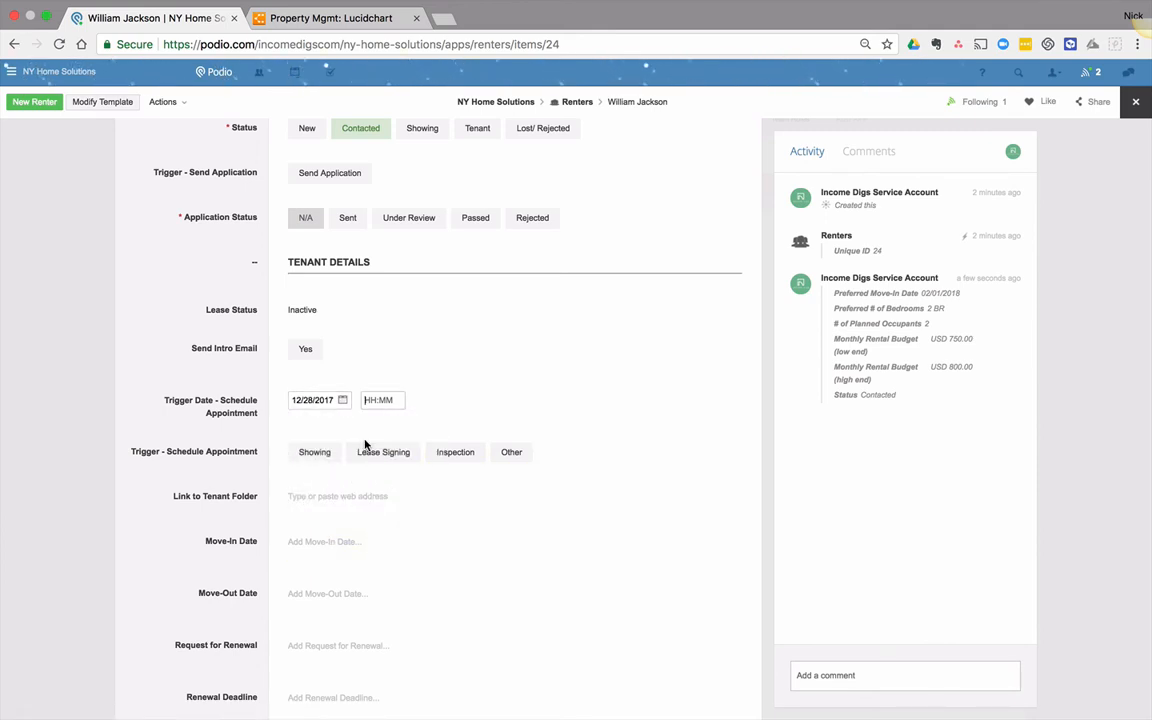
pyautogui.click(314, 452)
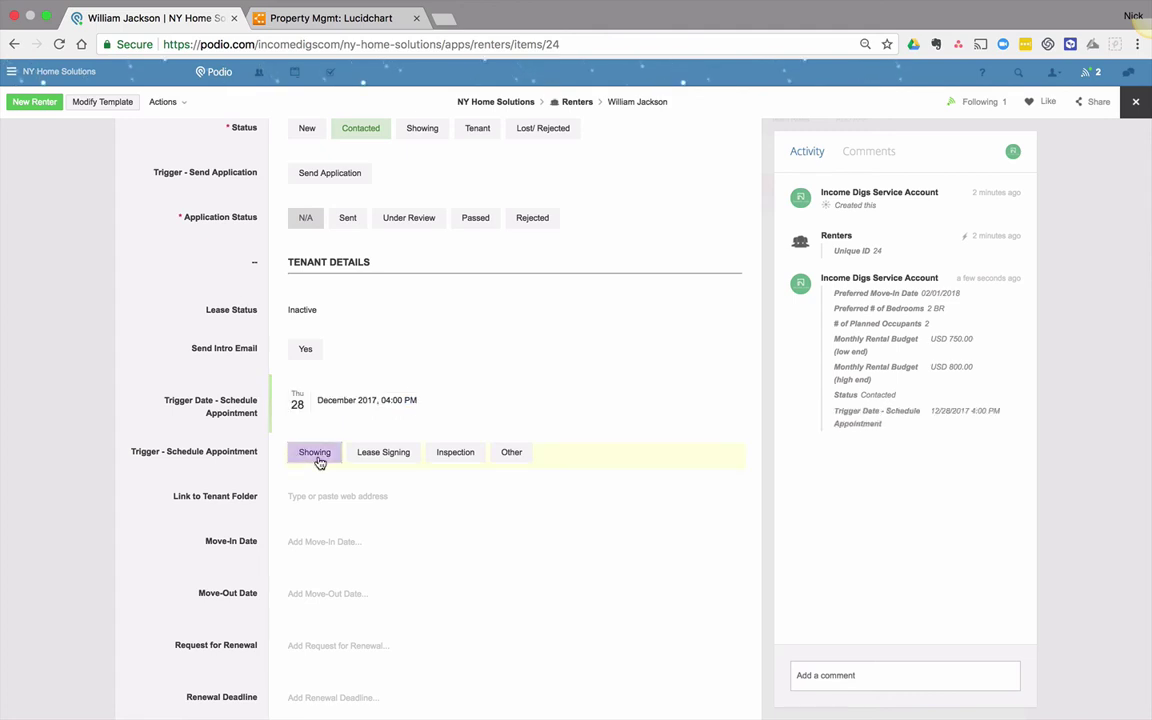
pyautogui.moveTo(315, 459)
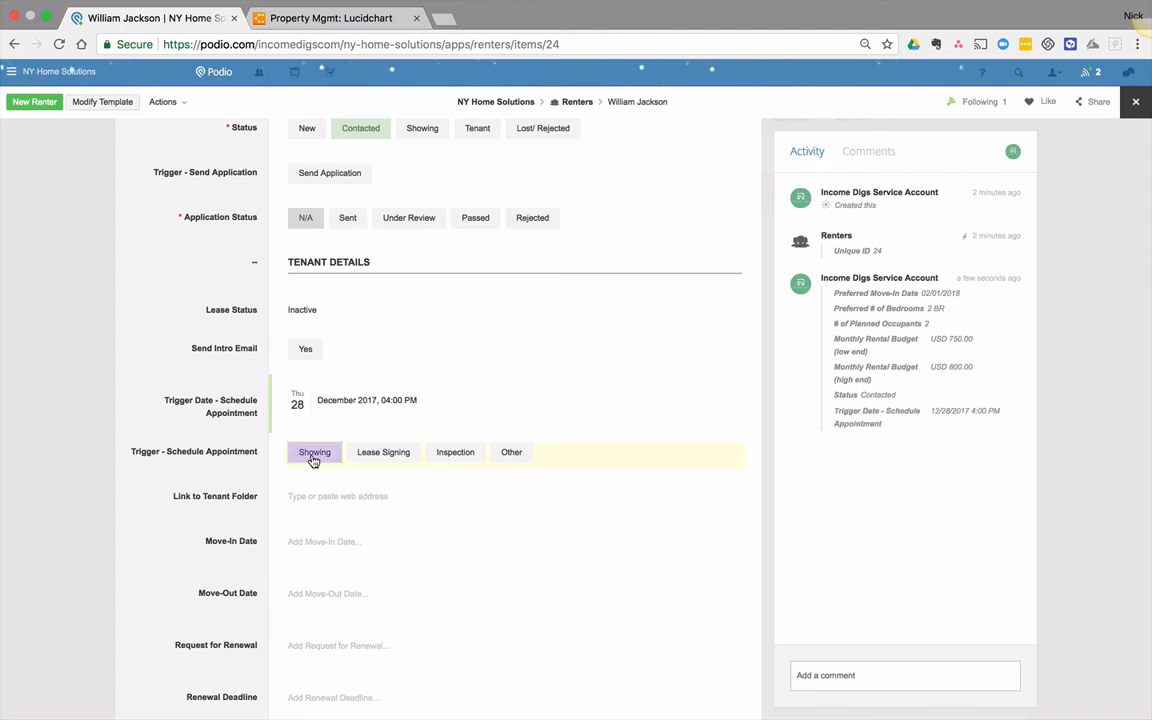
pyautogui.click(314, 452)
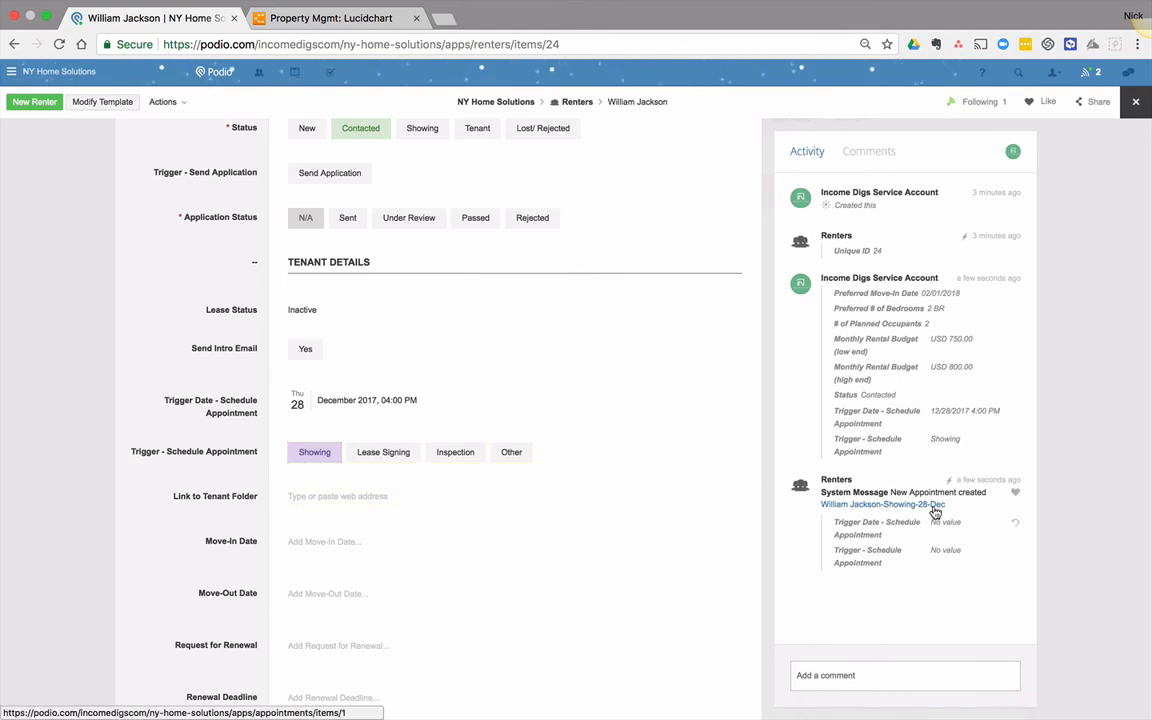
pyautogui.click(878, 504)
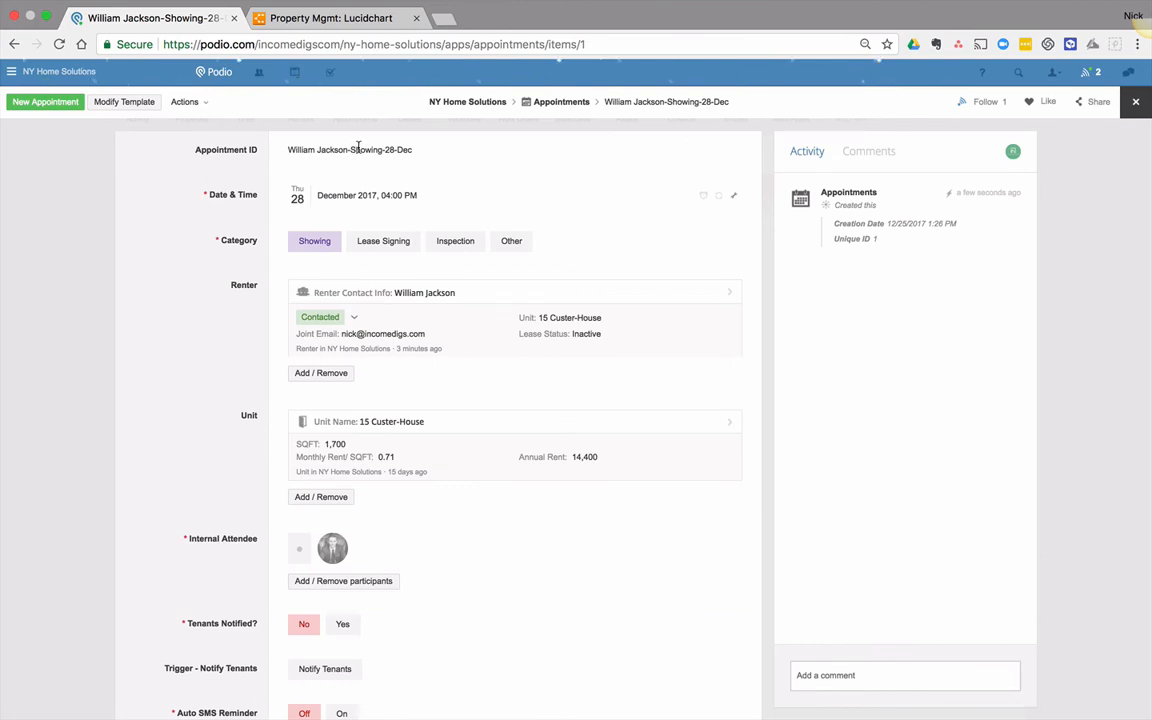
pyautogui.moveTo(338, 463)
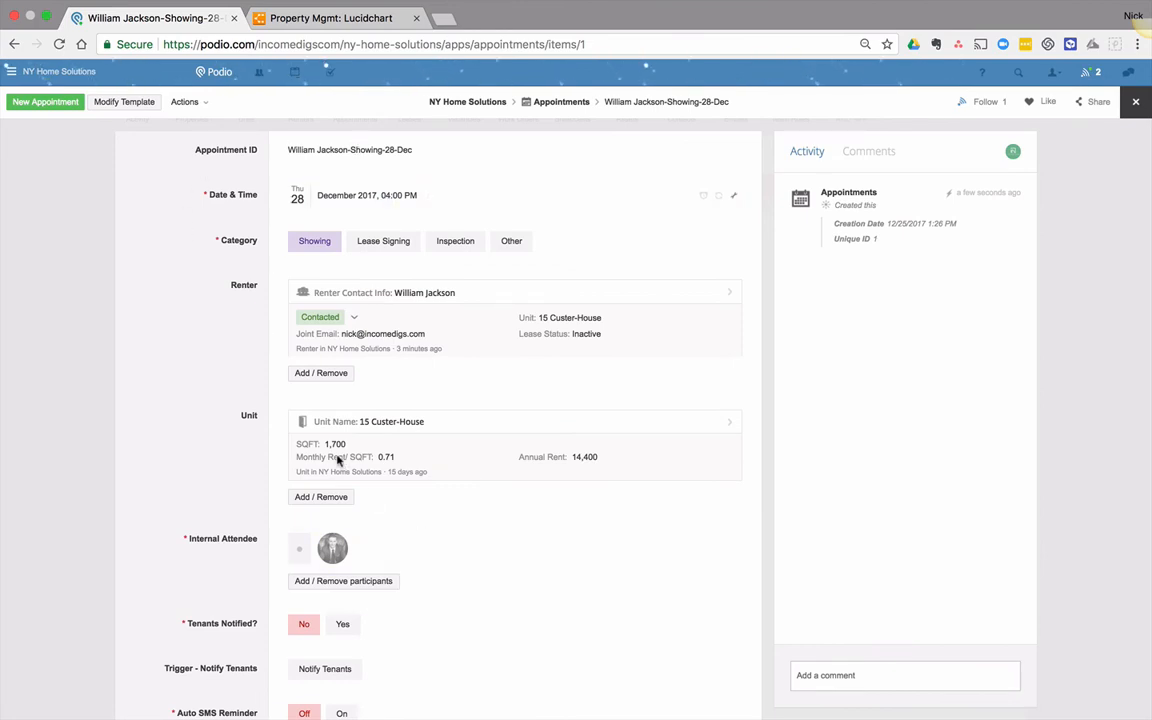
pyautogui.scroll(-3)
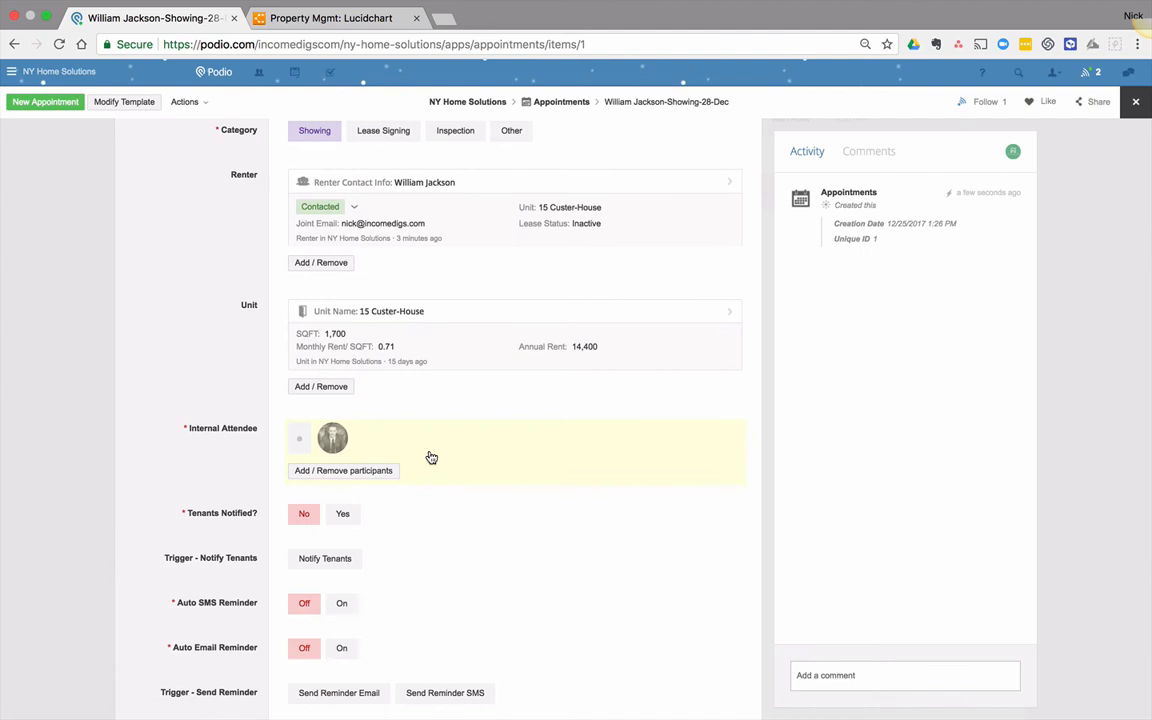
pyautogui.moveTo(324, 453)
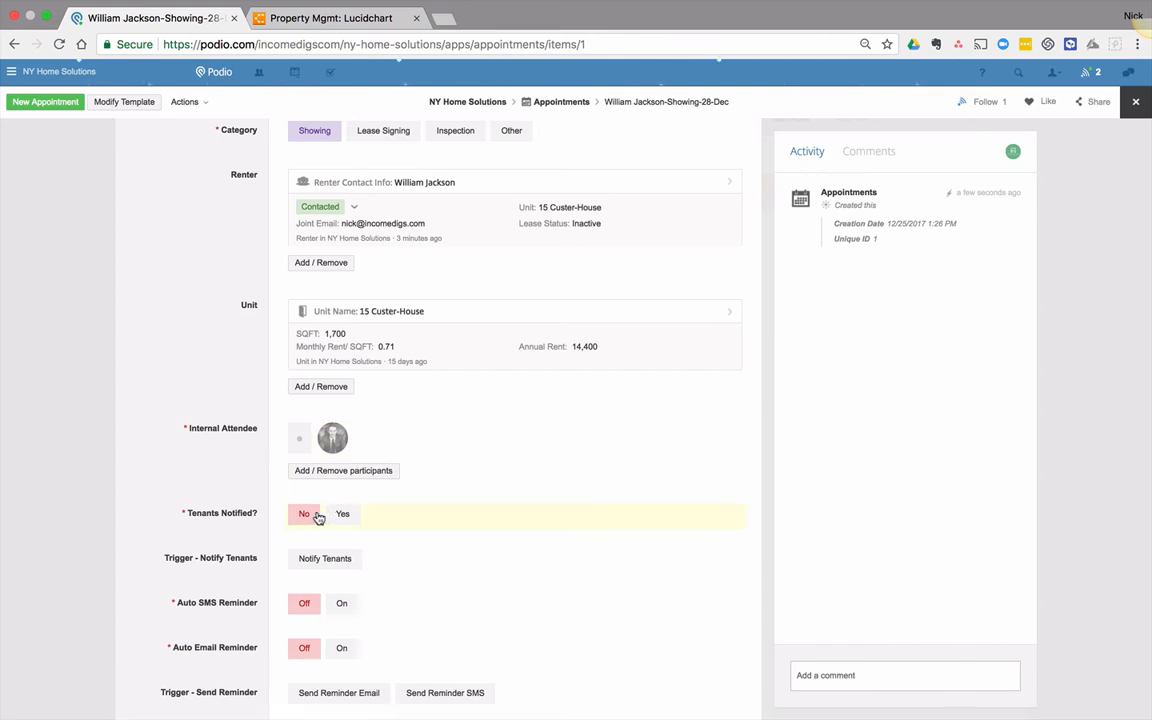
pyautogui.scroll(-3)
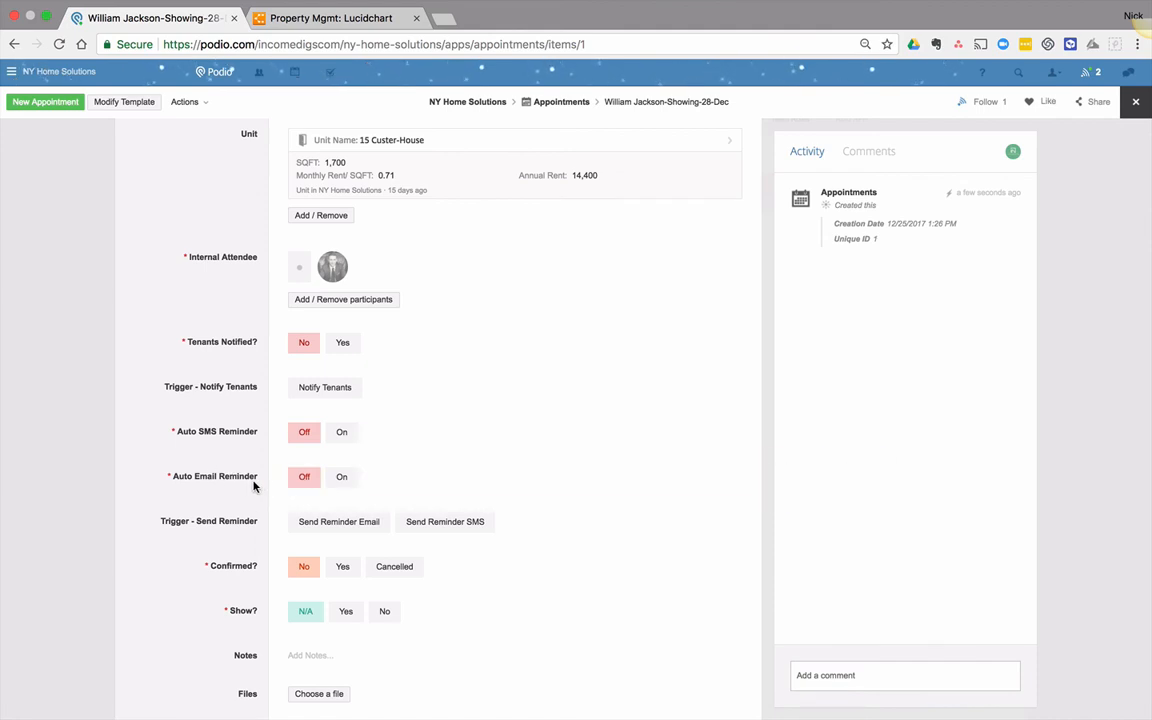
pyautogui.moveTo(311, 477)
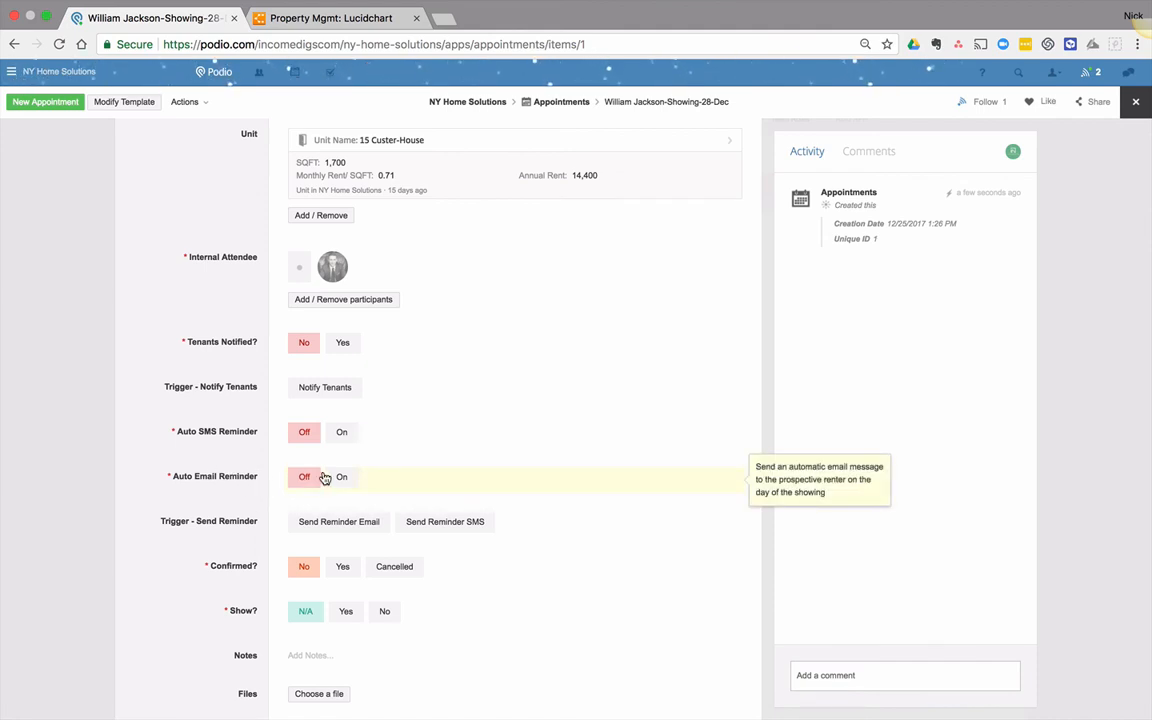
pyautogui.moveTo(227, 201)
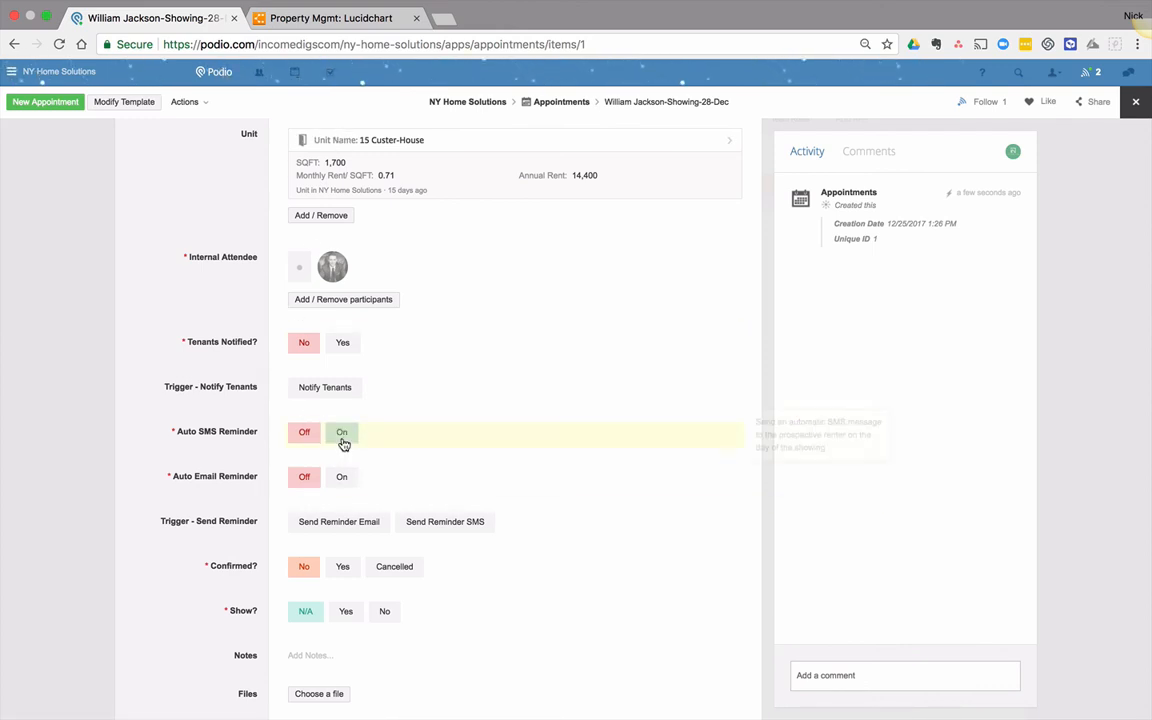
pyautogui.moveTo(345, 444)
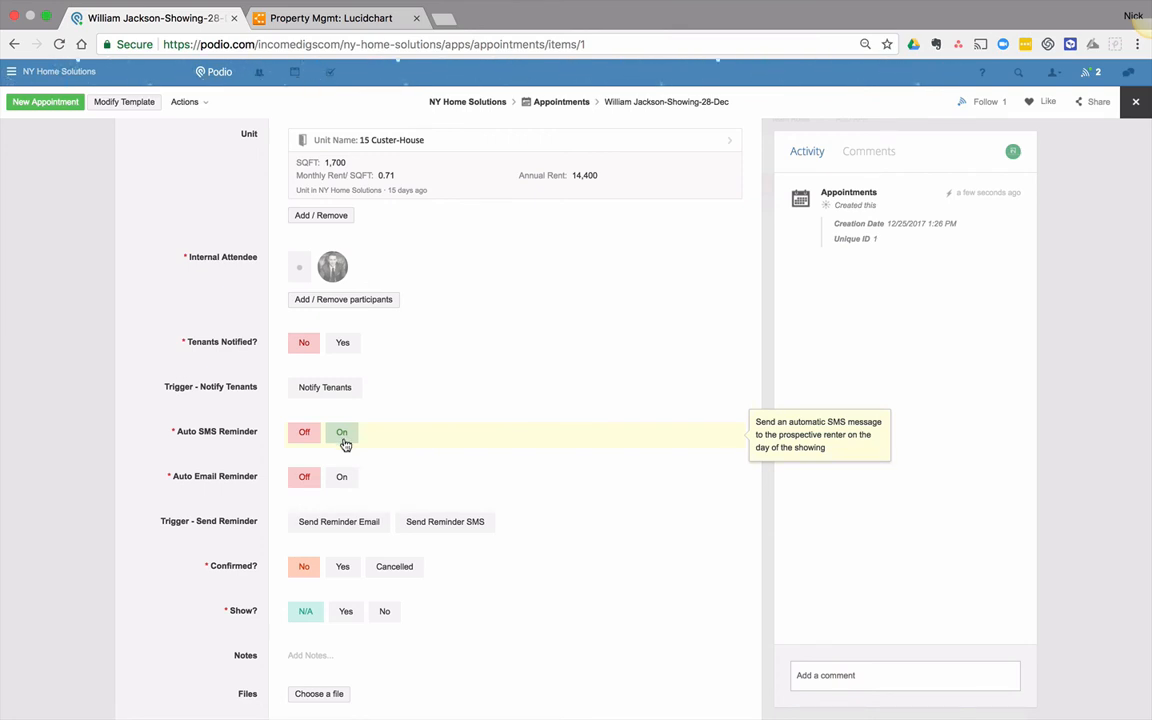
pyautogui.moveTo(308, 544)
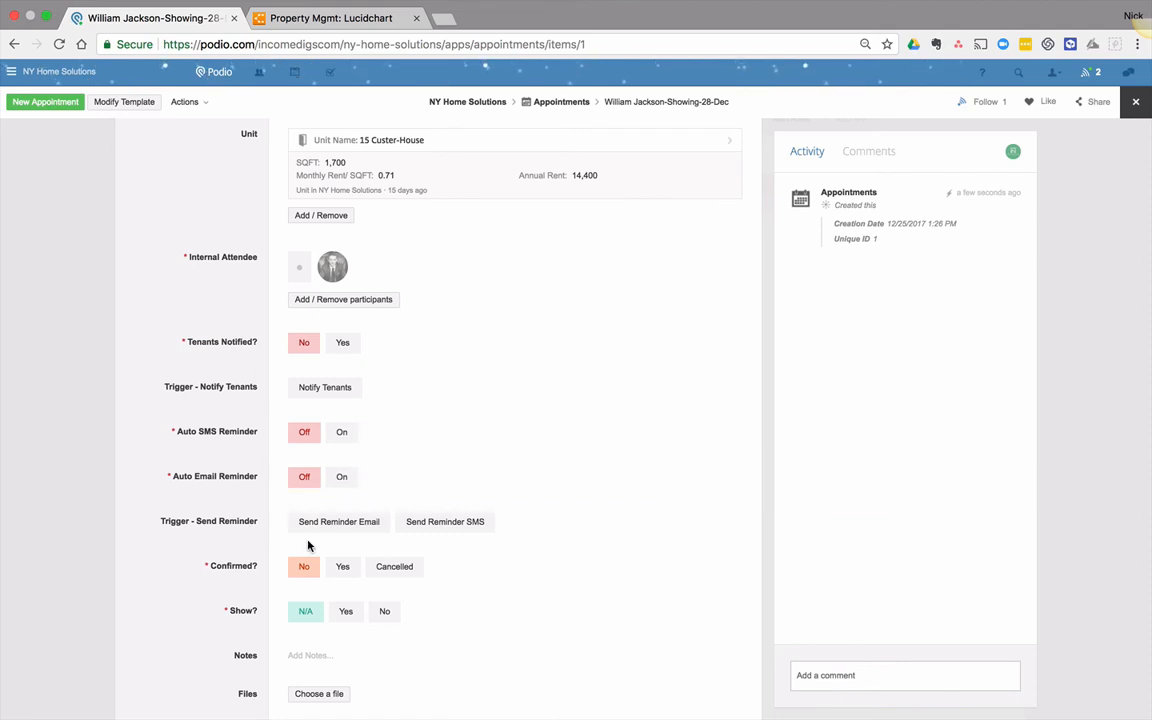
pyautogui.click(338, 521)
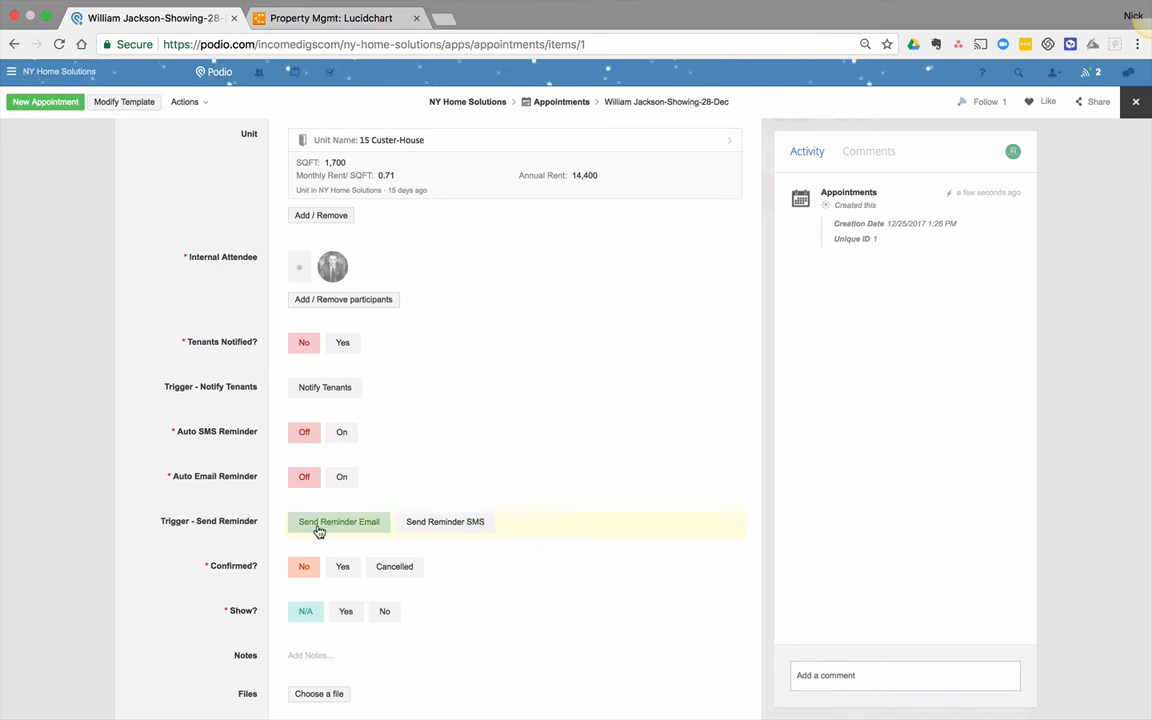
pyautogui.click(339, 522)
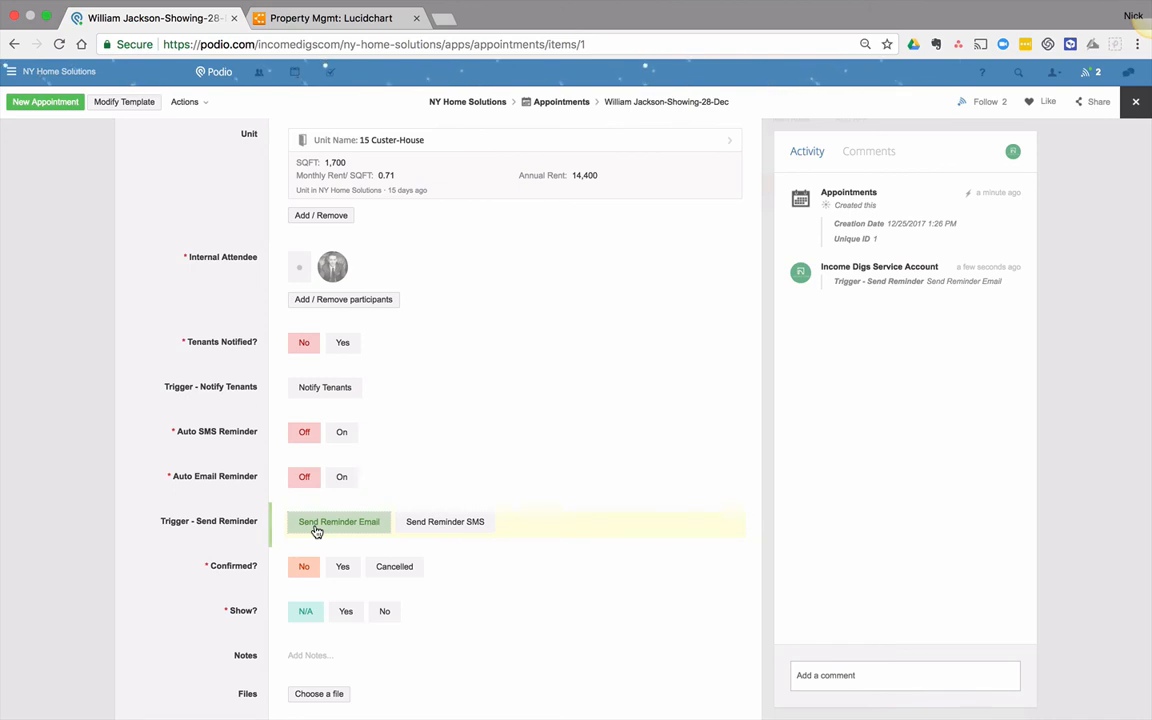
pyautogui.click(338, 522)
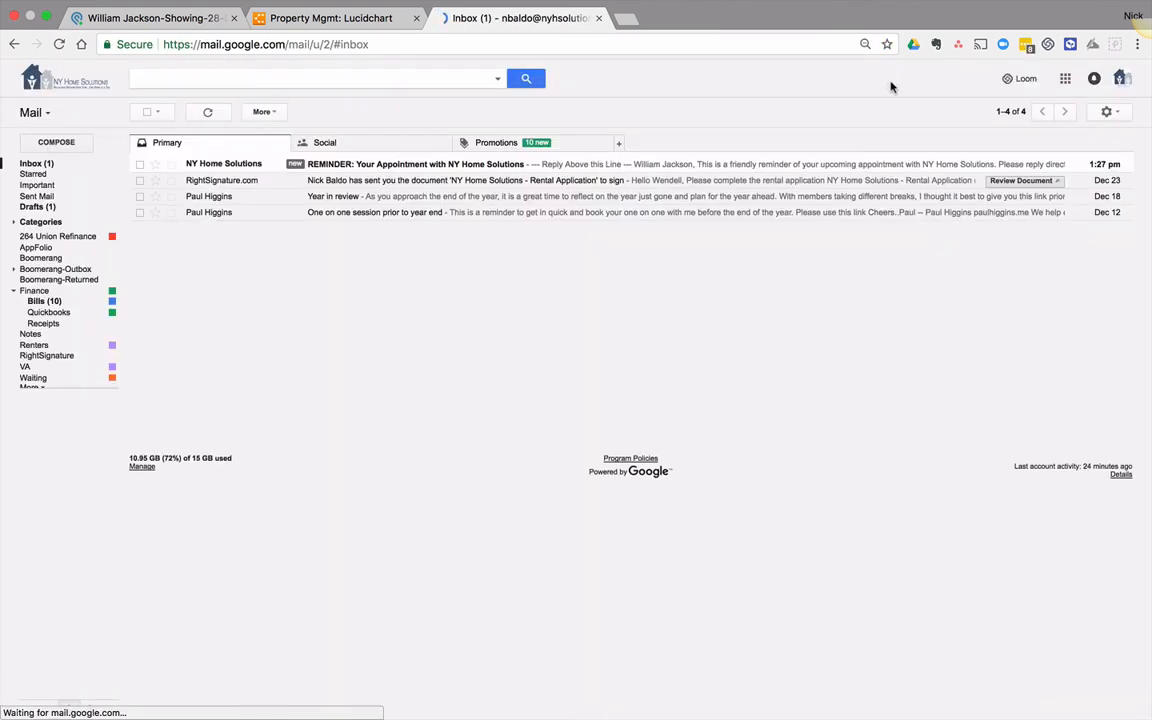
# - Open the NY Home Solutions REMINDER email, view its recipients, then switch to Lucidchart
pyautogui.click(415, 164)
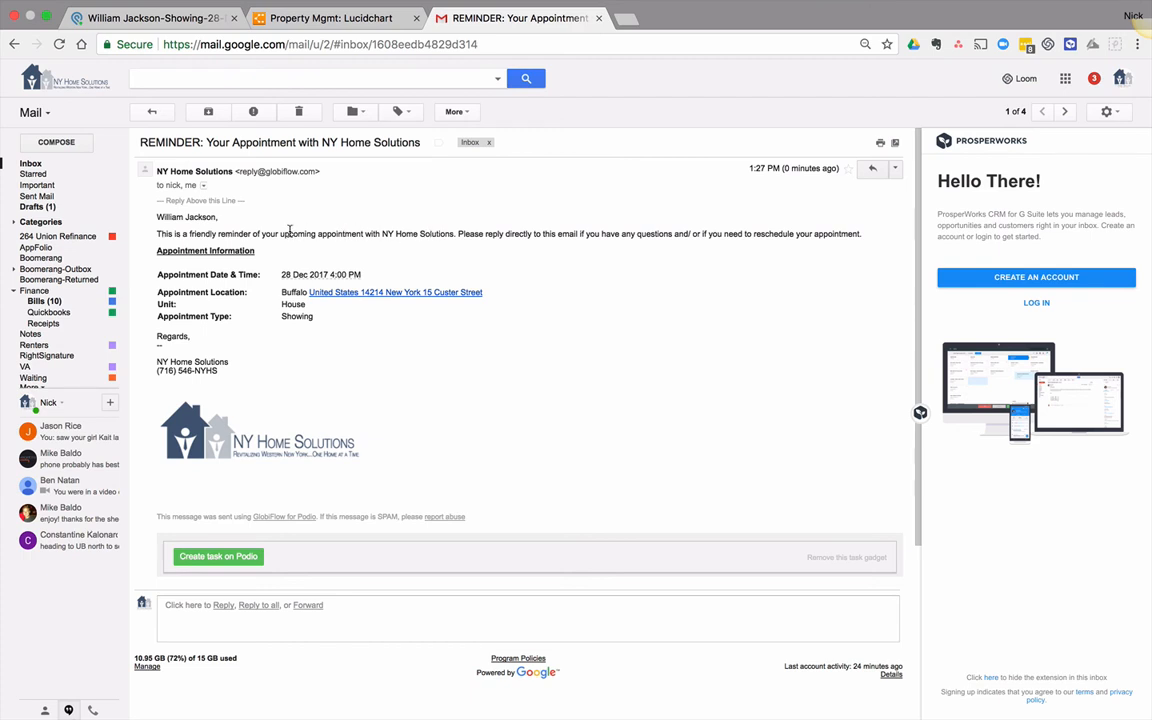
pyautogui.moveTo(205, 189)
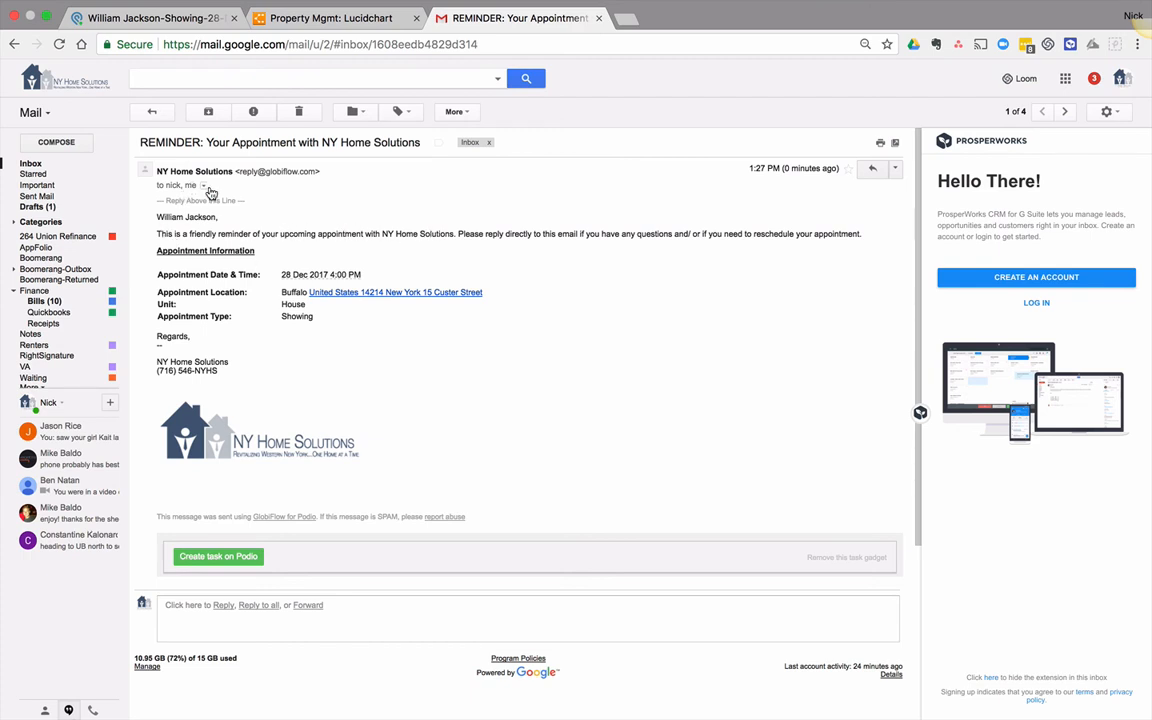
pyautogui.click(206, 186)
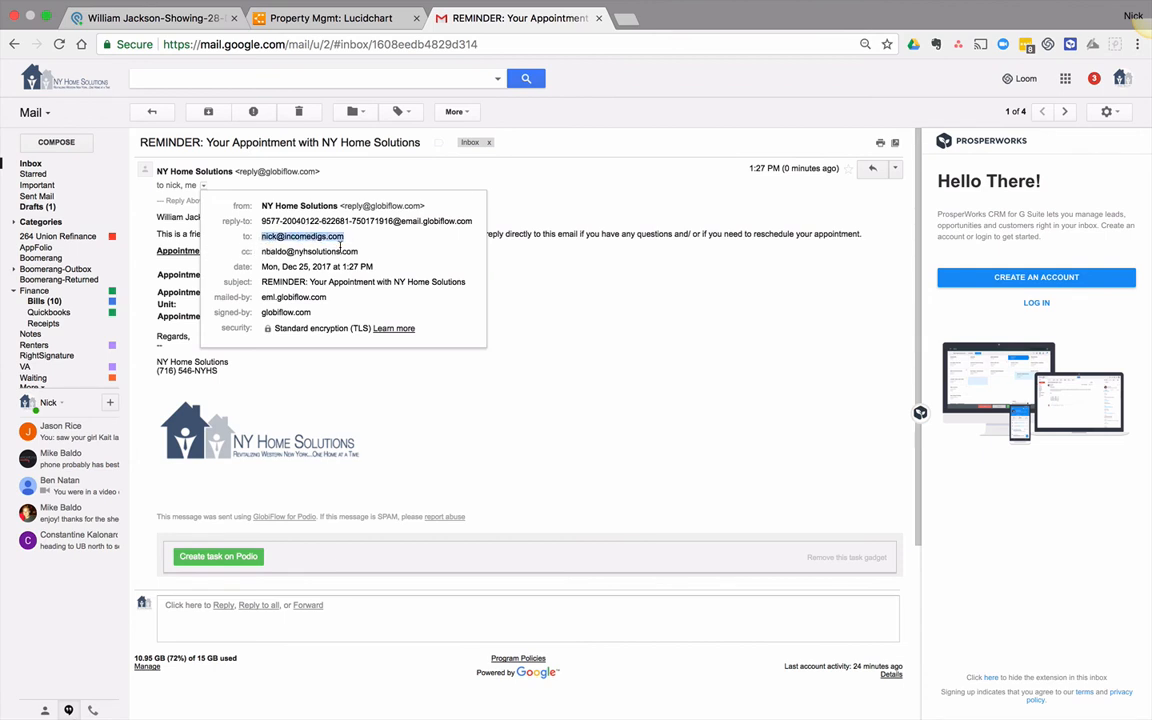
pyautogui.moveTo(262, 258)
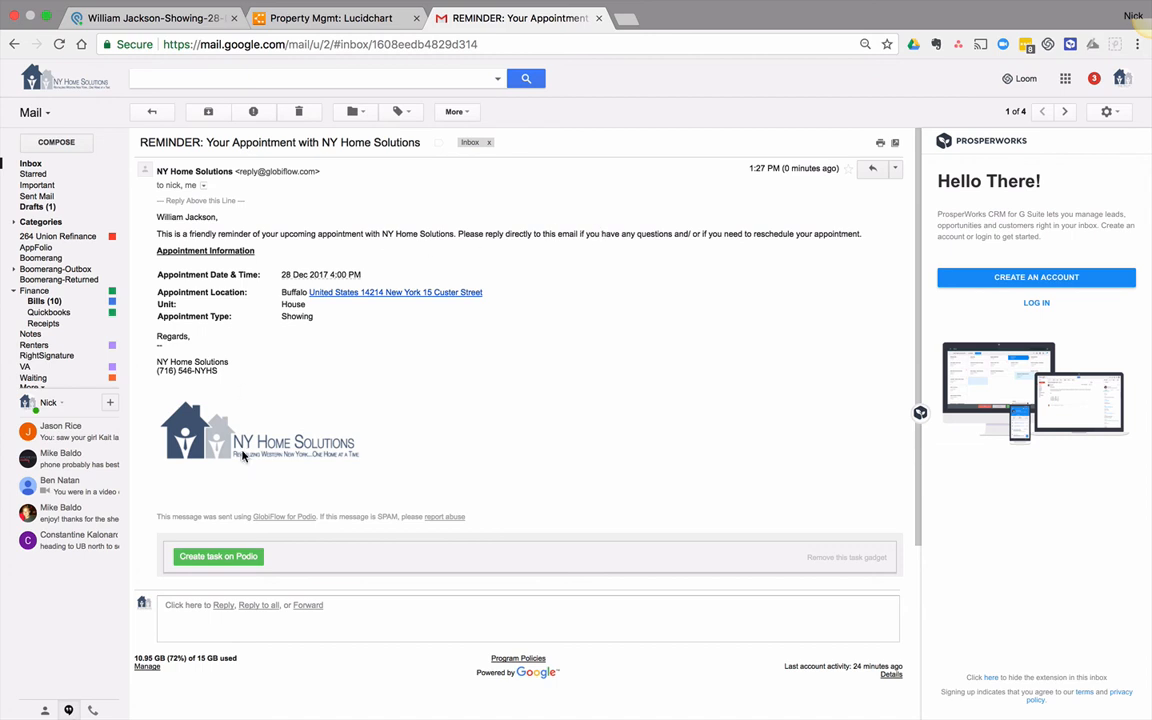
pyautogui.moveTo(212, 432)
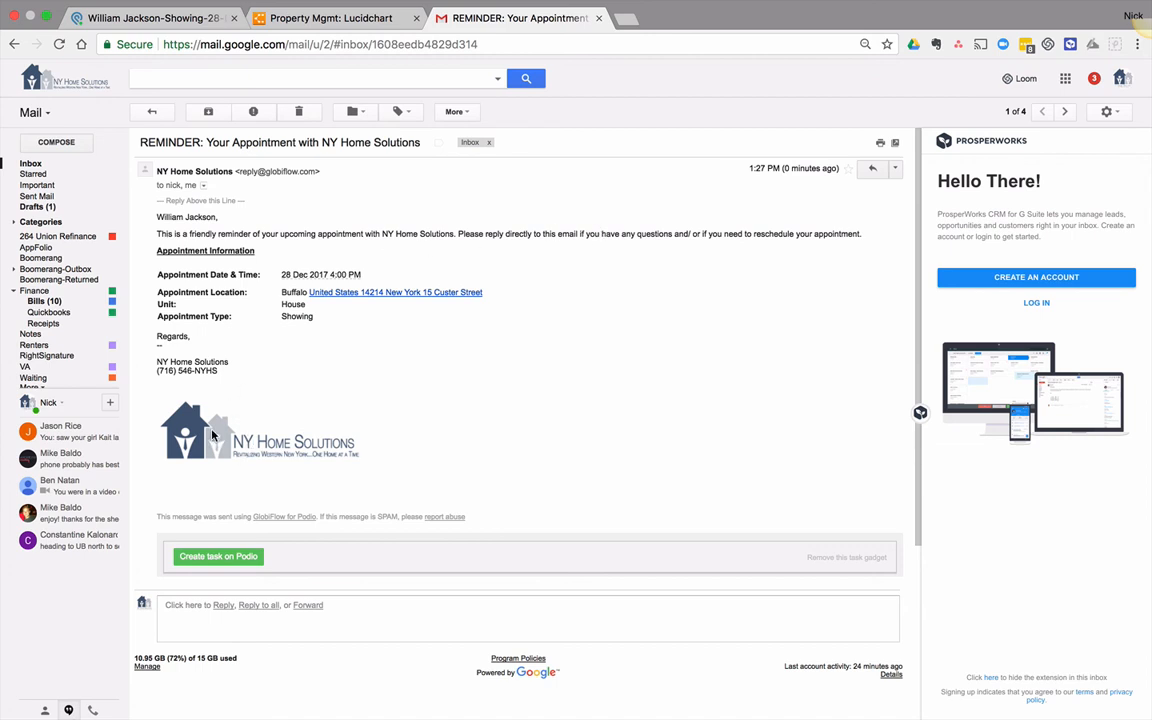
pyautogui.moveTo(222, 375)
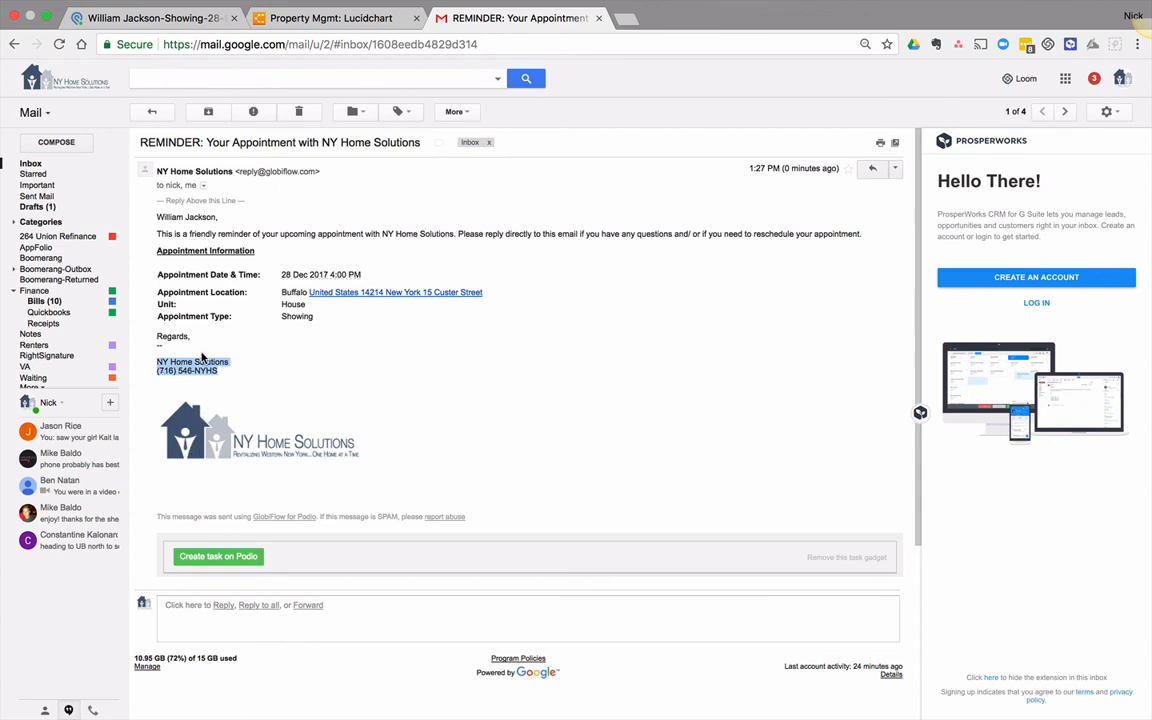
pyautogui.moveTo(357, 349)
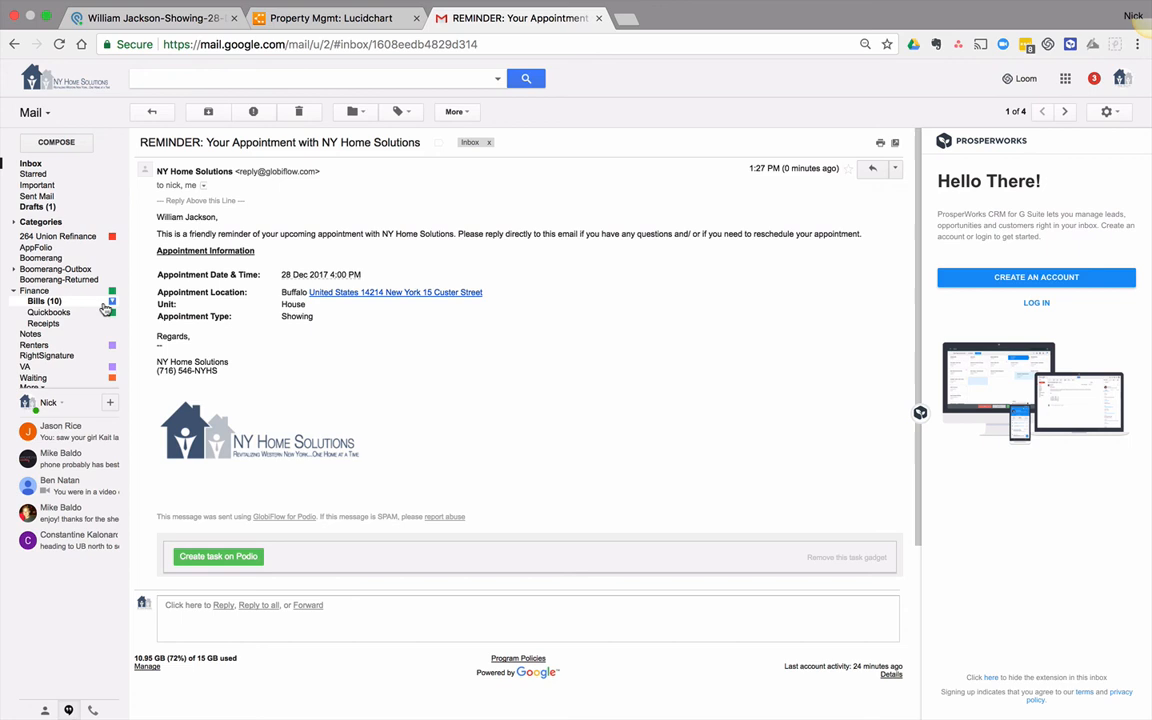
pyautogui.moveTo(142, 336)
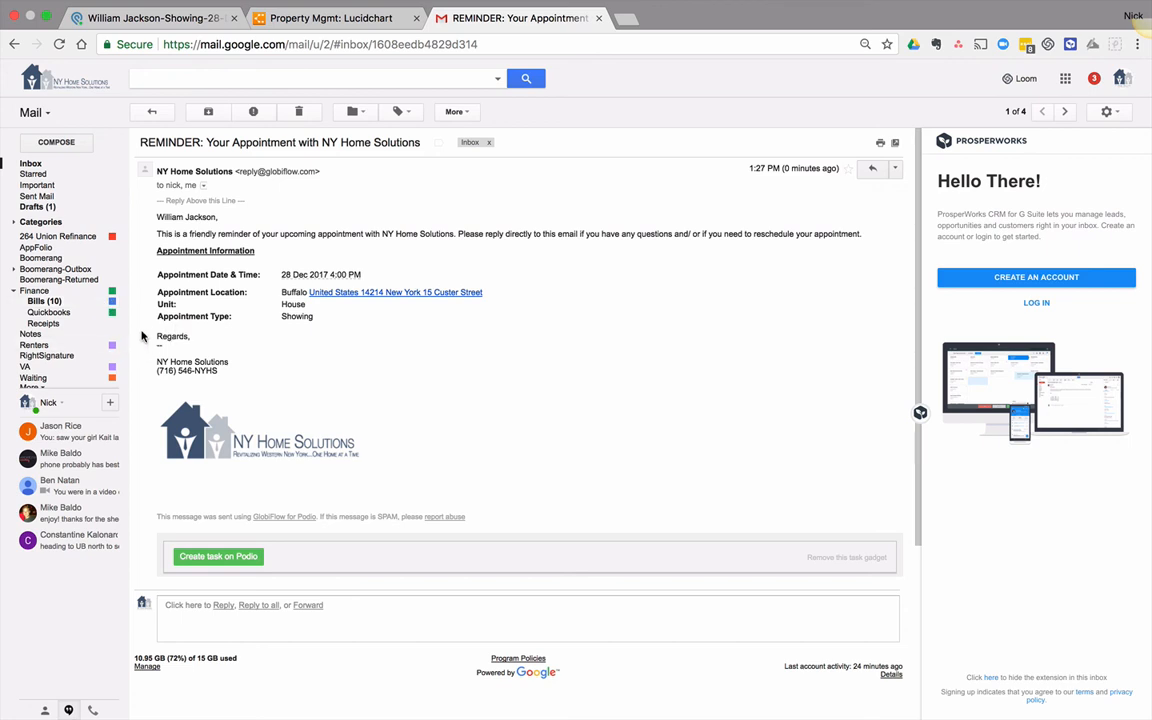
pyautogui.moveTo(240, 237)
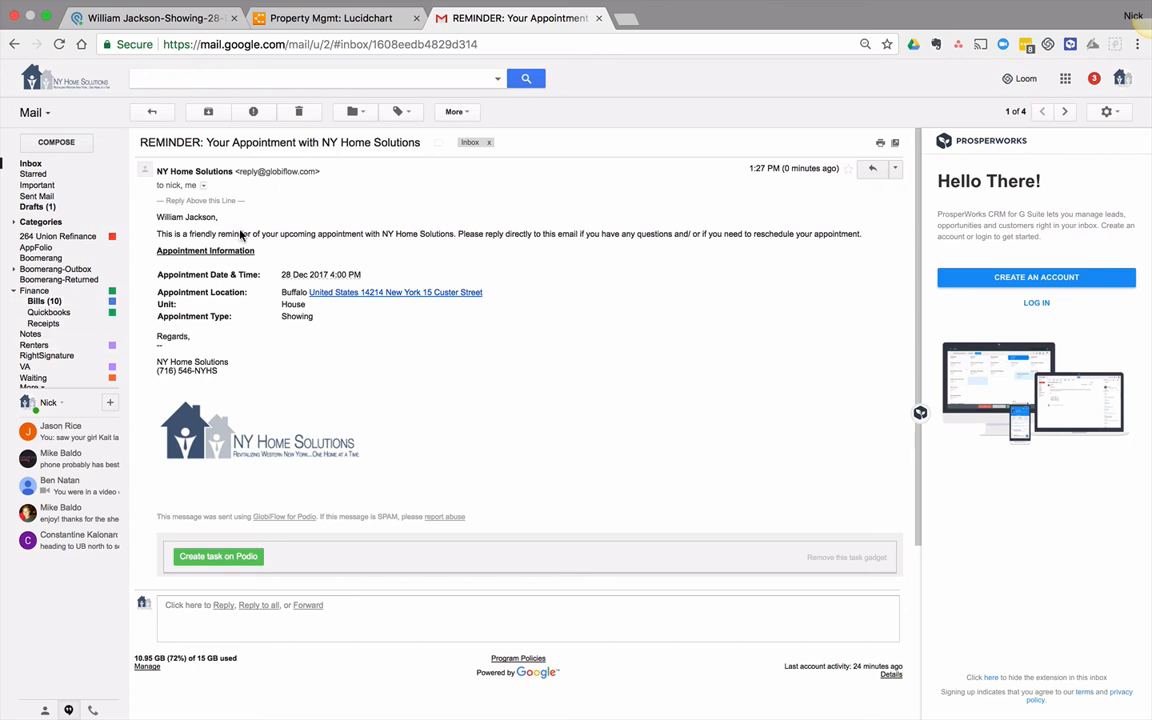
pyautogui.click(150, 18)
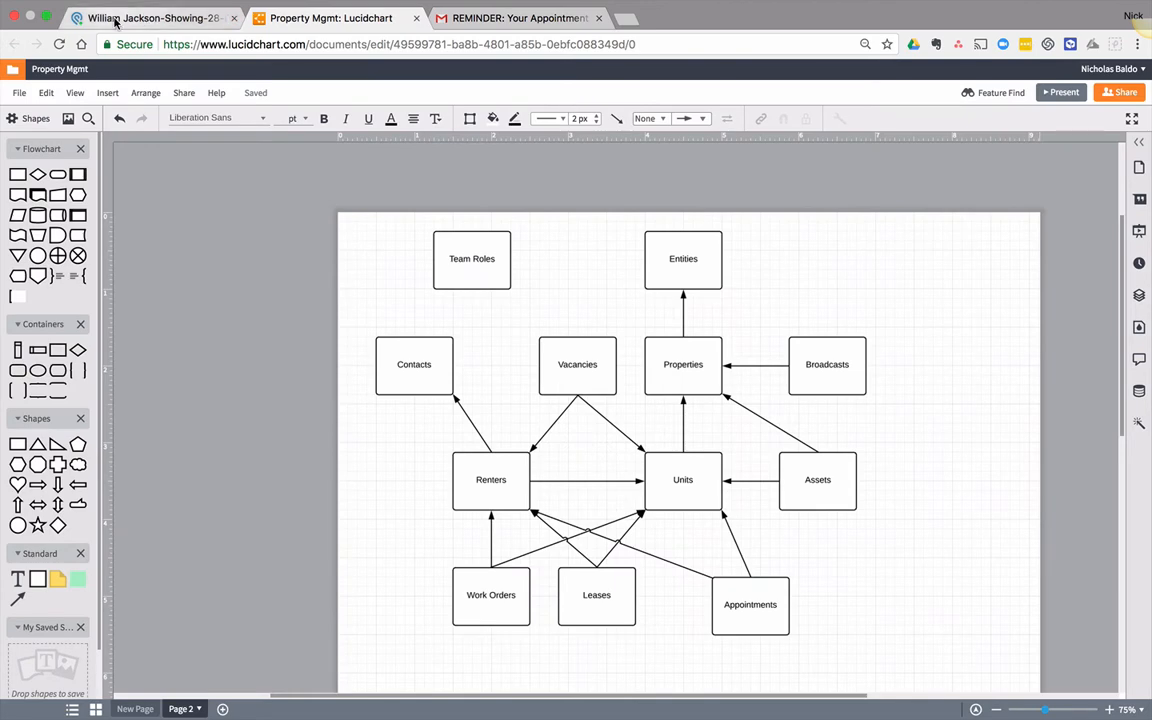
# - Back in Podio, view the 28 December showing in the appointments calendar, then return to Renters
pyautogui.click(150, 18)
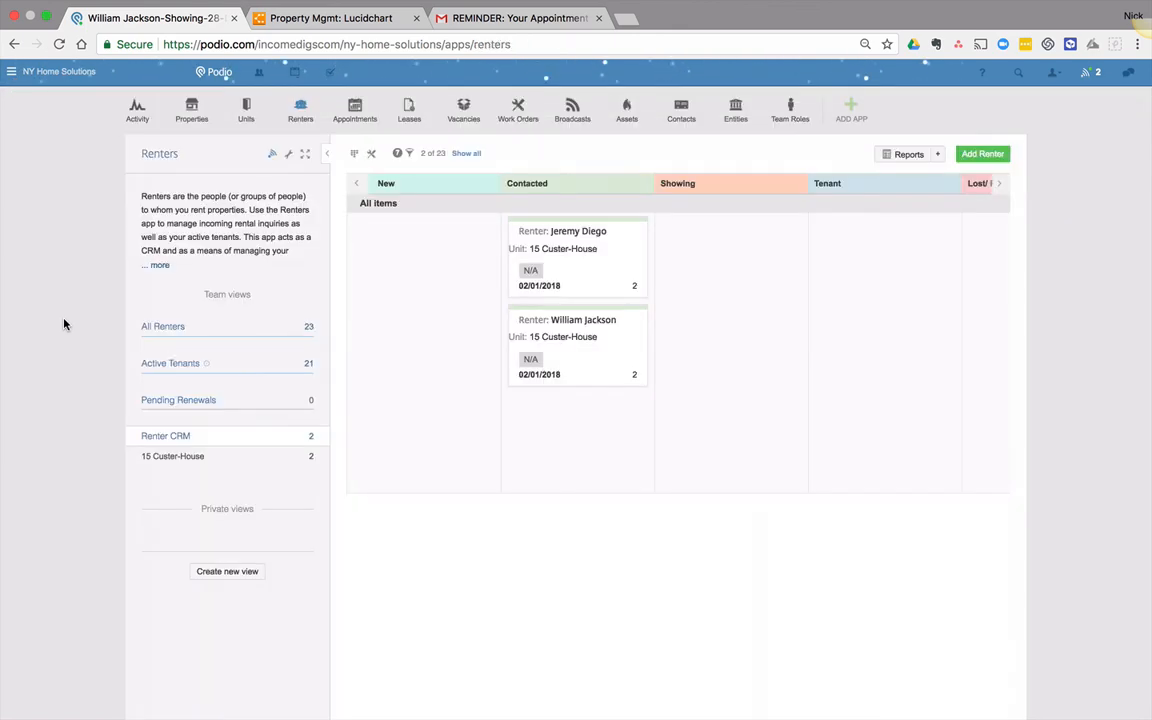
pyautogui.click(354, 110)
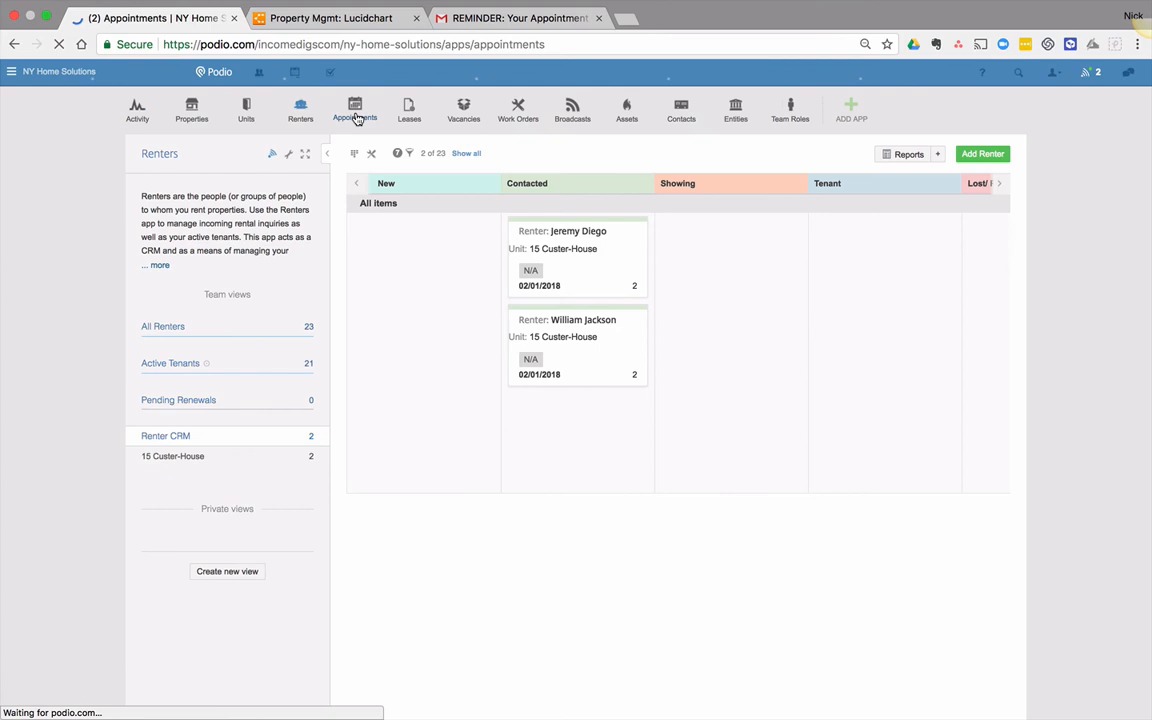
pyautogui.click(355, 110)
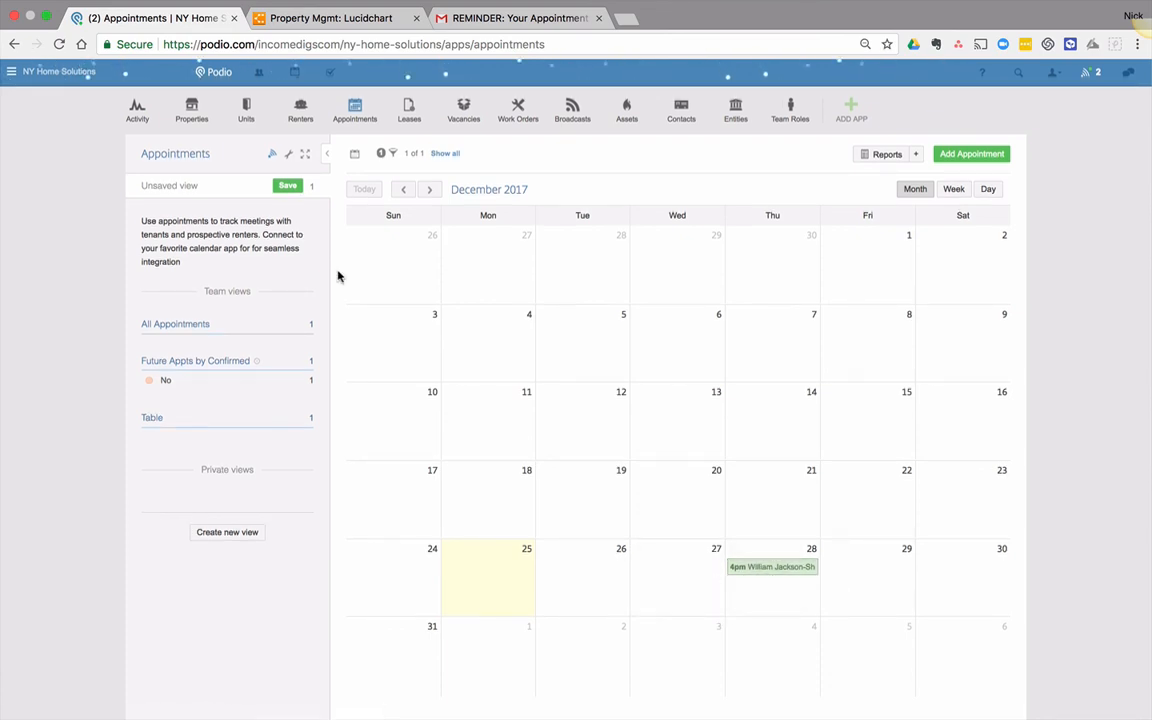
pyautogui.moveTo(323, 239)
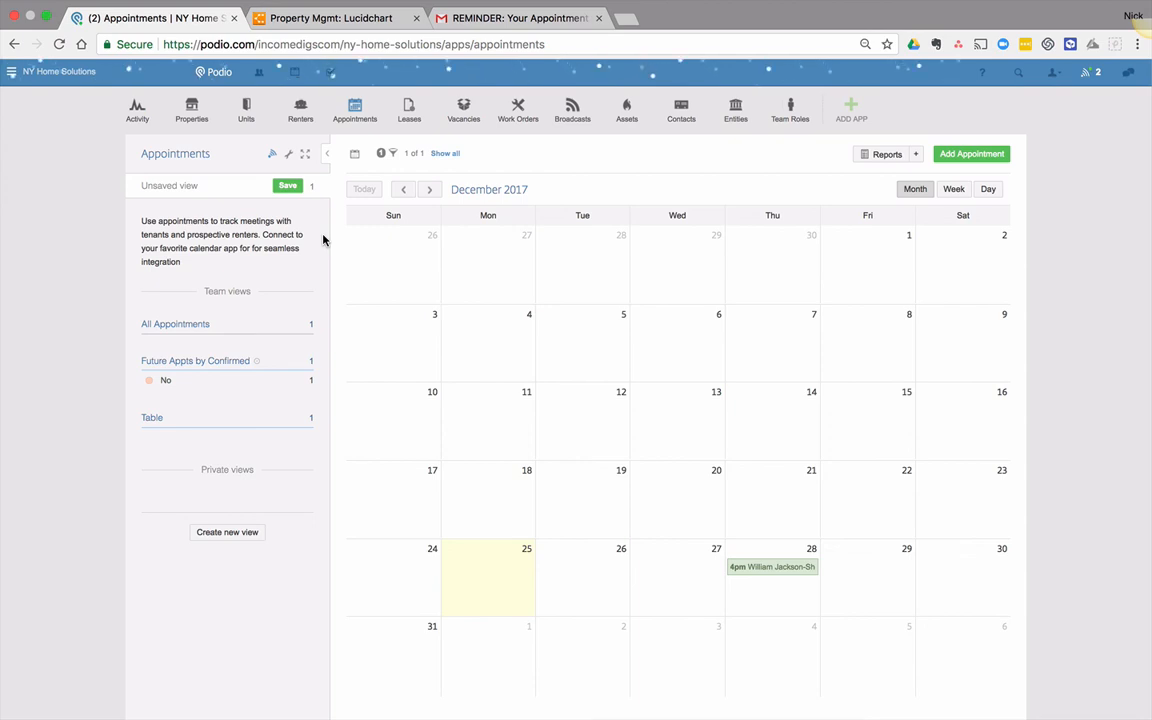
pyautogui.click(300, 110)
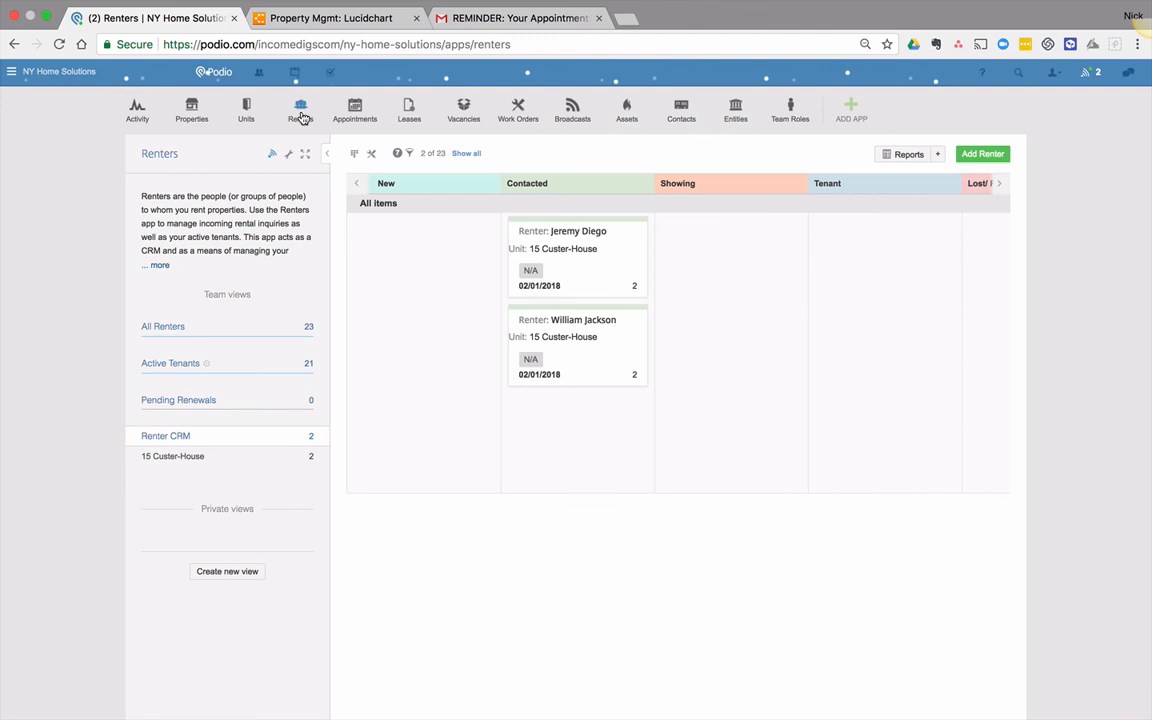
pyautogui.moveTo(547, 301)
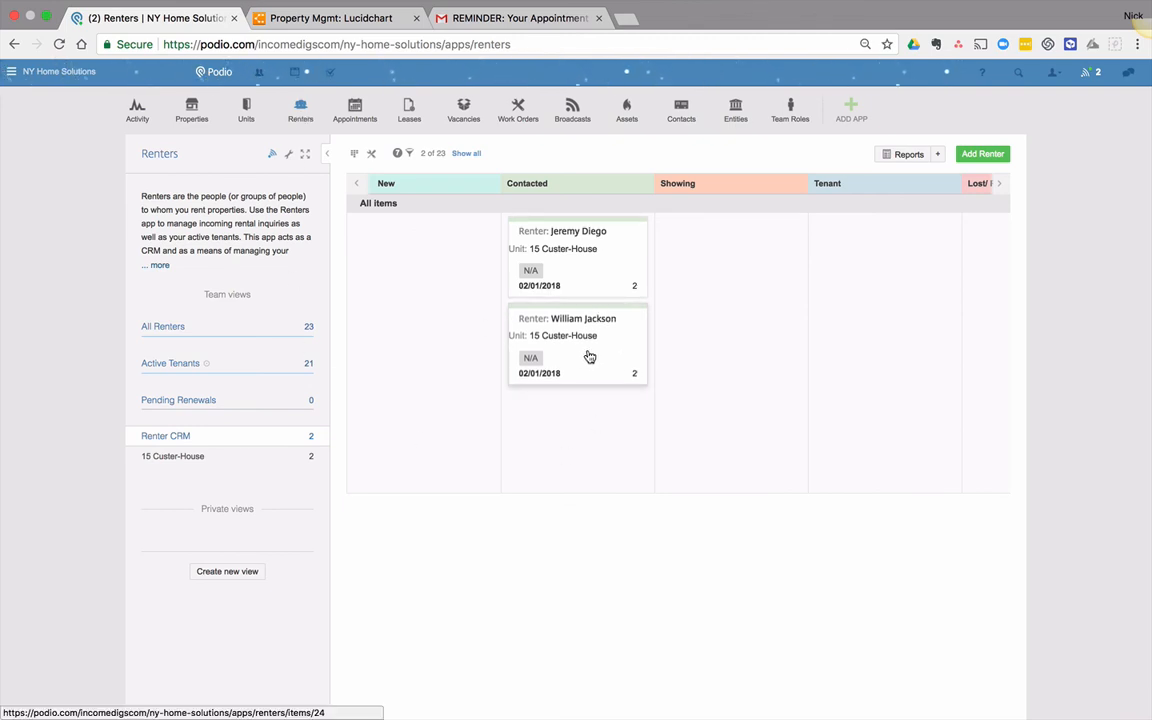
pyautogui.click(577, 345)
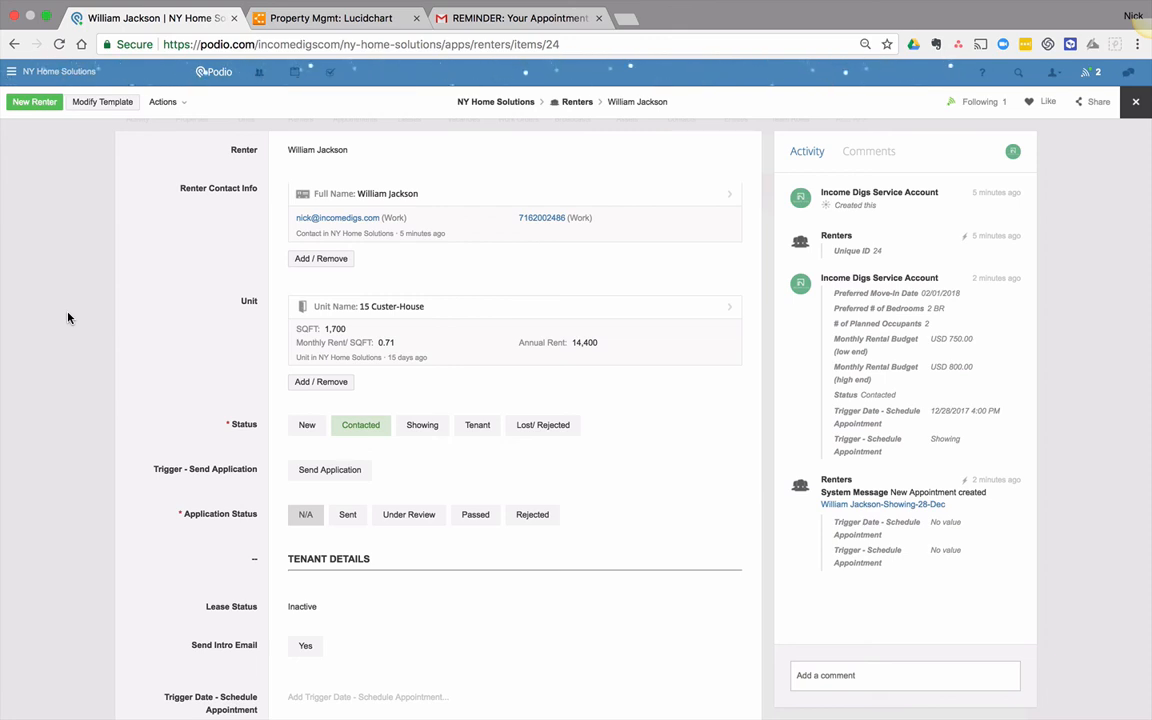
pyautogui.moveTo(314, 470)
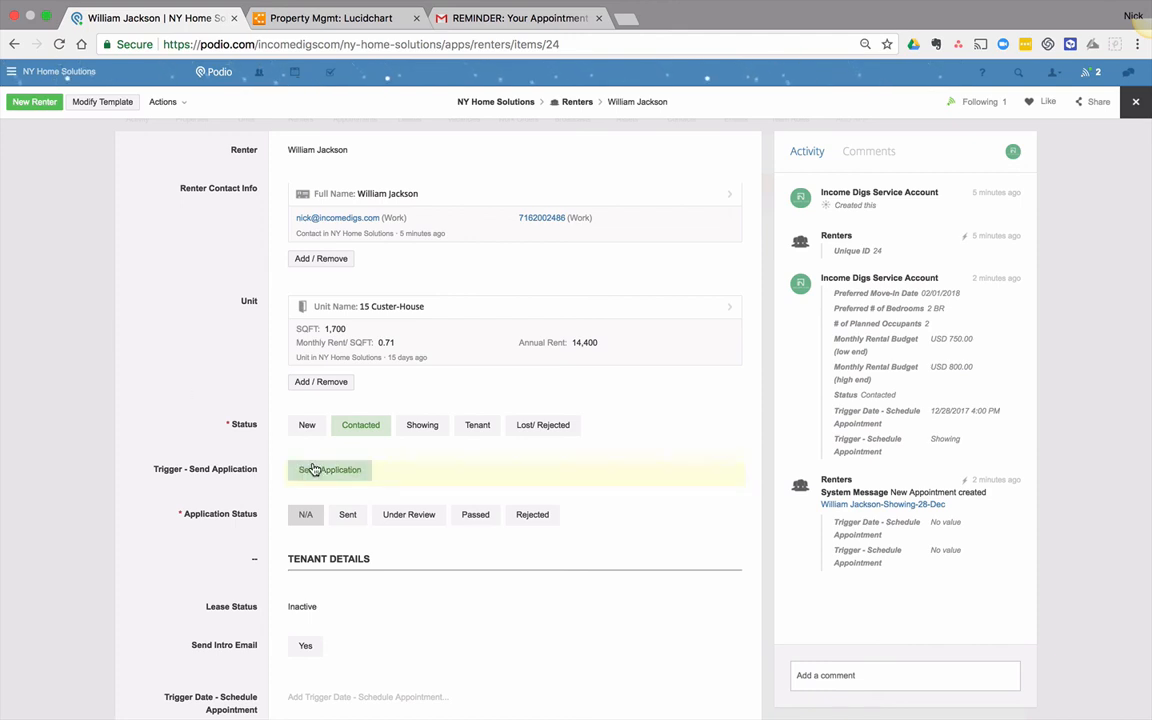
pyautogui.click(330, 470)
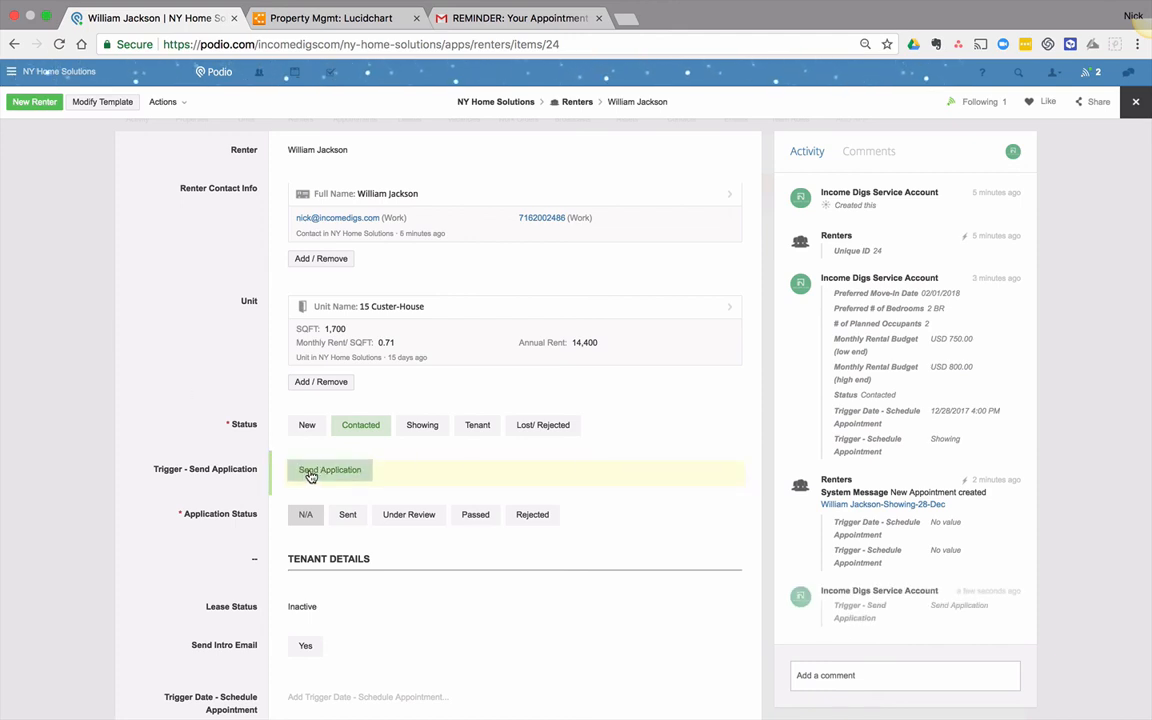
pyautogui.click(330, 470)
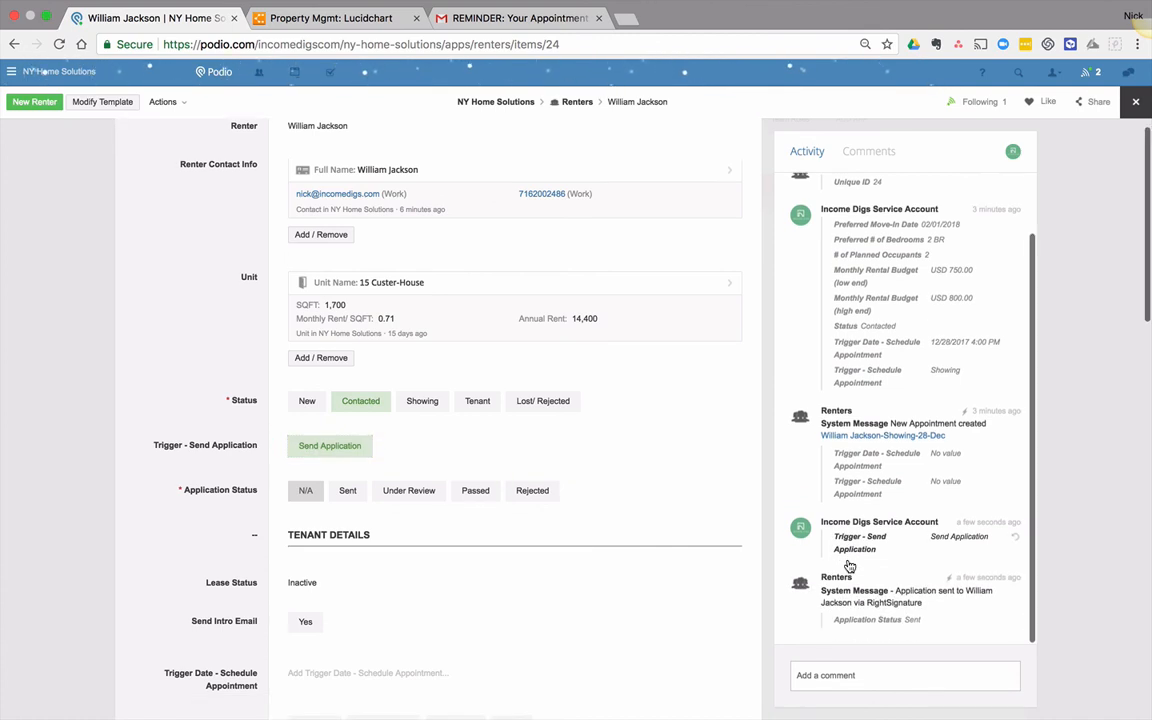
pyautogui.moveTo(787, 561)
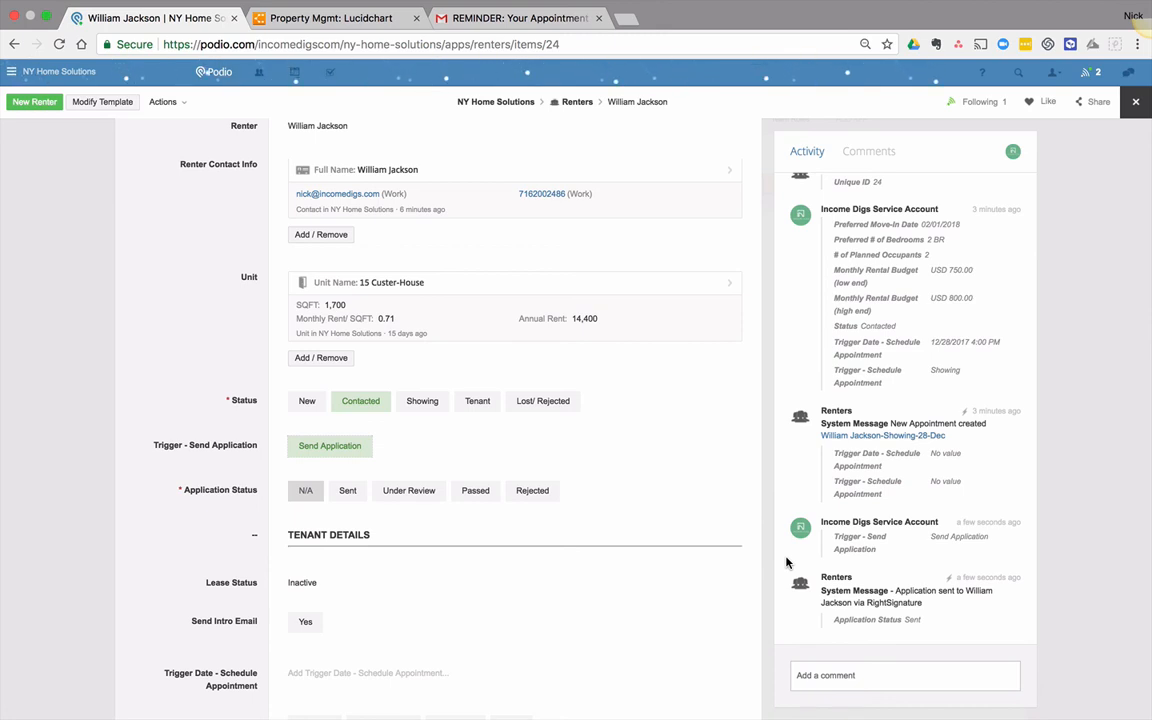
pyautogui.moveTo(781, 561)
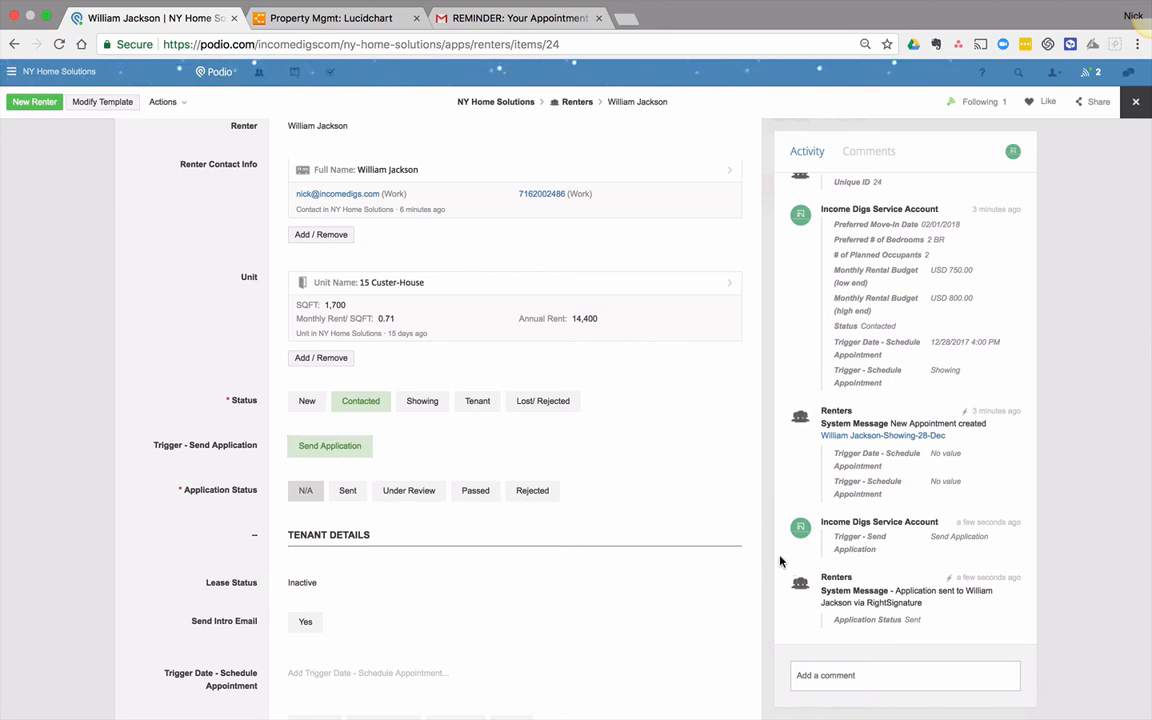